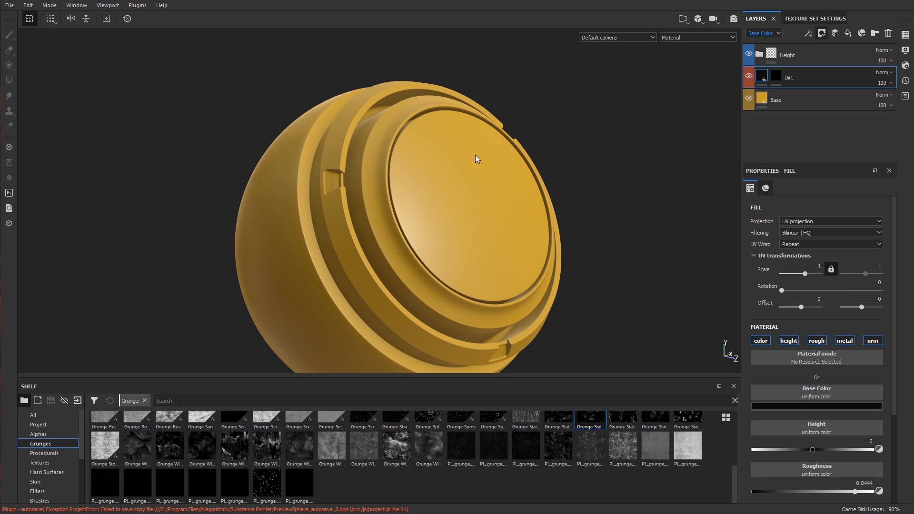
mouse_move(503, 210)
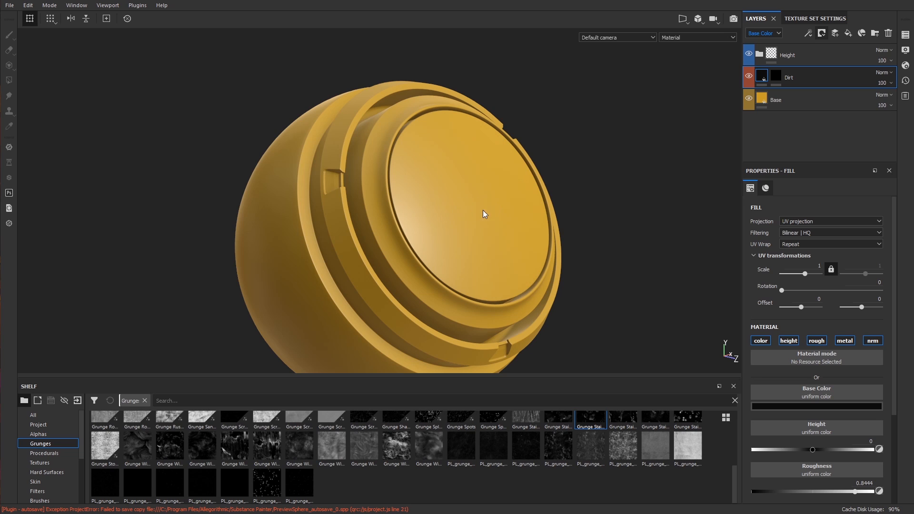
mouse_move(477, 192)
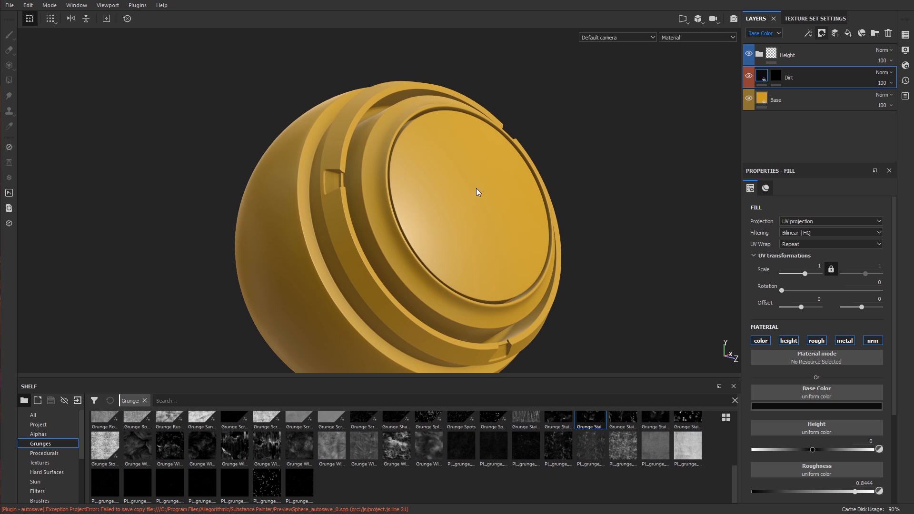
mouse_move(570, 191)
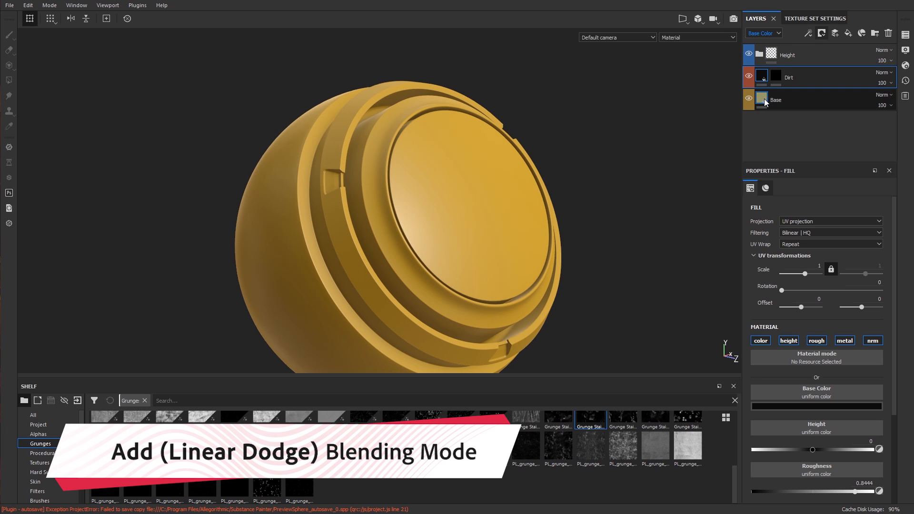
Give the Dirt layer's mask a Mask Builder generator for dark edge grime
click(761, 99)
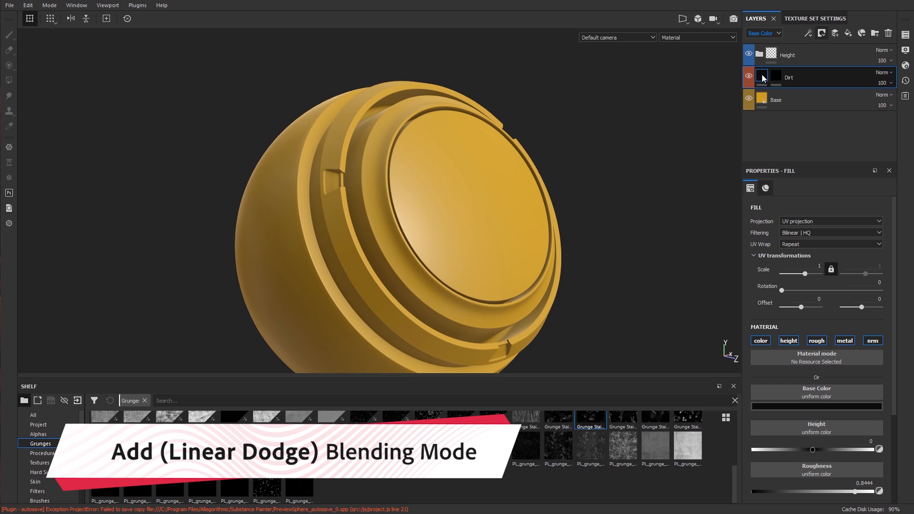
click(776, 77)
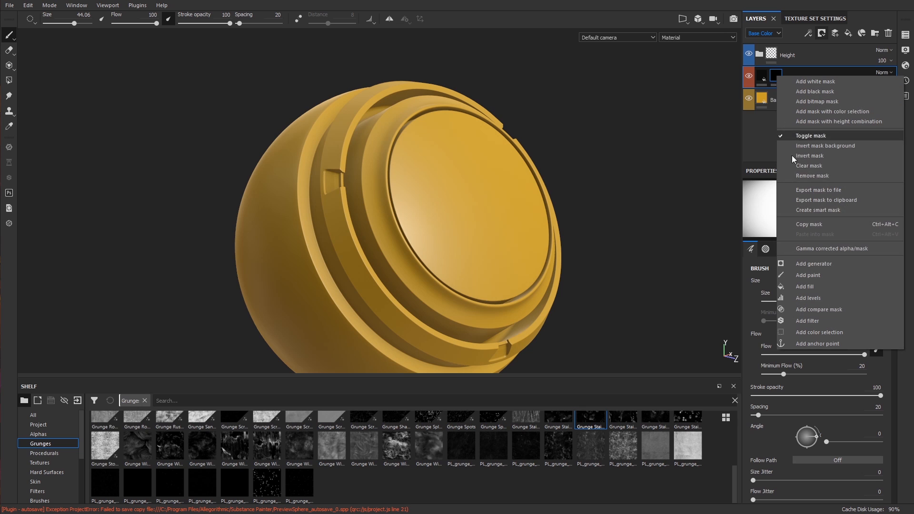
click(812, 264)
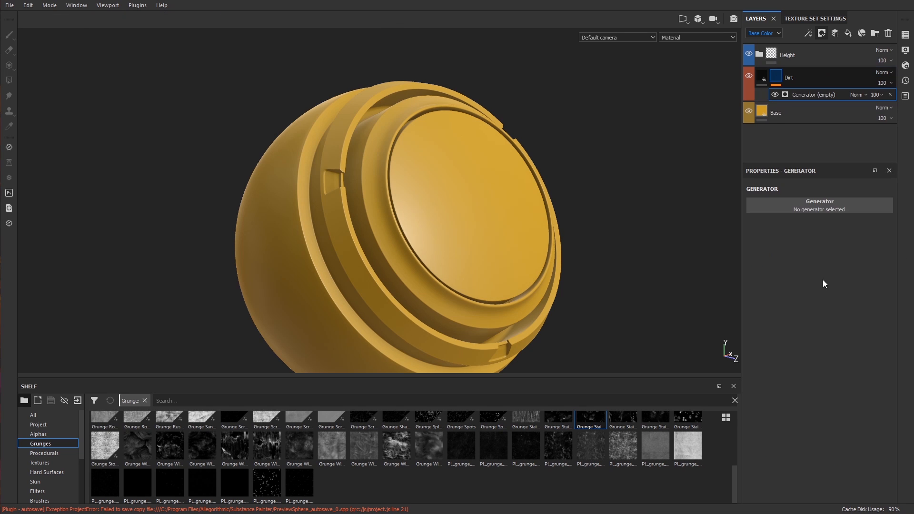
click(819, 204)
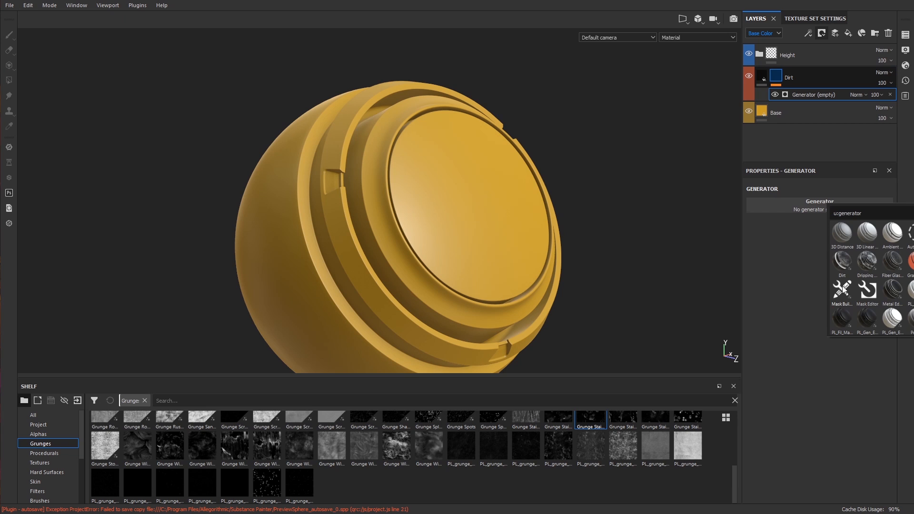
click(840, 290)
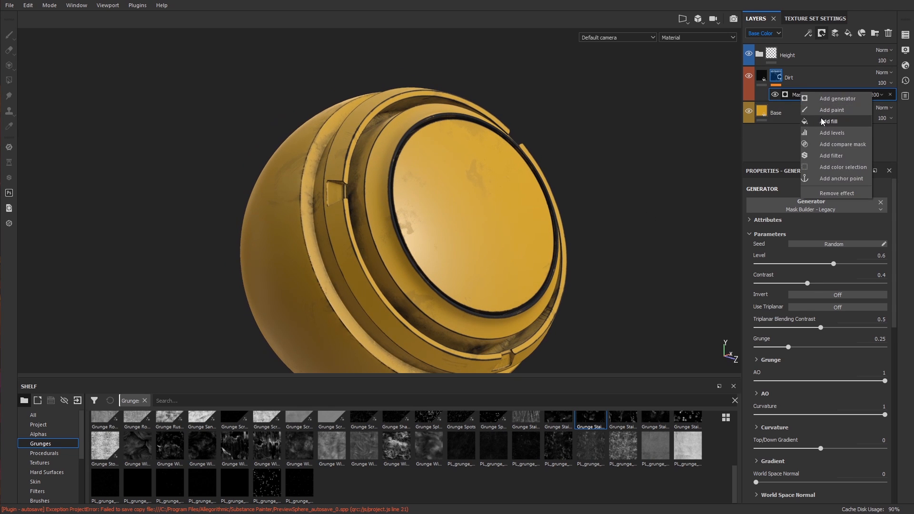
Add a Grunge Stains Large Hollow fill to the Dirt mask with balance 0.74
click(827, 121)
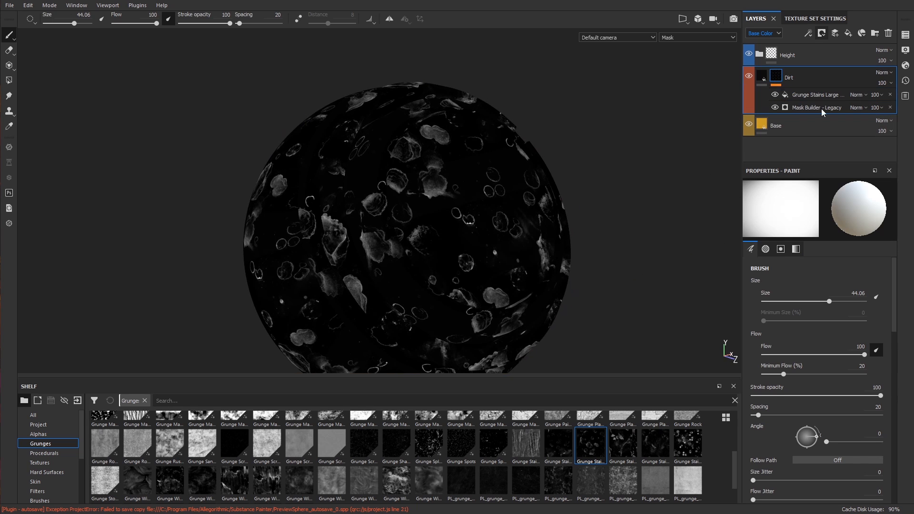
click(816, 94)
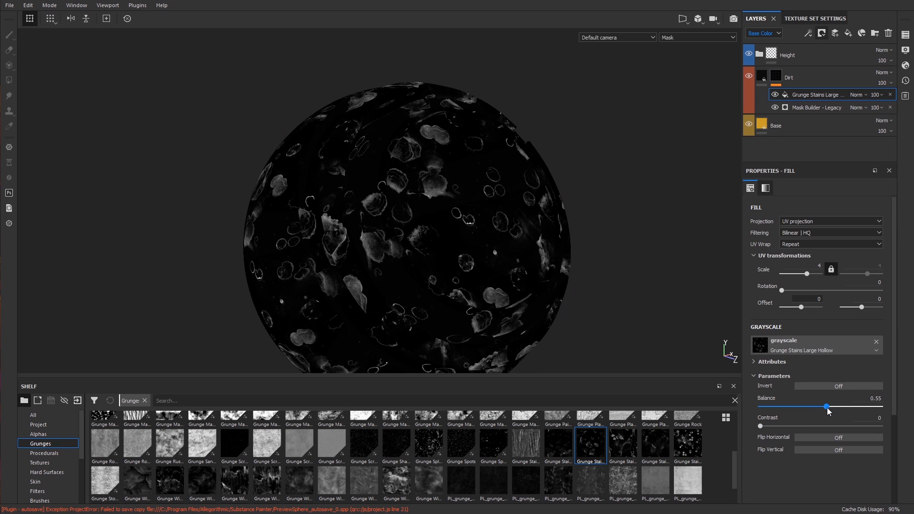
drag(826, 406, 857, 406)
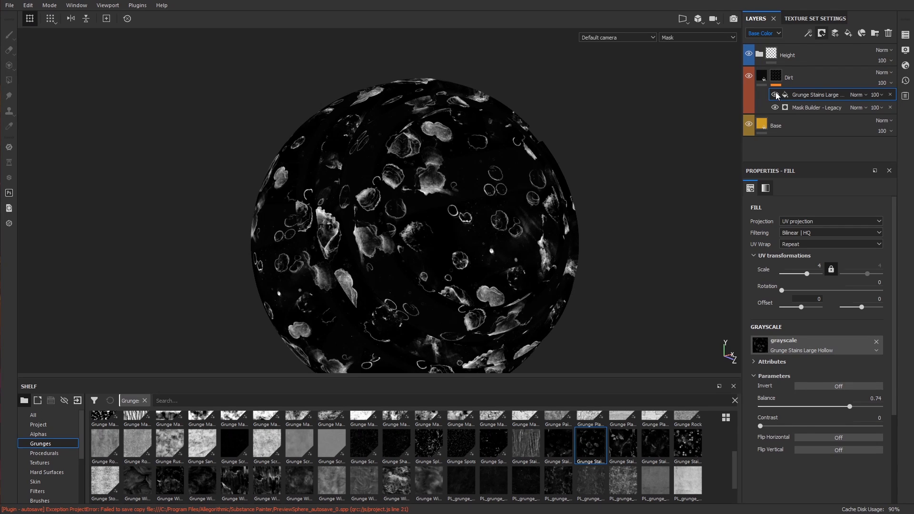
click(858, 95)
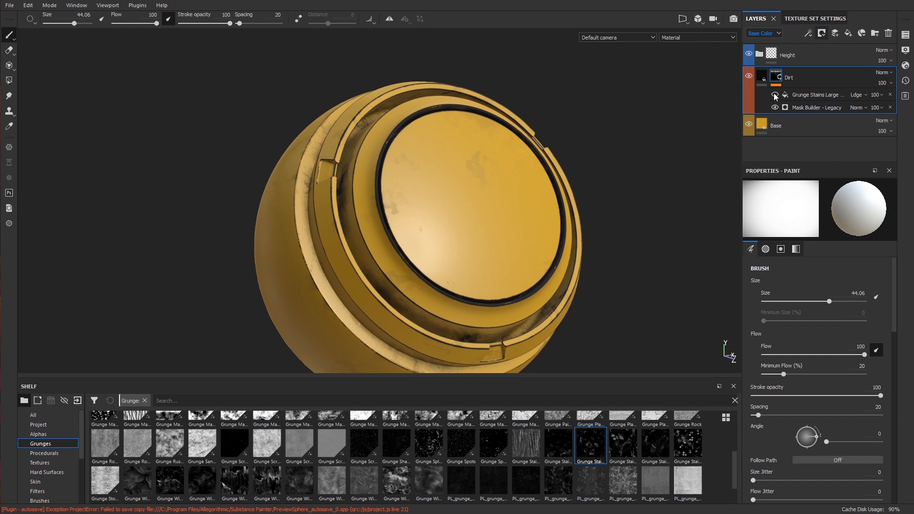
Select the Dirt layer's mask to review the Linear Dodge stain blend
click(774, 95)
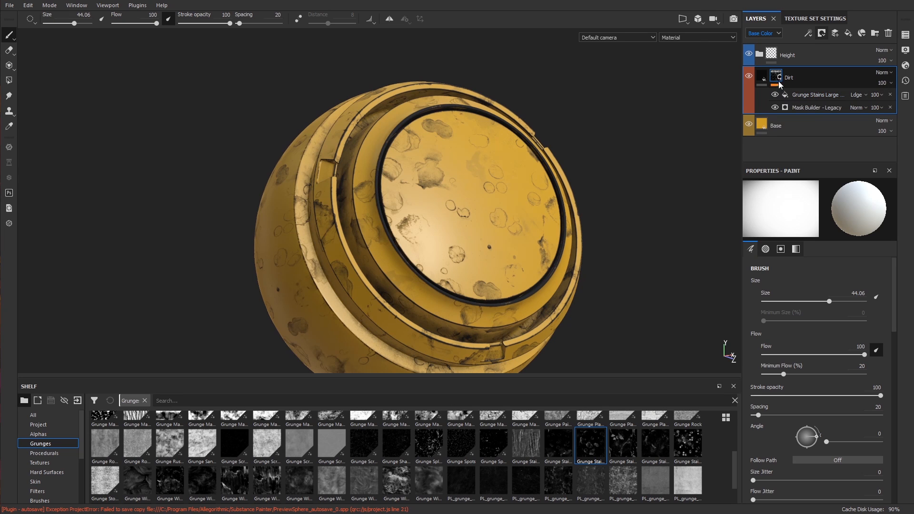
mouse_move(775, 90)
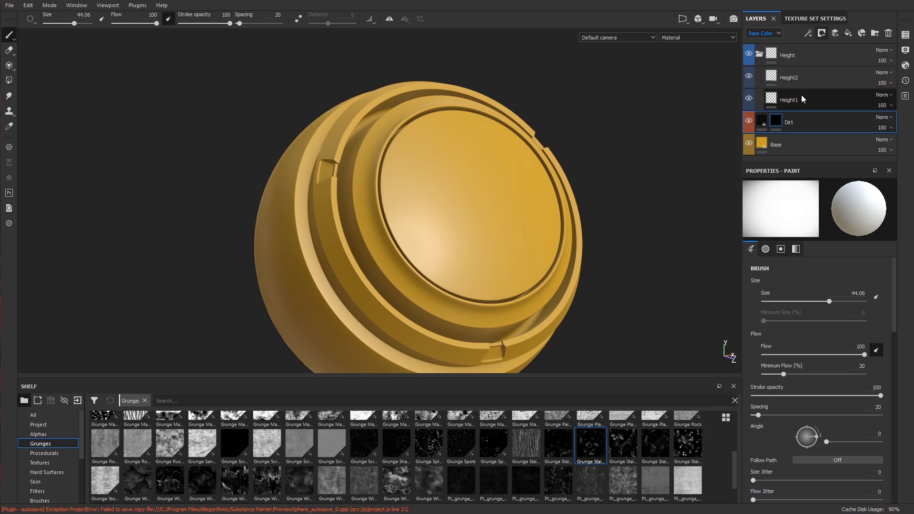
Select Height1 and orbit the sphere to inspect the painted bumps on the cap
click(788, 99)
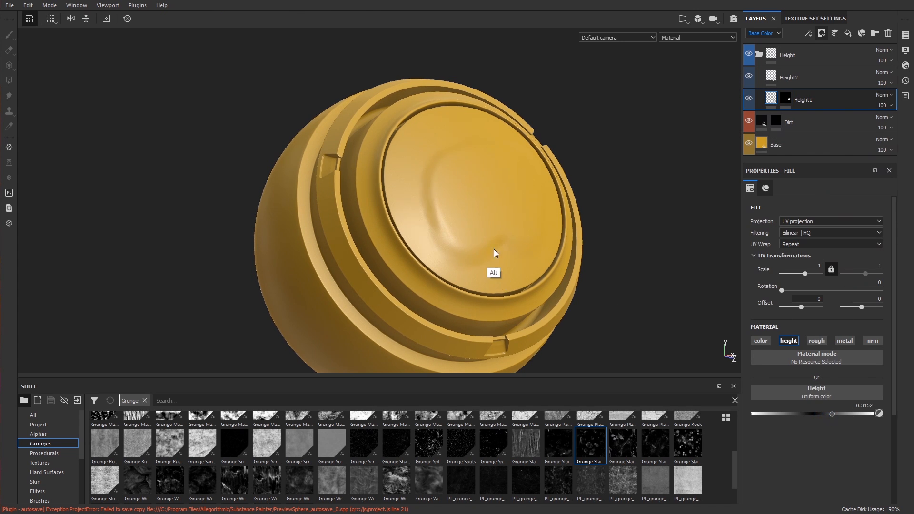
drag(494, 253, 518, 250)
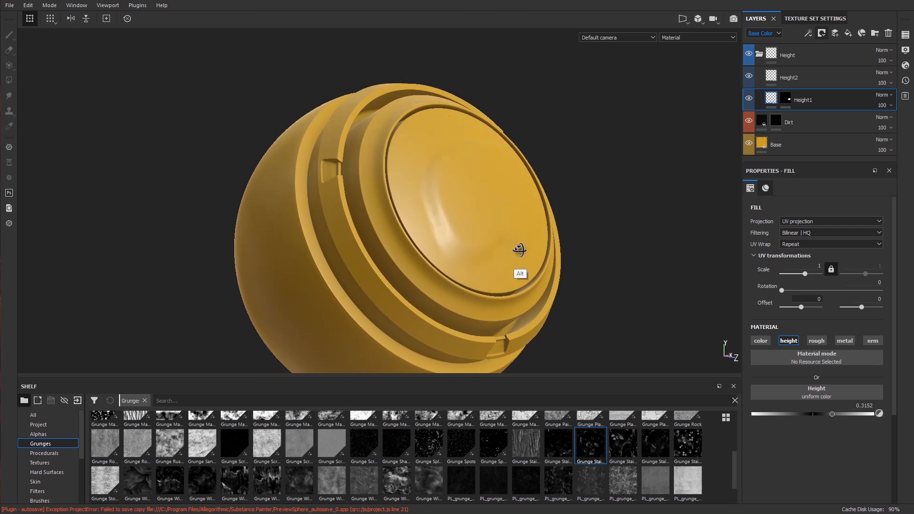
drag(519, 249, 482, 266)
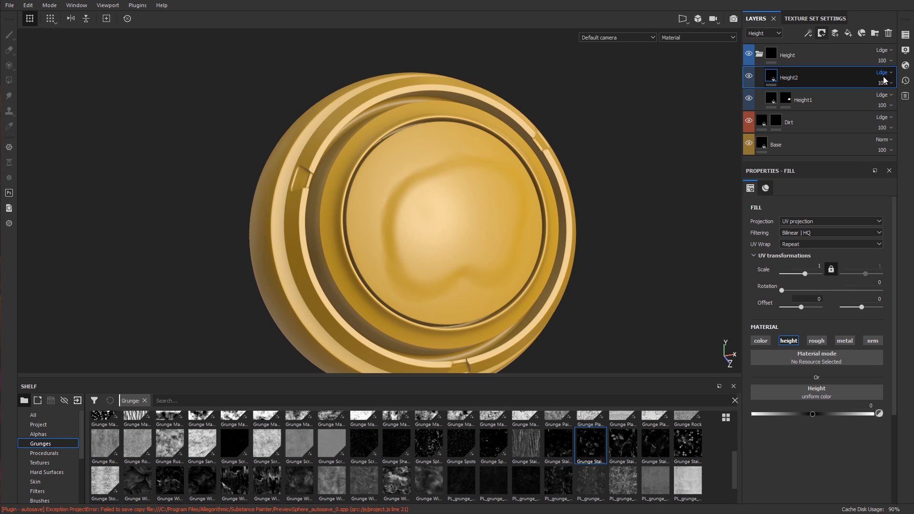
Keep Height2 on Linear Dodge and paint a raised spot onto the cap
click(883, 72)
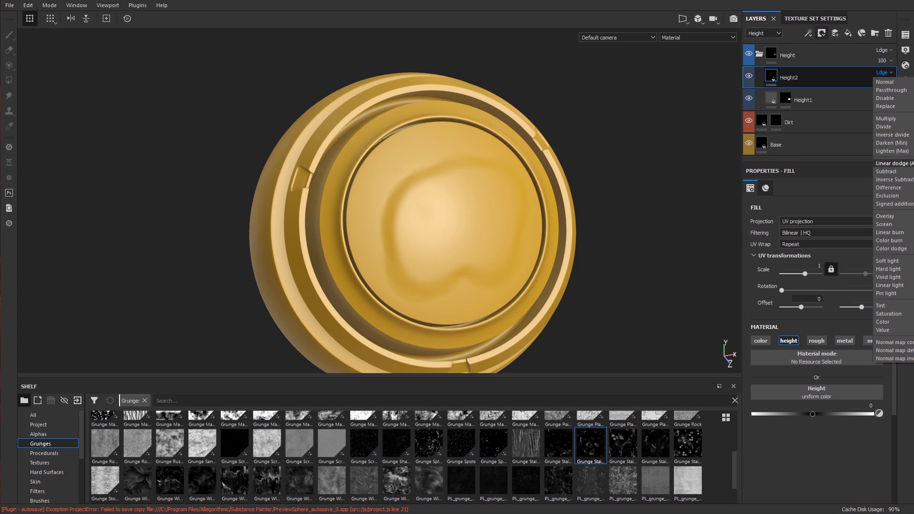
mouse_move(785, 91)
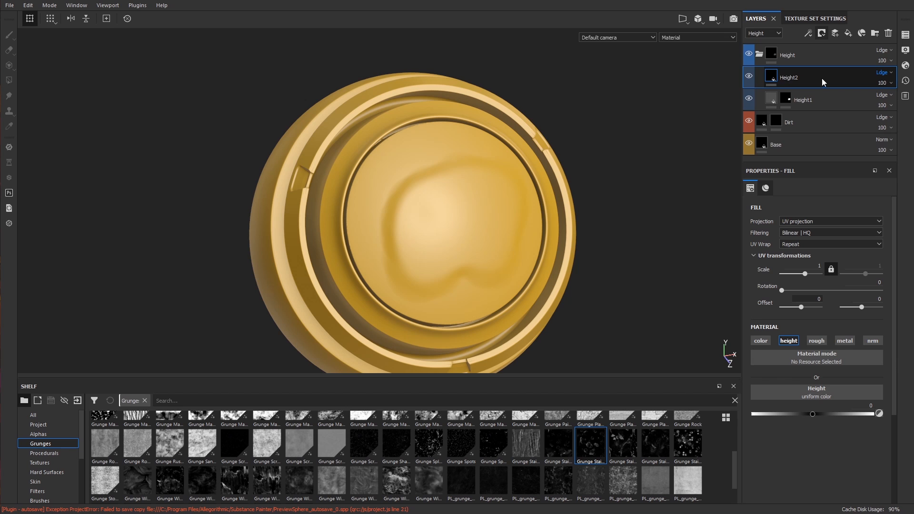
drag(812, 414, 822, 414)
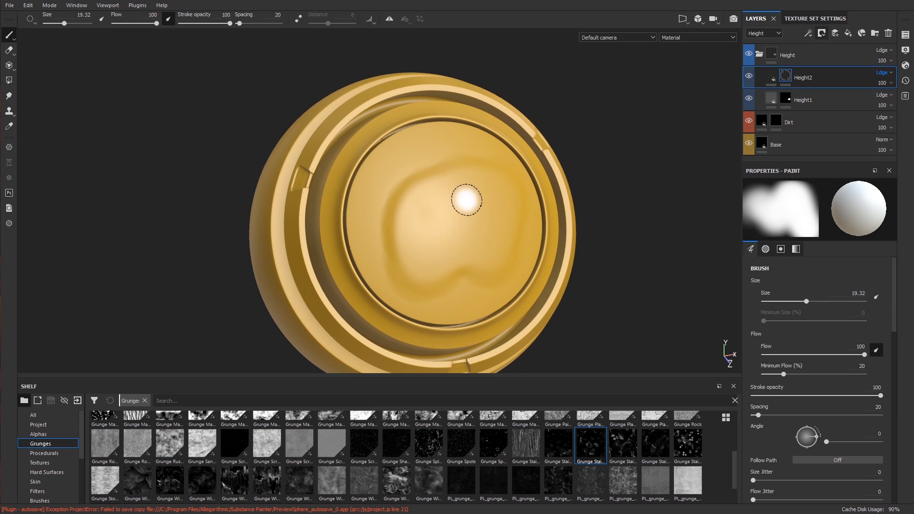
drag(467, 201, 436, 152)
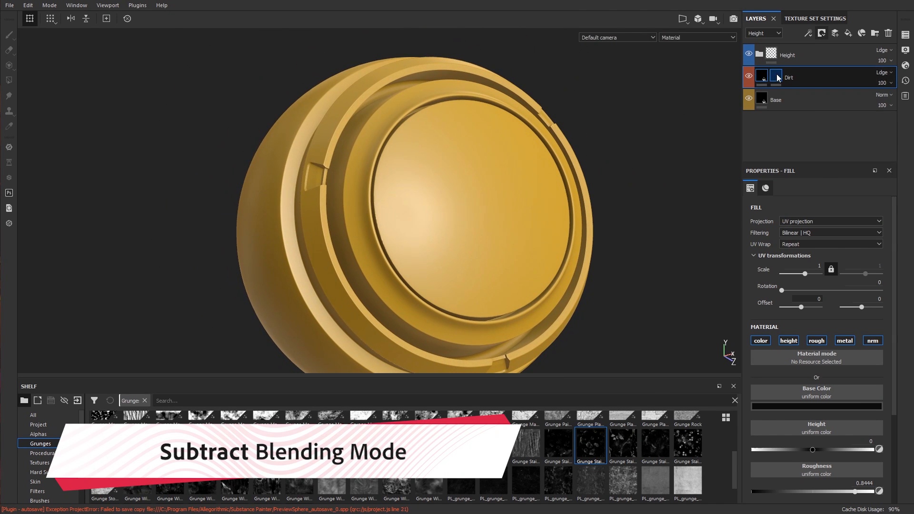
Give the Dirt mask a Mask Editor generator for edge dirt
right_click(776, 77)
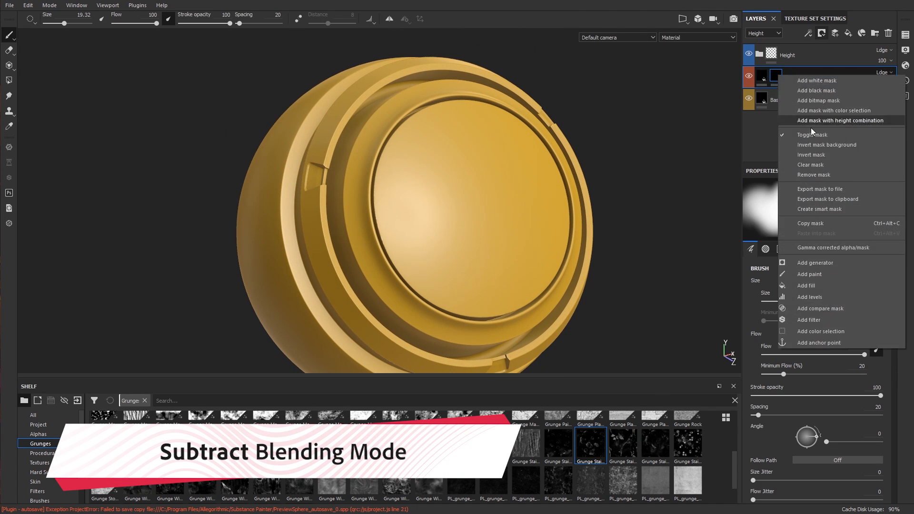
click(809, 263)
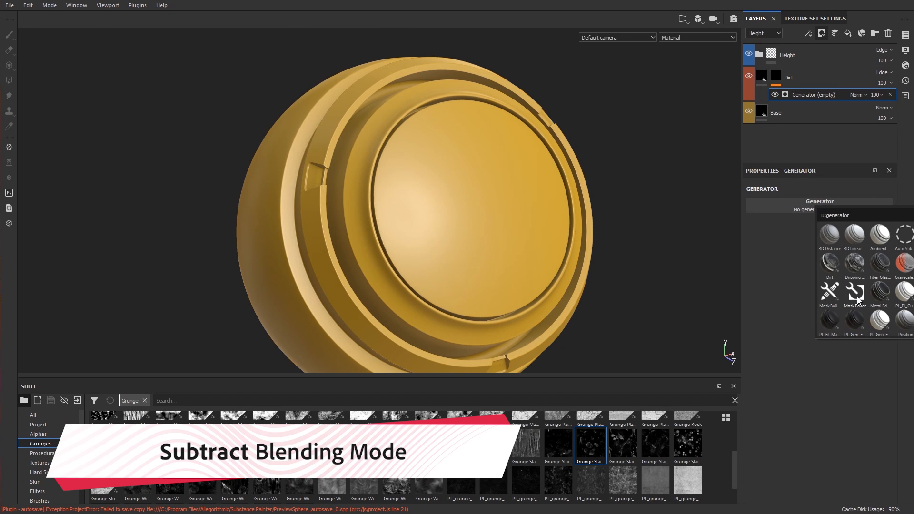
click(854, 293)
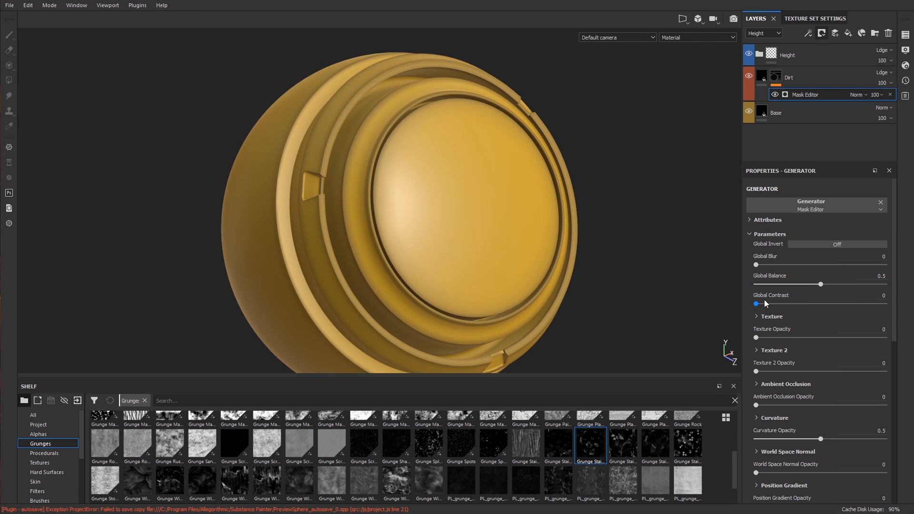
Set the Mask Editor's global balance to 0.74 and contrast to 0.36
drag(835, 284, 858, 283)
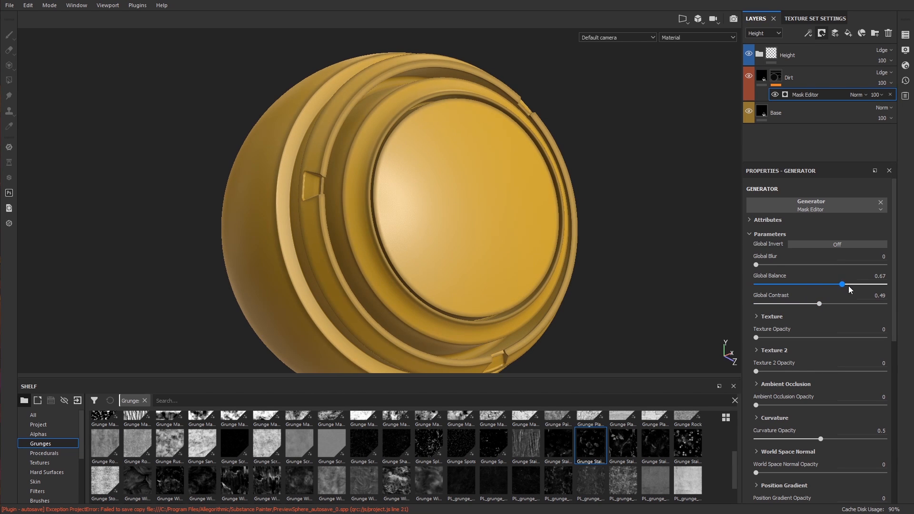
drag(841, 284, 854, 283)
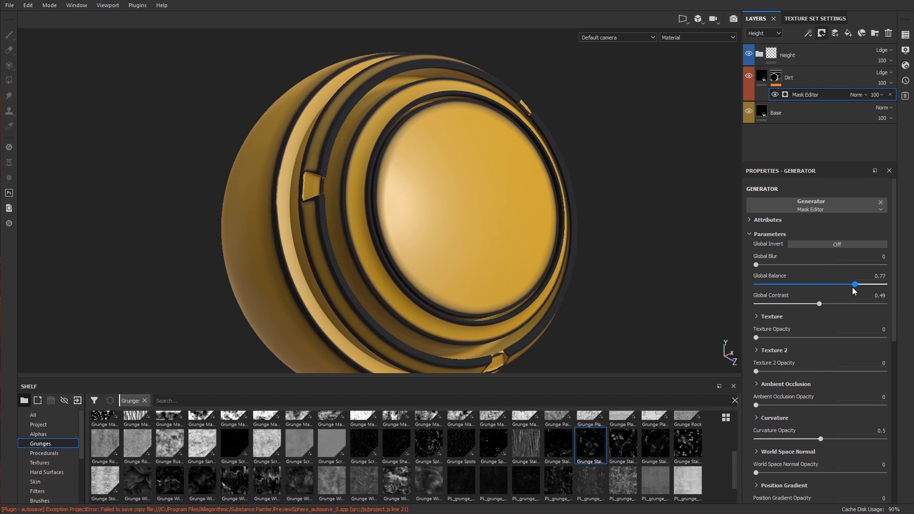
drag(835, 303, 801, 303)
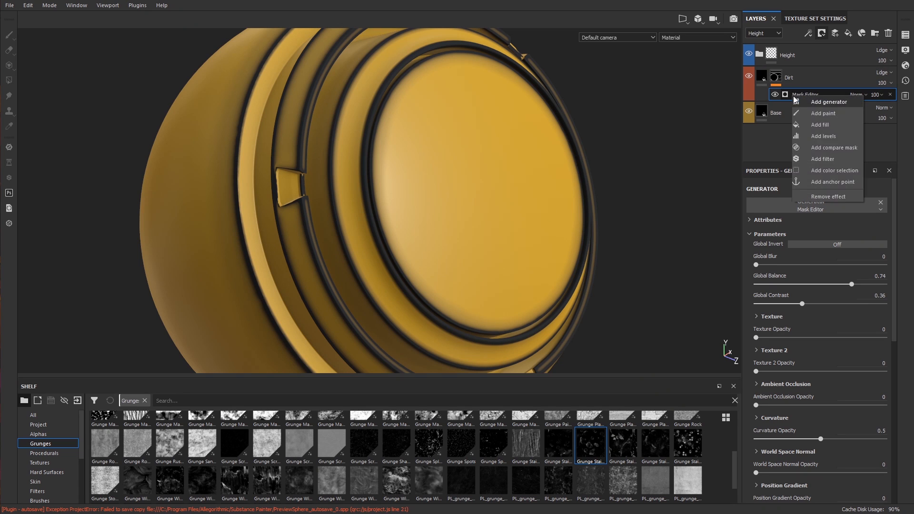
Add a Grunge Map 013 fill to the Dirt mask at scale 3, balance 0.59, contrast 0.55
click(819, 124)
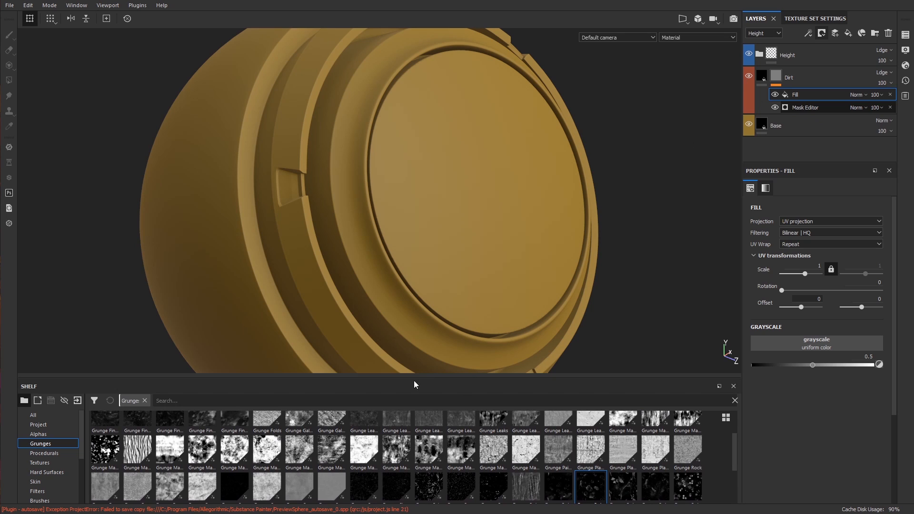
mouse_move(396, 451)
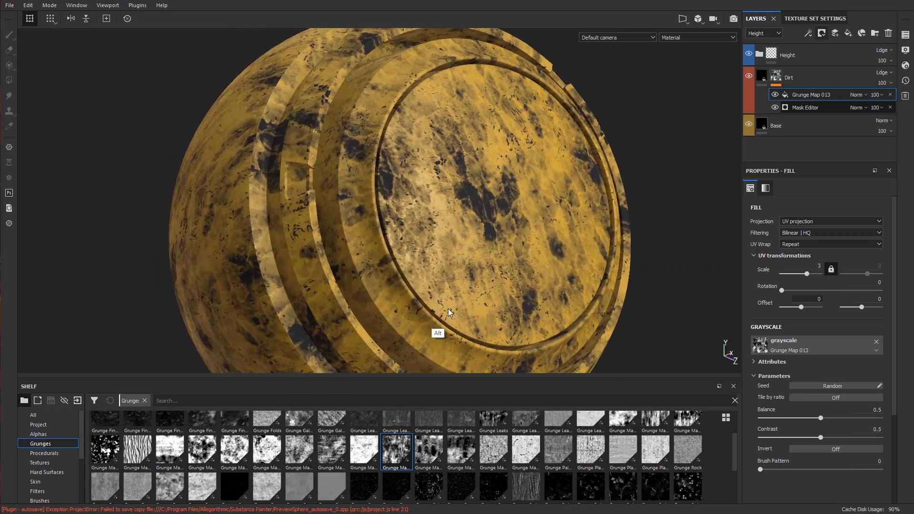
drag(819, 419, 843, 418)
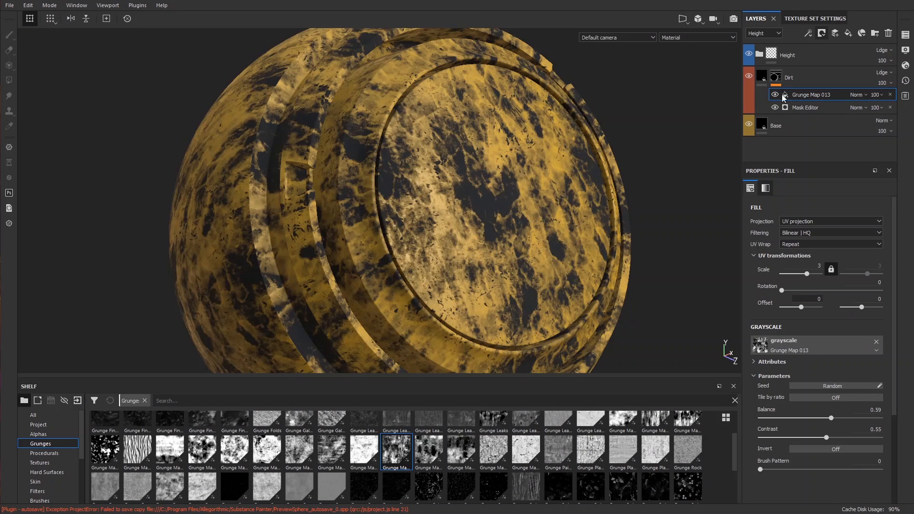
Blend Grunge Map 013 into the Dirt mask with Signed addition (AddSub)
click(856, 95)
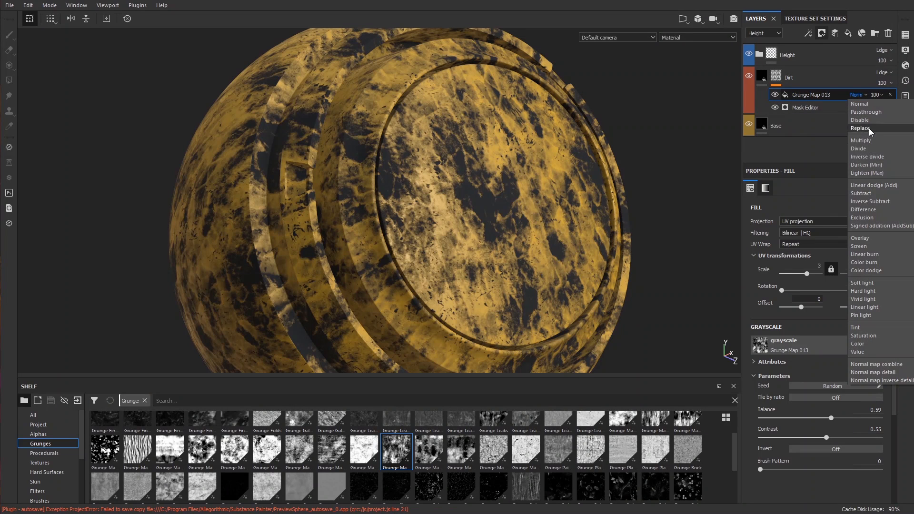
click(860, 194)
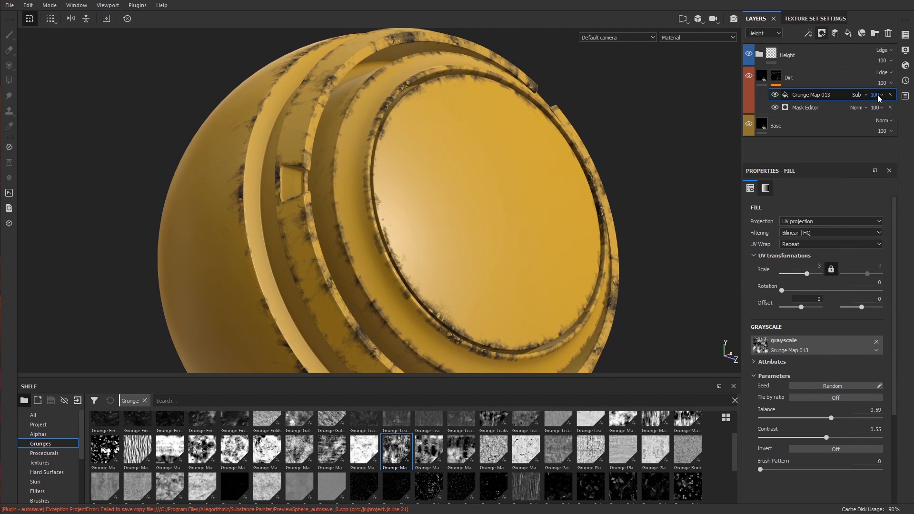
click(774, 94)
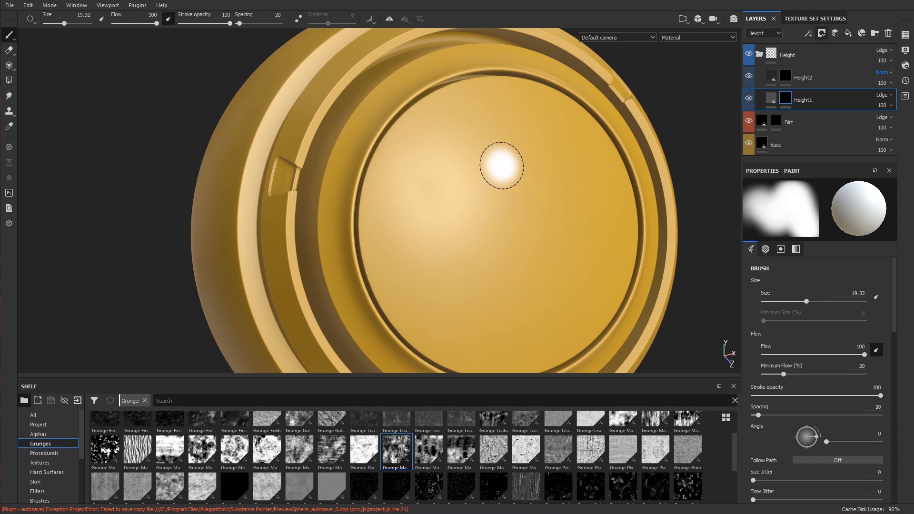
Paint a raised blob shape onto the centre of the lid
drag(501, 166, 521, 195)
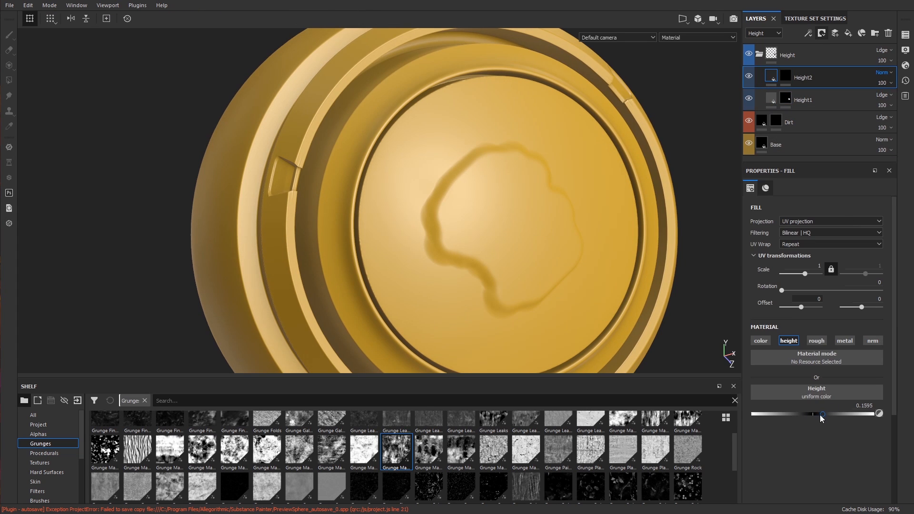
Adjust Height2's fill height, settling at about 0.14
drag(824, 414, 813, 414)
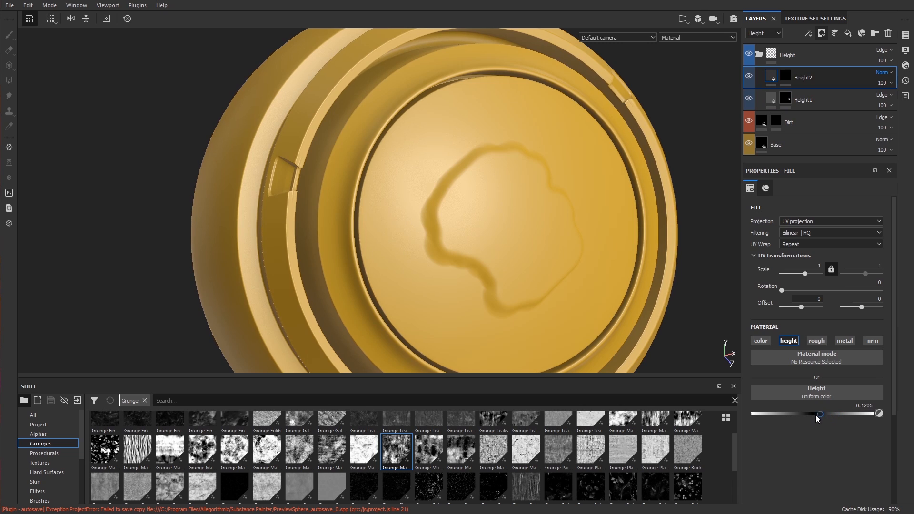
drag(813, 414, 811, 413)
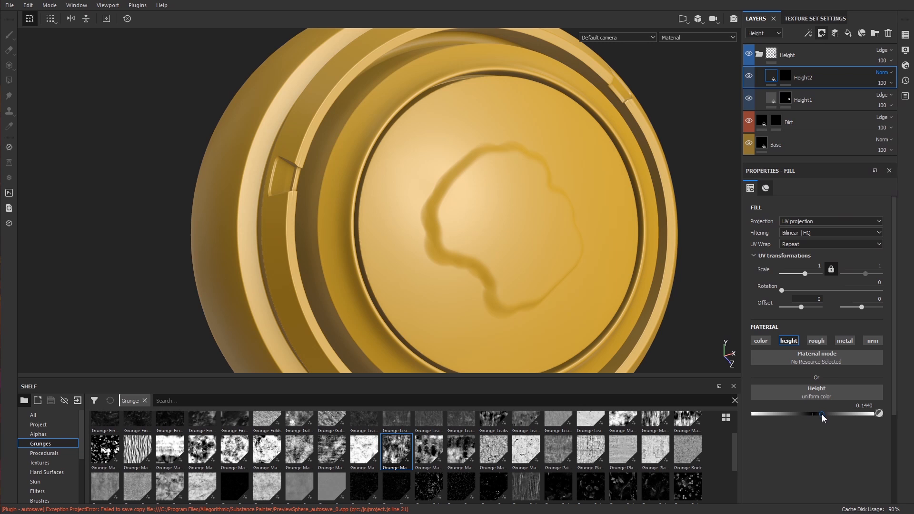
drag(812, 413, 830, 413)
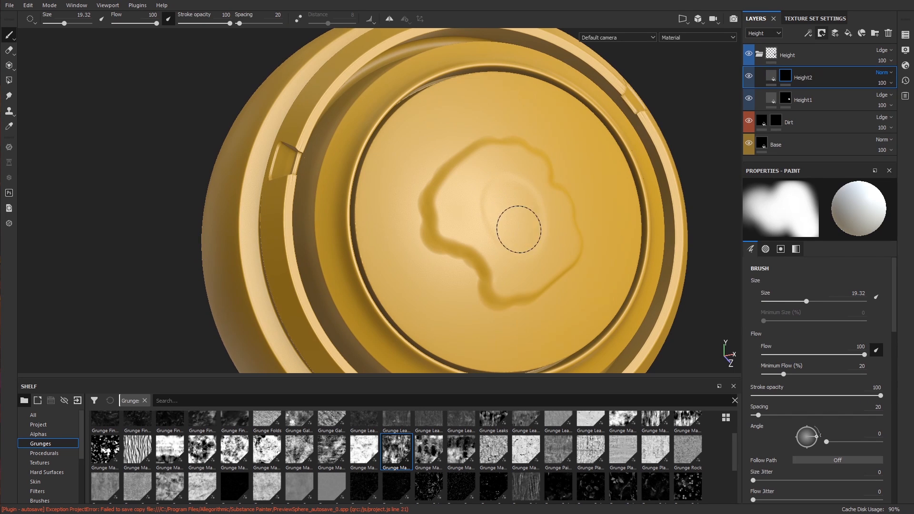
Set Height2 to Signed addition (AddSub) blending and select its fill for editing
click(883, 73)
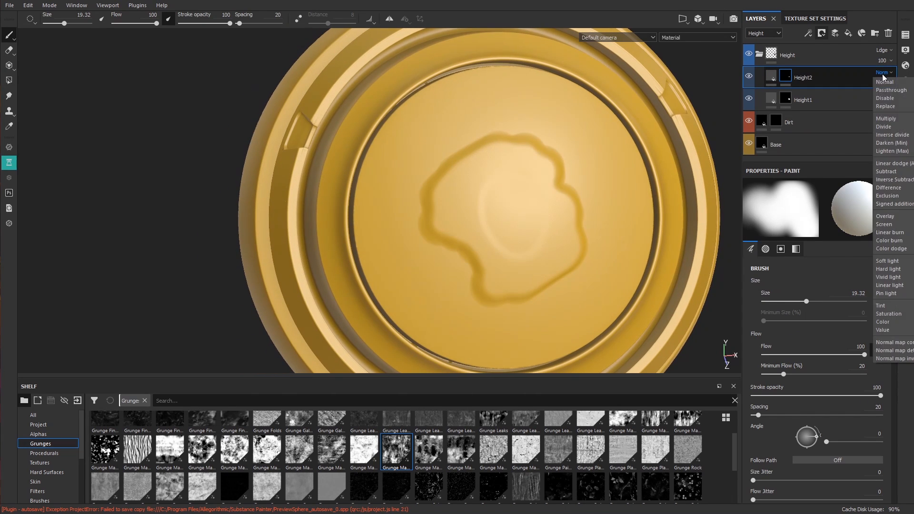
click(885, 171)
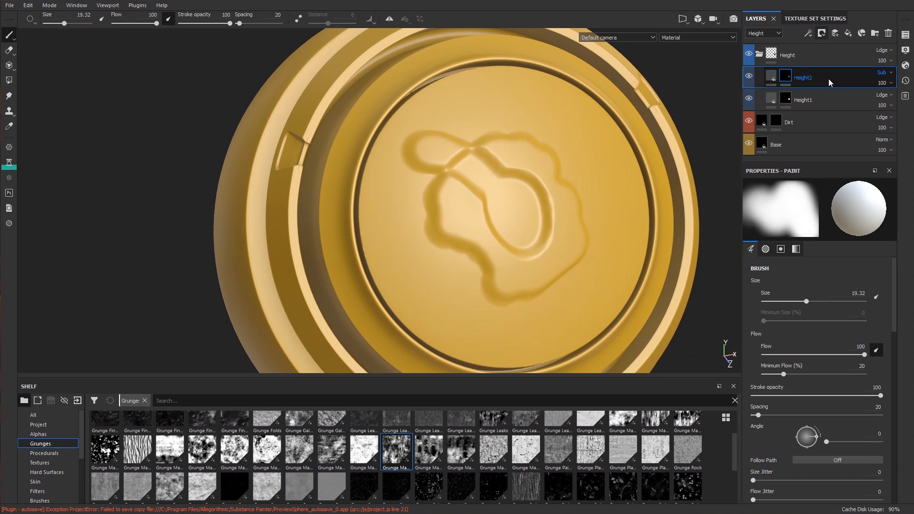
mouse_move(879, 80)
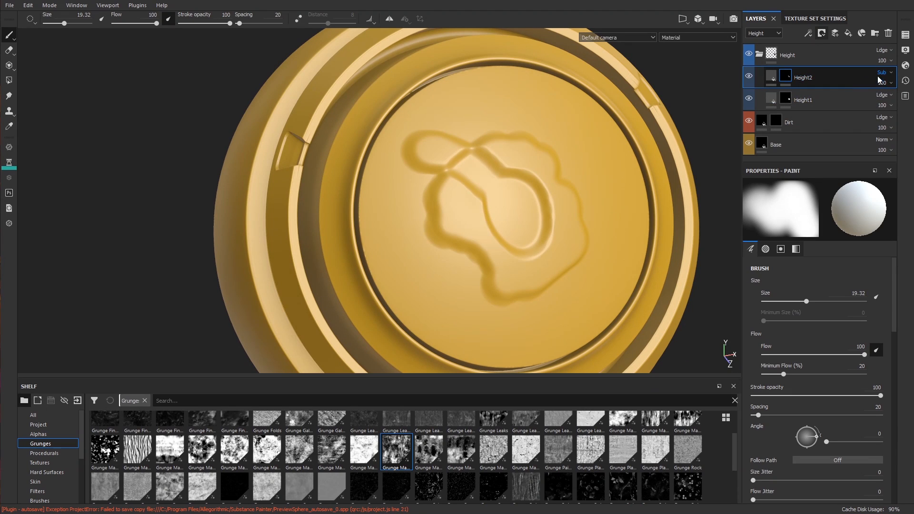
click(785, 76)
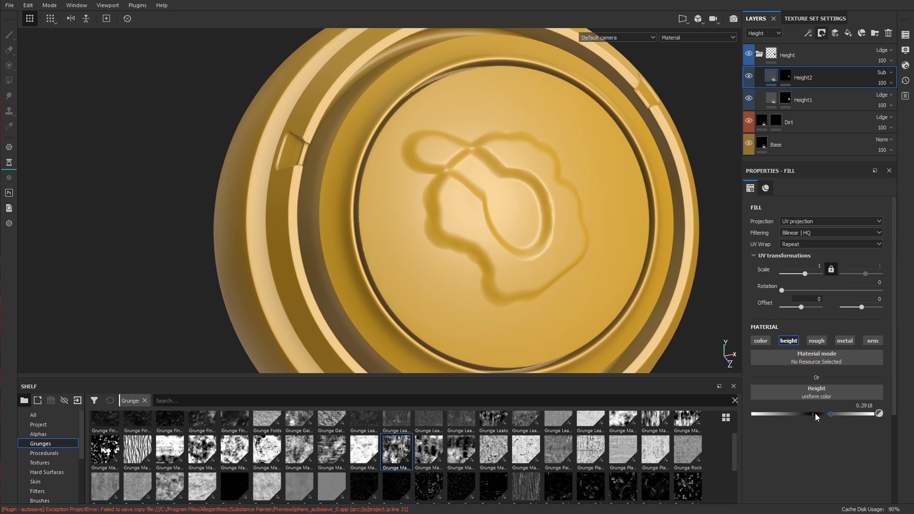
Drag Height2's height to about -0.25 so the loop sinks in, then revisit its blend mode
drag(816, 414, 800, 414)
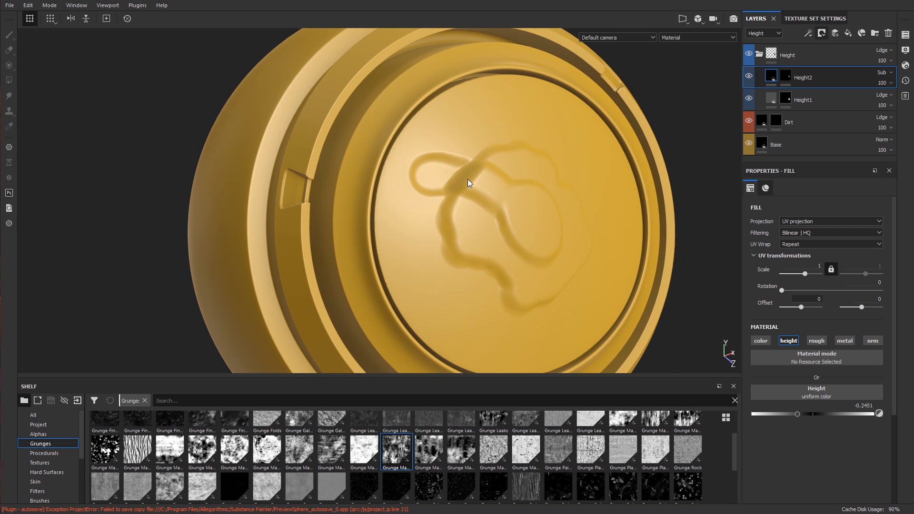
mouse_move(512, 173)
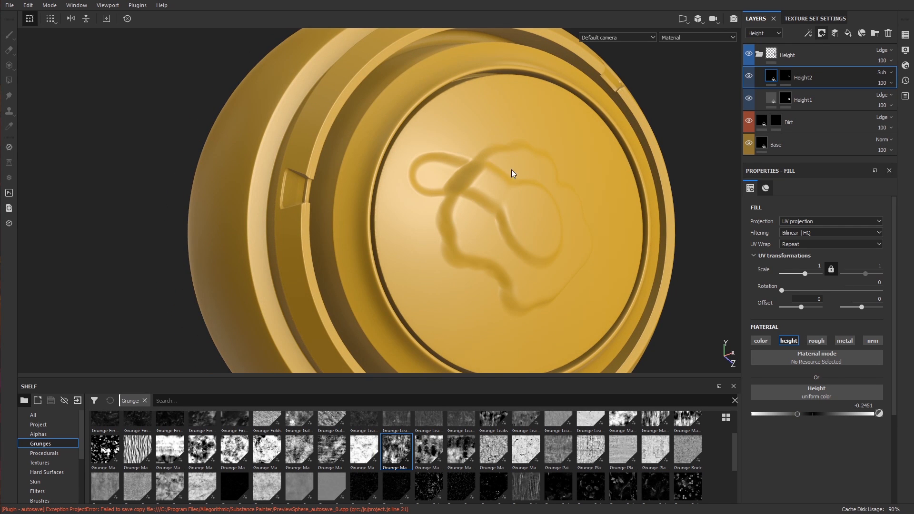
mouse_move(504, 175)
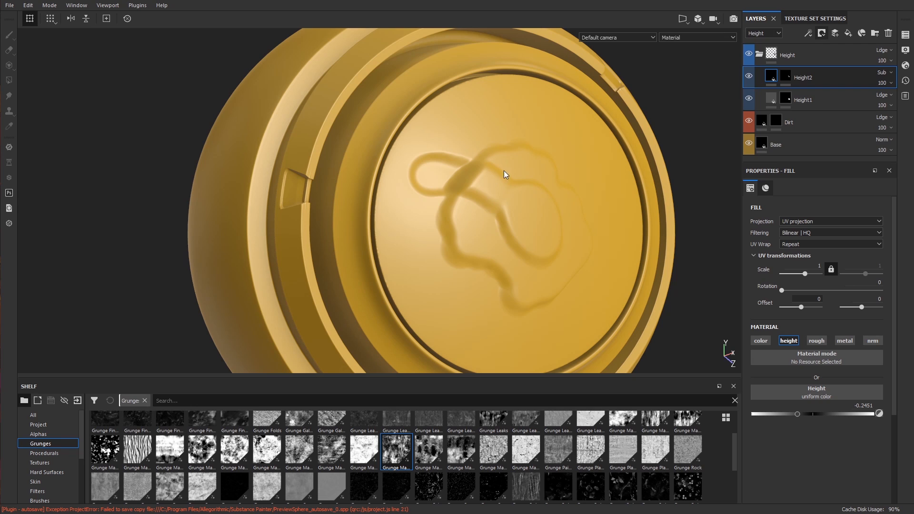
mouse_move(508, 176)
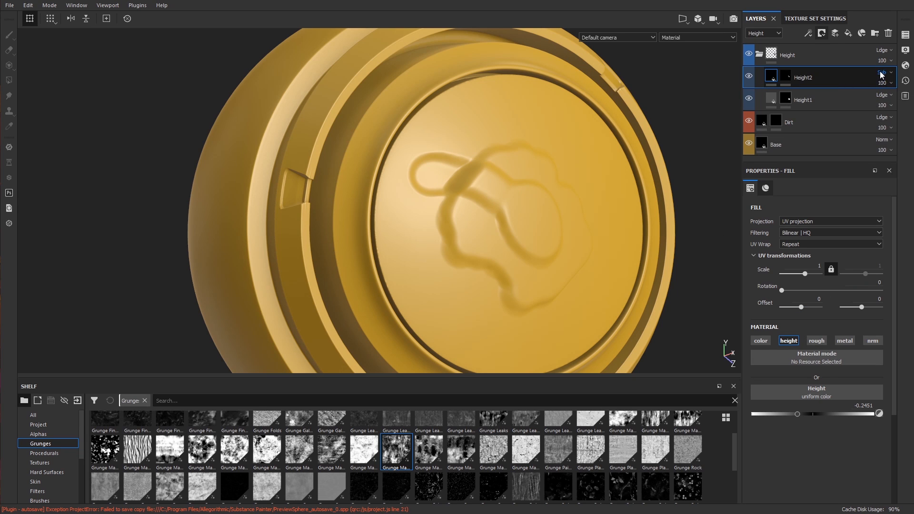
click(883, 73)
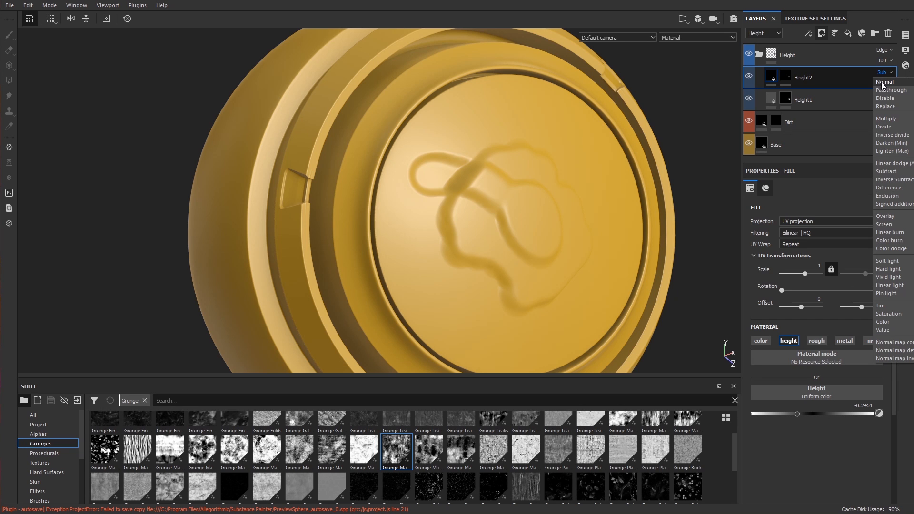
click(884, 82)
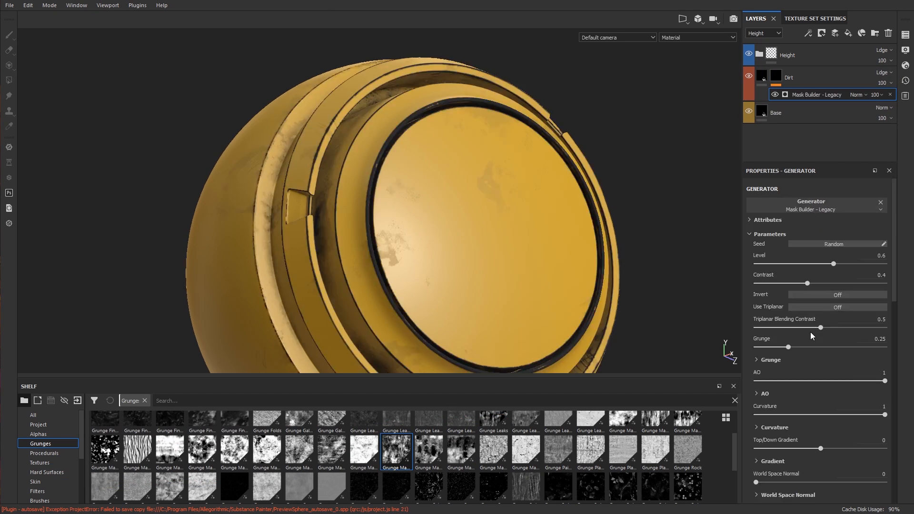
Raise the Mask Builder Legacy grunge to 0.62 and orbit to inspect the dirt
drag(787, 346, 834, 346)
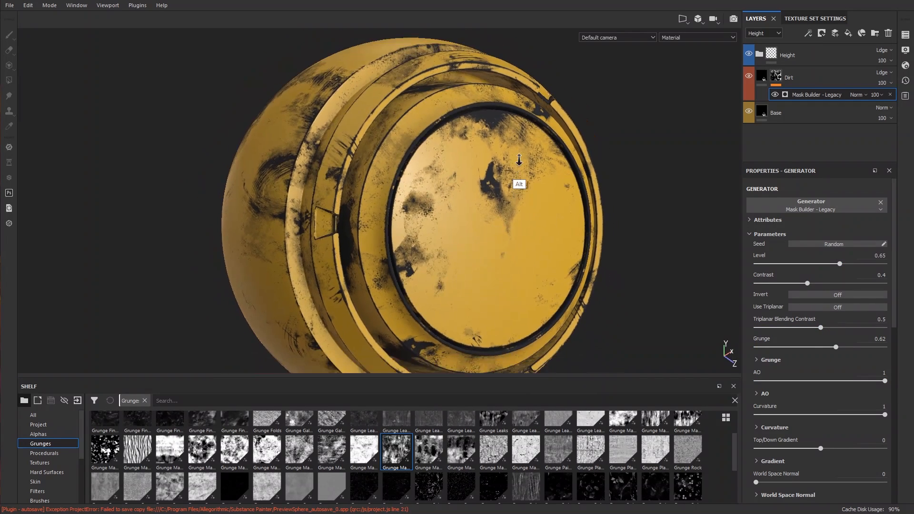
drag(518, 160, 470, 171)
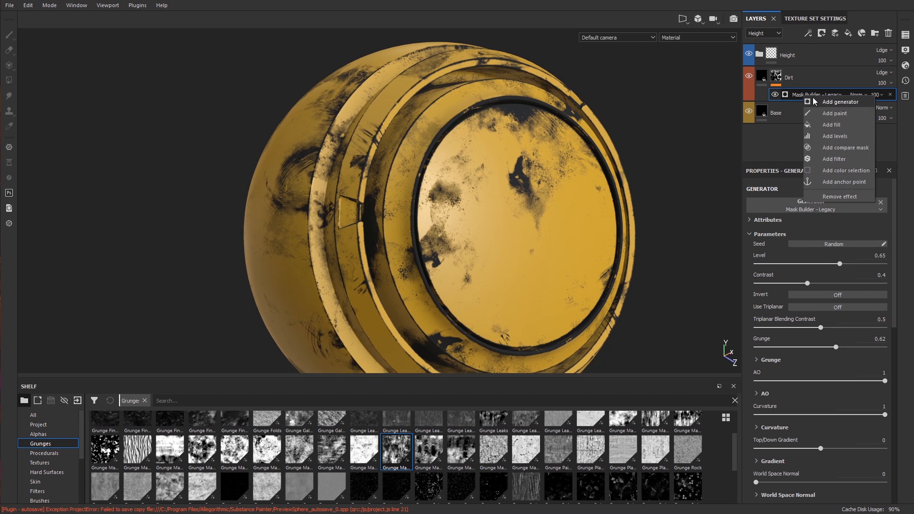
Add a Grunge Map 014 fill to the Dirt mask at scale 3
click(829, 124)
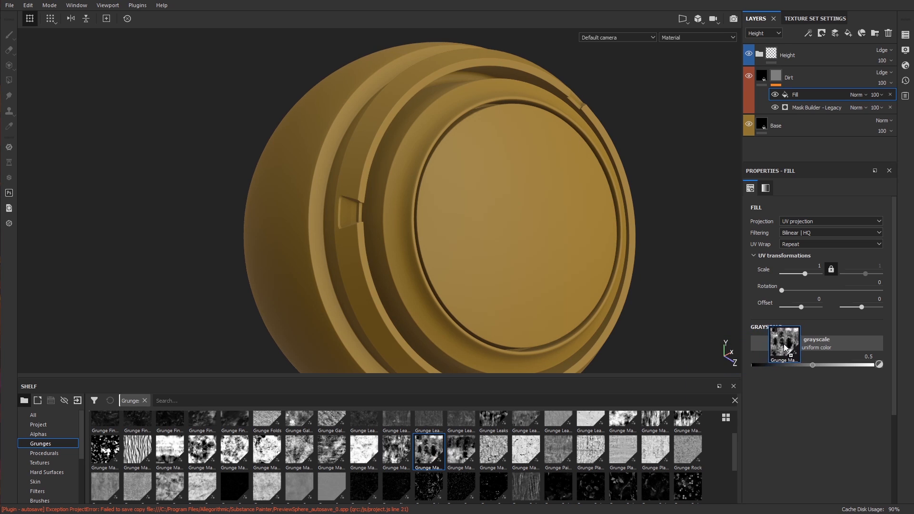
double_click(427, 448)
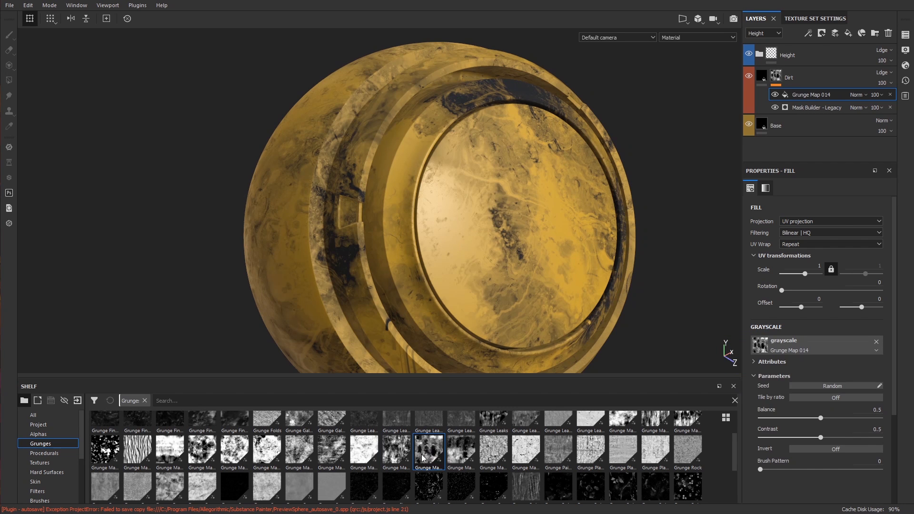
mouse_move(425, 446)
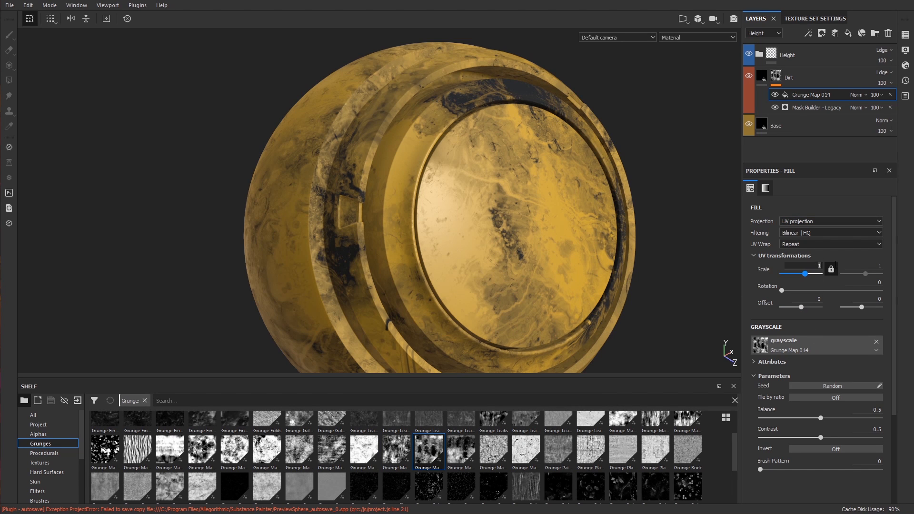
drag(803, 272, 823, 272)
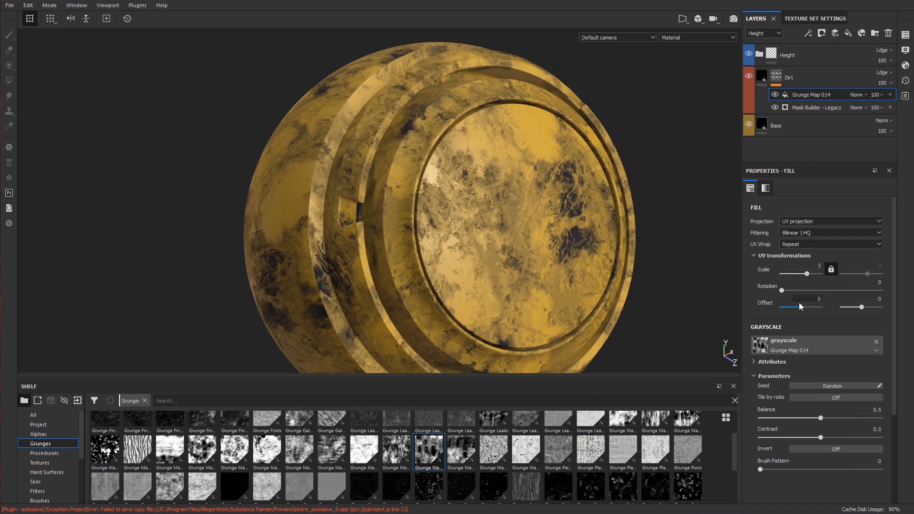
Tune the grunge to balance about 0.58 and contrast about 0.51
drag(820, 418, 851, 417)
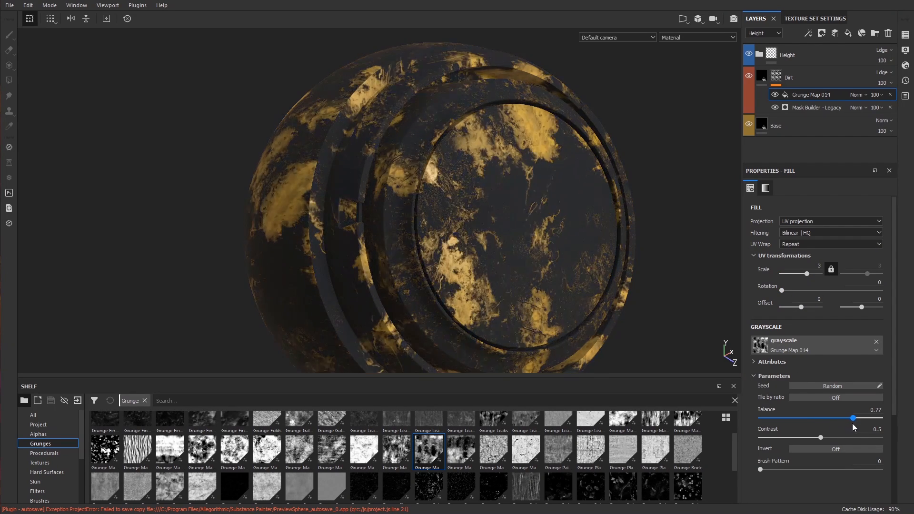
drag(854, 419, 832, 419)
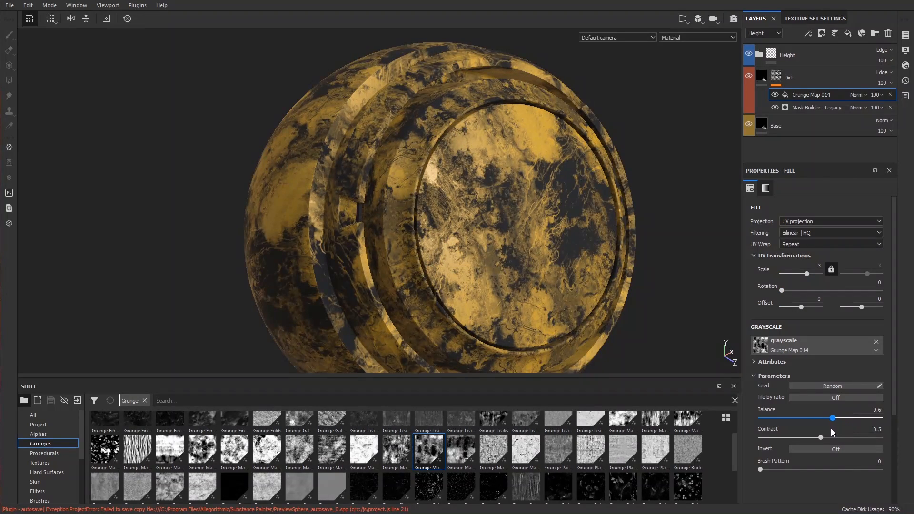
drag(831, 437, 813, 437)
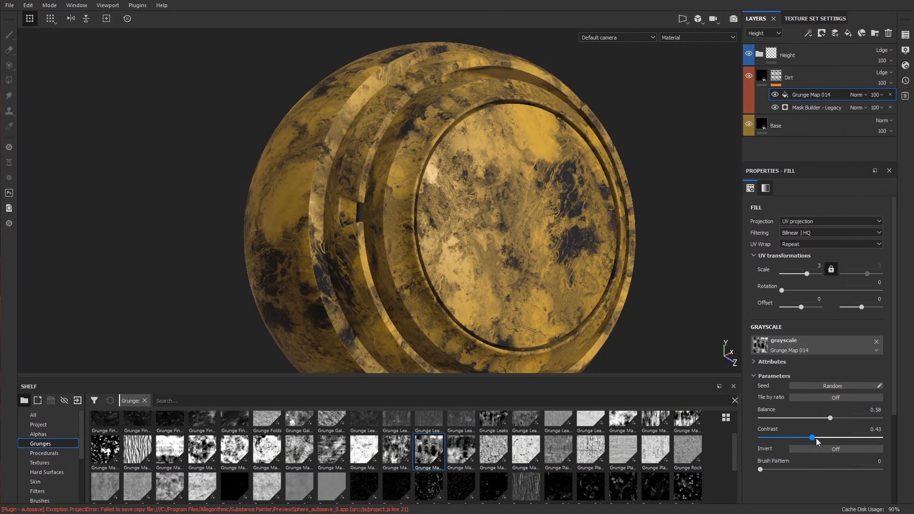
drag(816, 438, 826, 437)
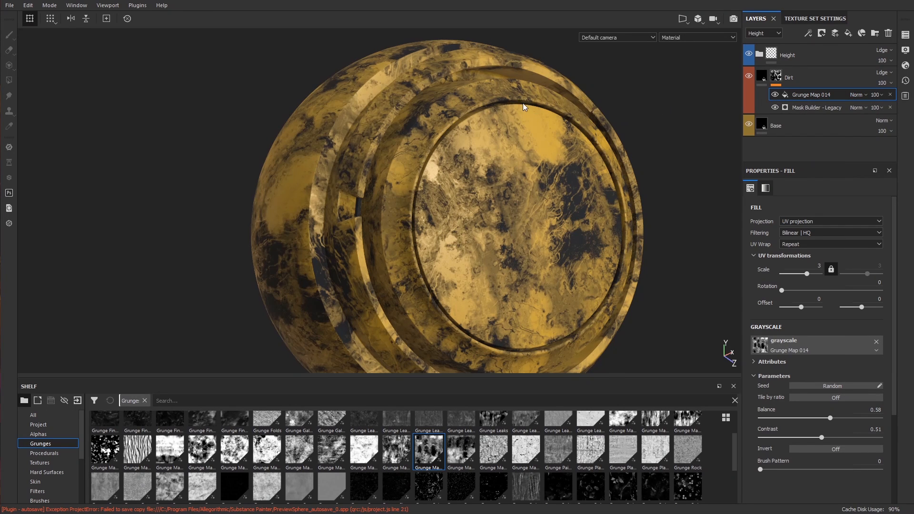
click(815, 95)
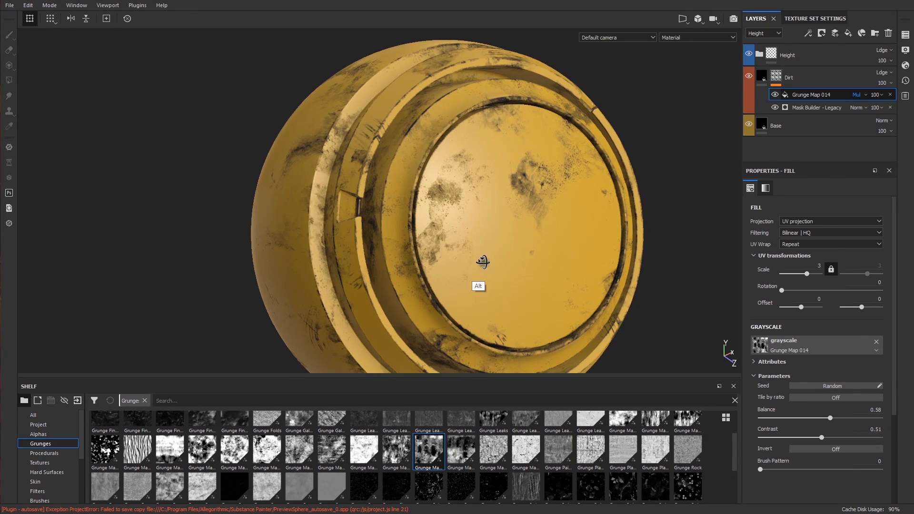
Inspect the dirt and settle the grunge balance back near the middle
drag(482, 261, 474, 184)
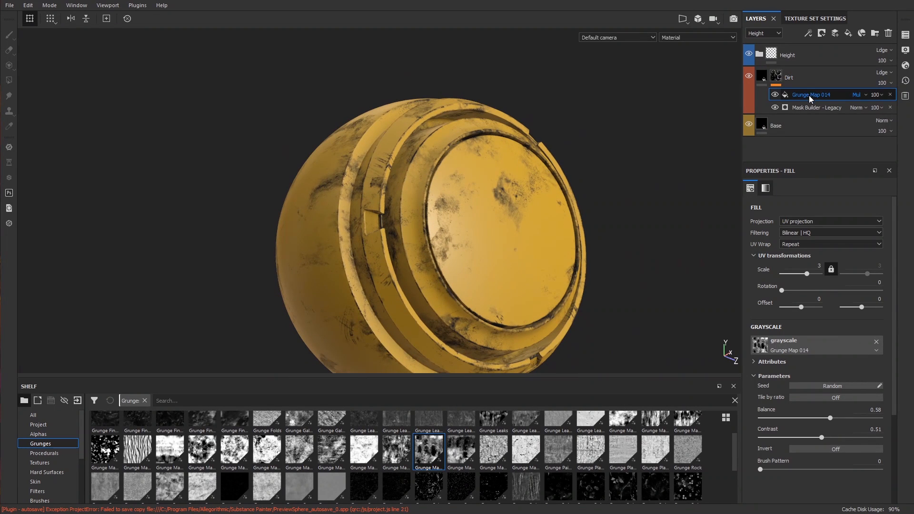
drag(829, 418, 807, 418)
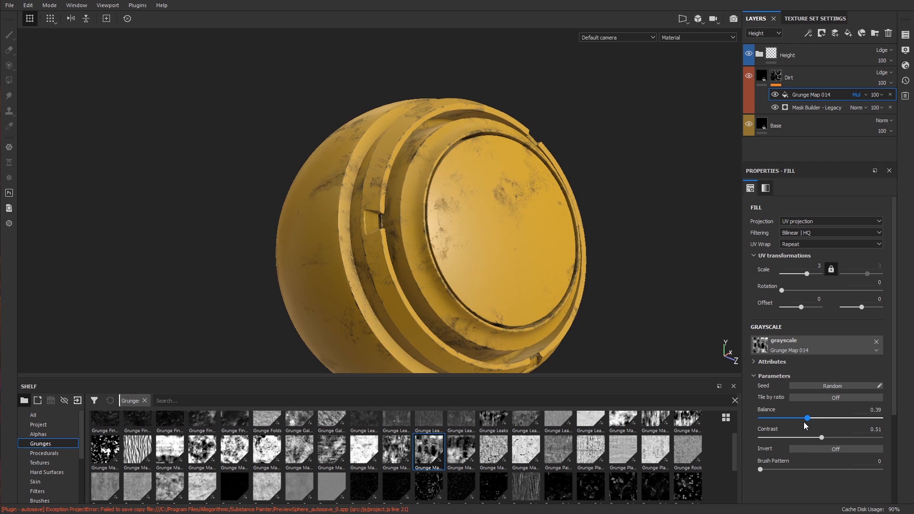
drag(807, 418, 839, 418)
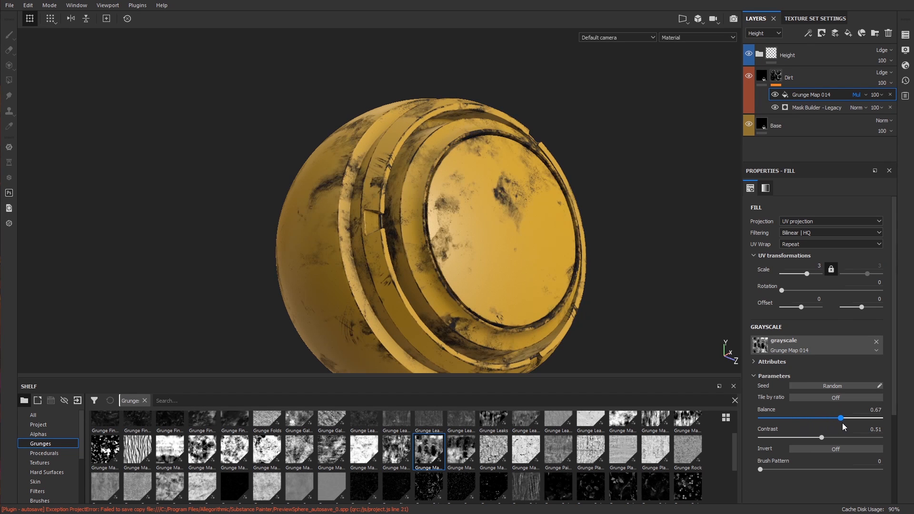
drag(856, 418, 820, 417)
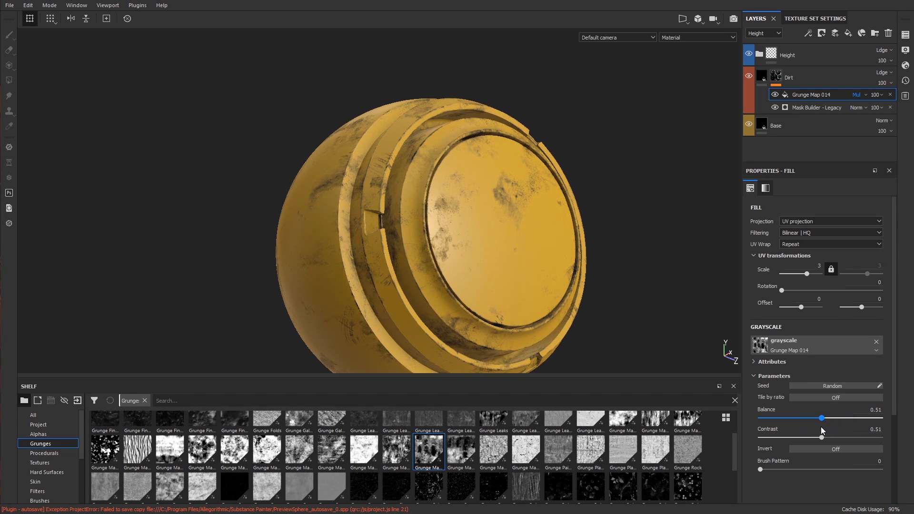
drag(822, 417, 816, 417)
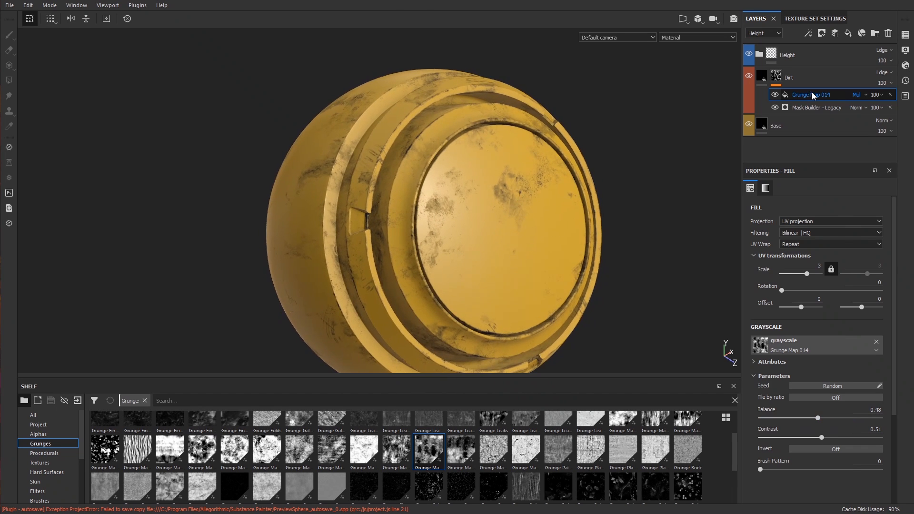
Blend the grunge as Subtract into the Dirt mask with balance about 0.53
click(857, 94)
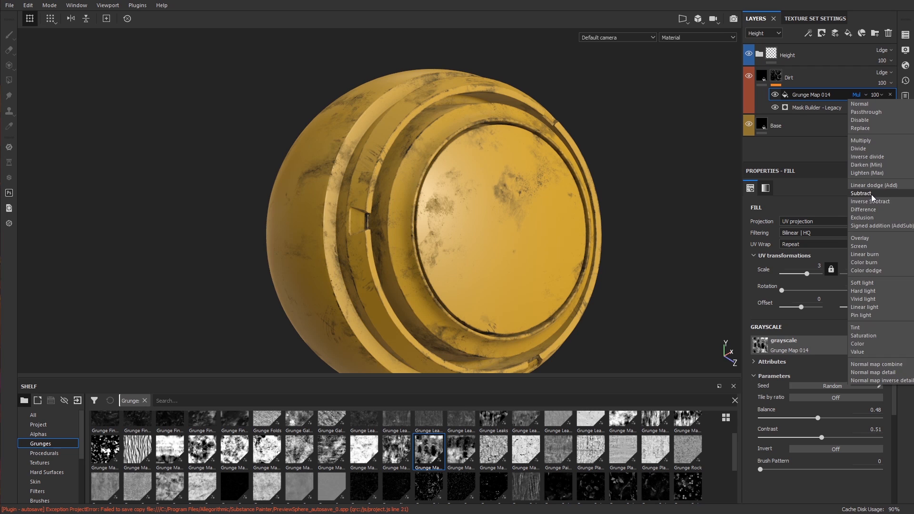
click(865, 193)
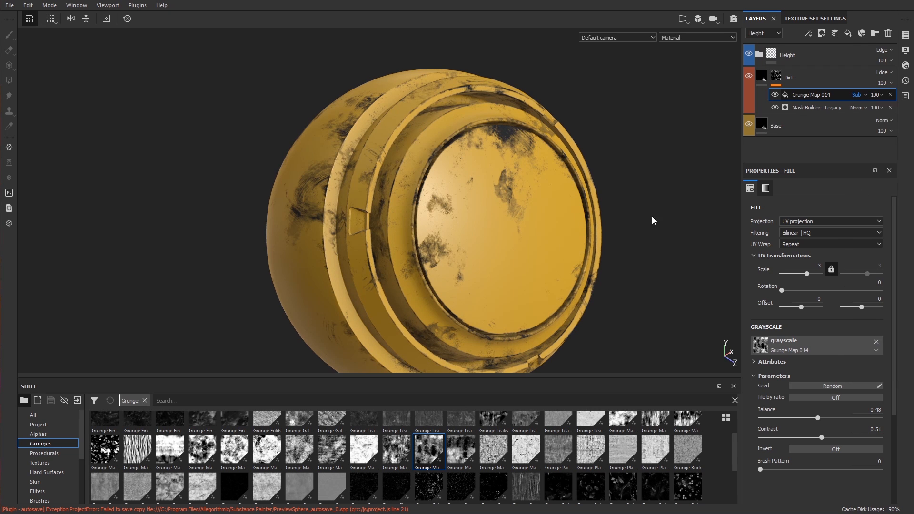
drag(817, 418, 845, 418)
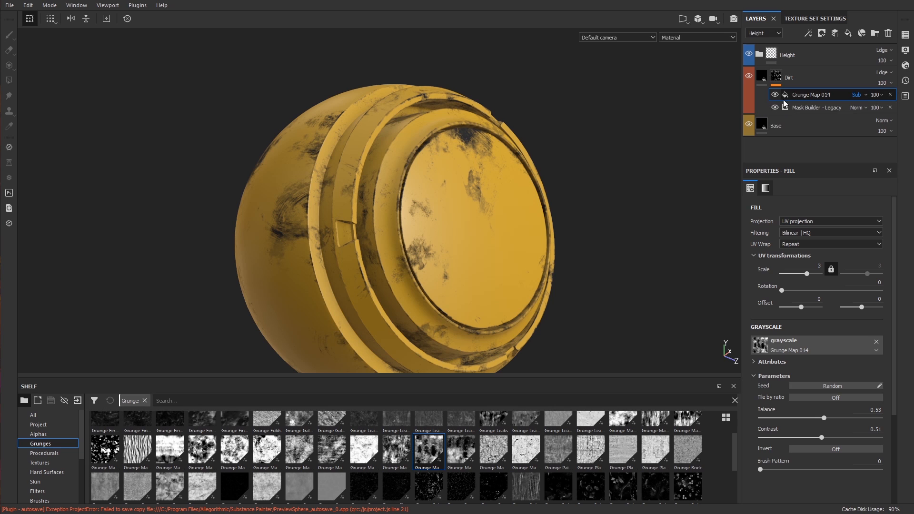
click(857, 94)
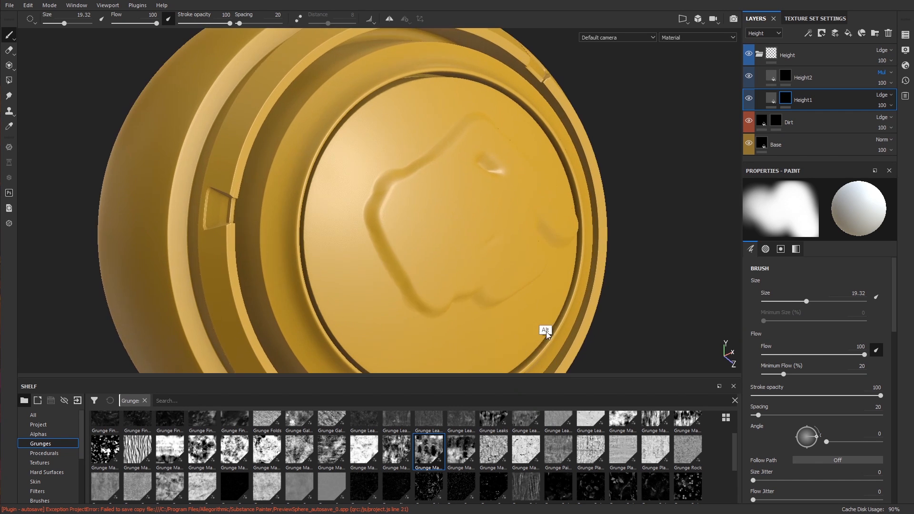
Paint overlapping raised blobs across the central disc on the Height2 layer
click(803, 77)
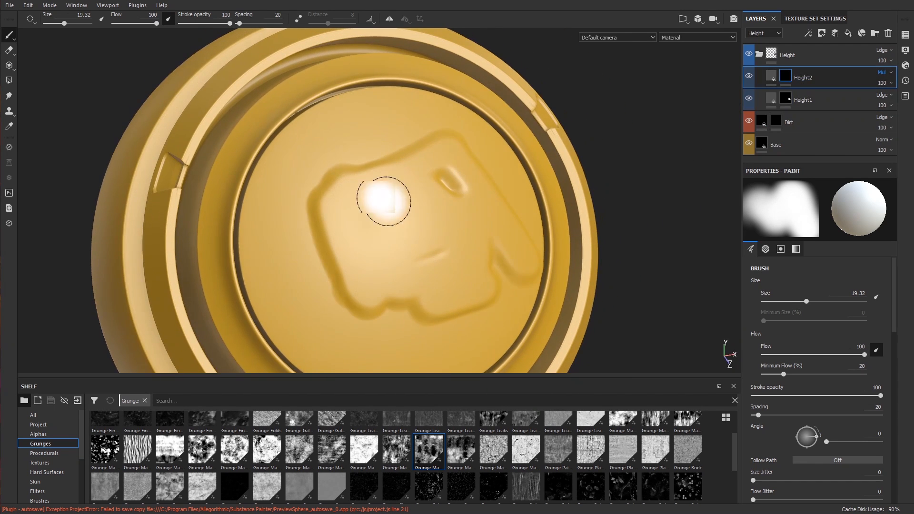
click(885, 72)
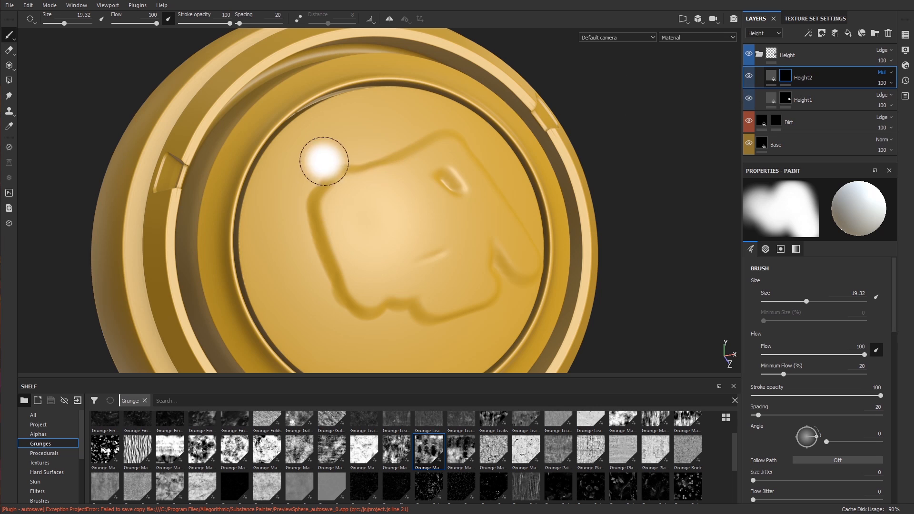
drag(325, 162, 368, 245)
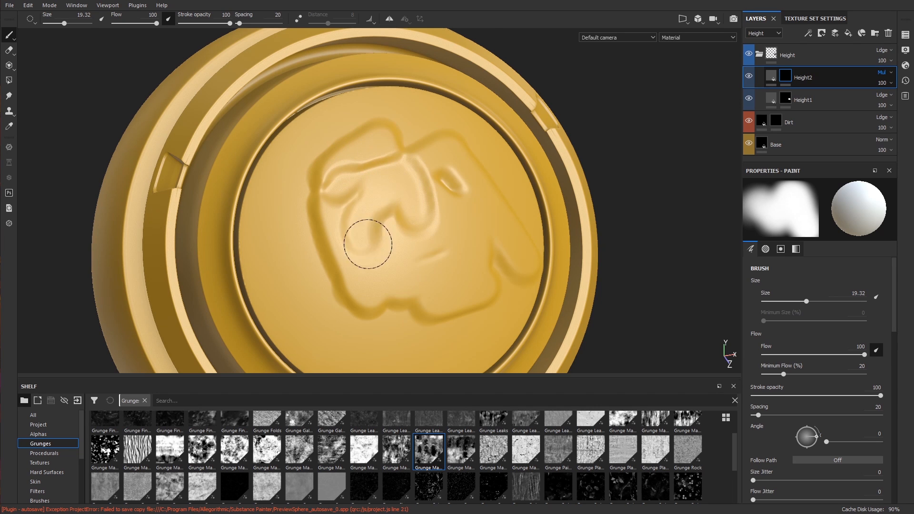
drag(367, 244, 401, 242)
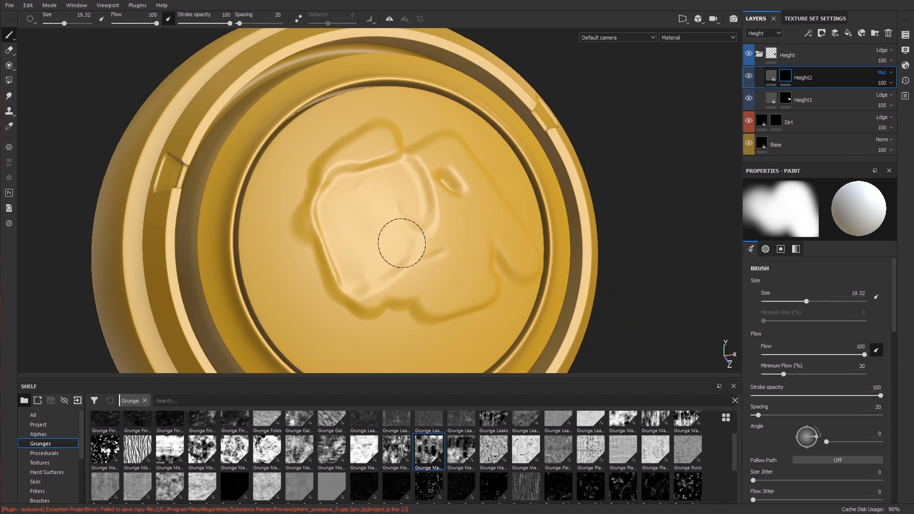
click(400, 239)
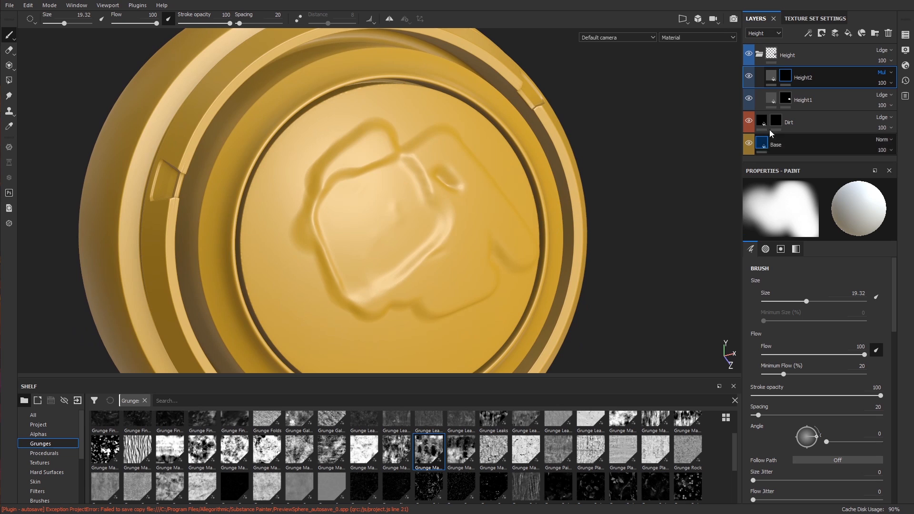
Push Height2's fill height to maximum, then settle it near 0.45
click(769, 77)
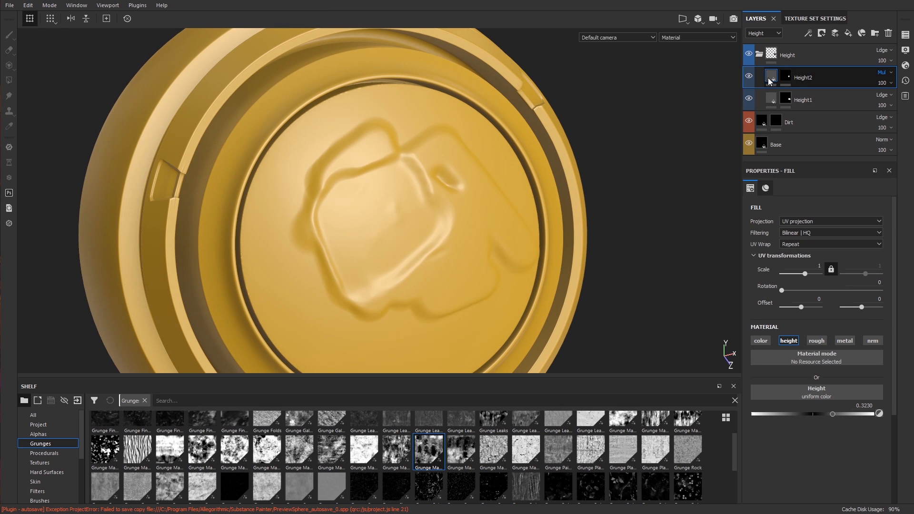
drag(819, 414, 830, 414)
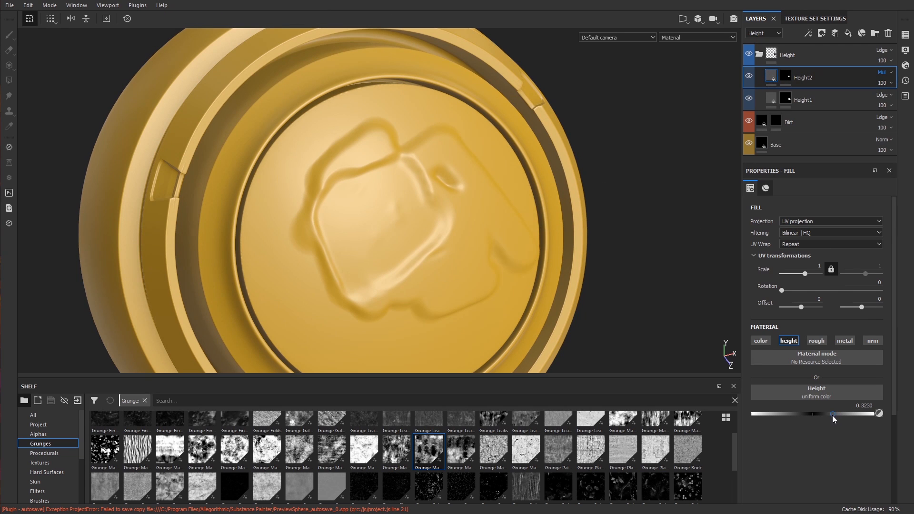
drag(813, 413, 876, 413)
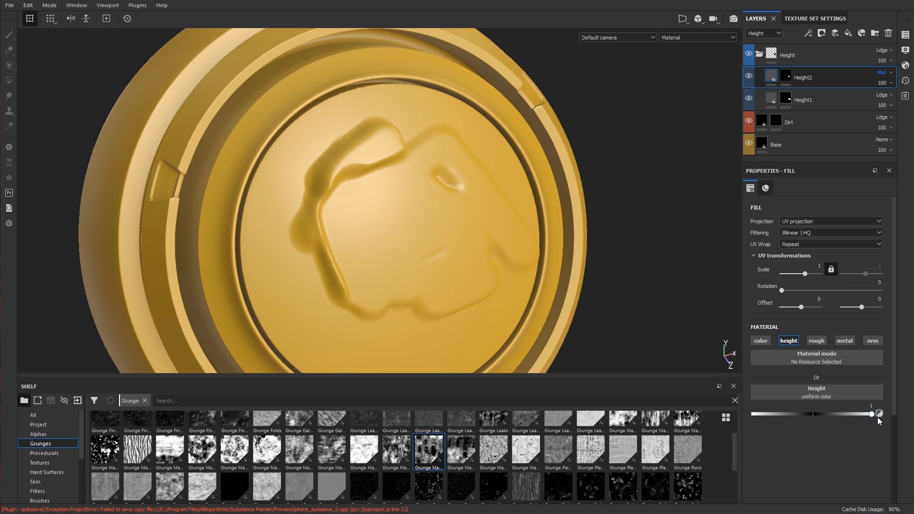
drag(878, 414, 813, 414)
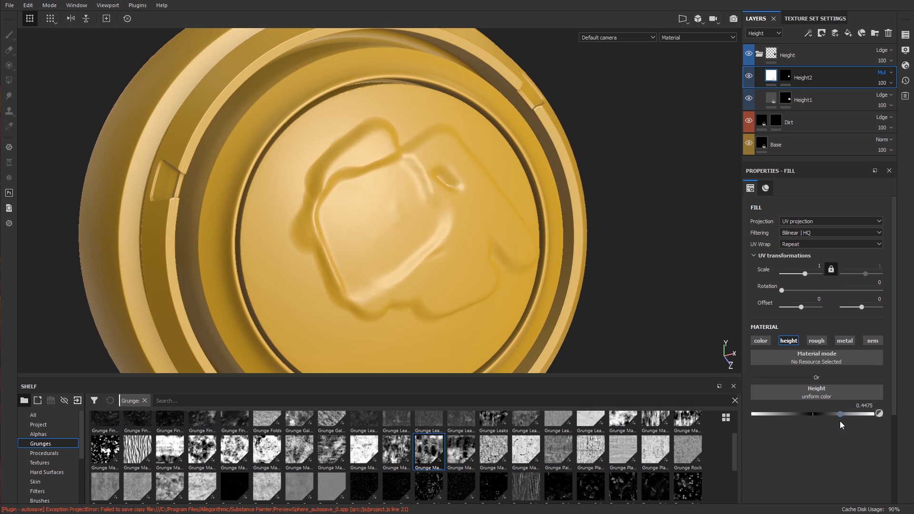
drag(856, 414, 813, 414)
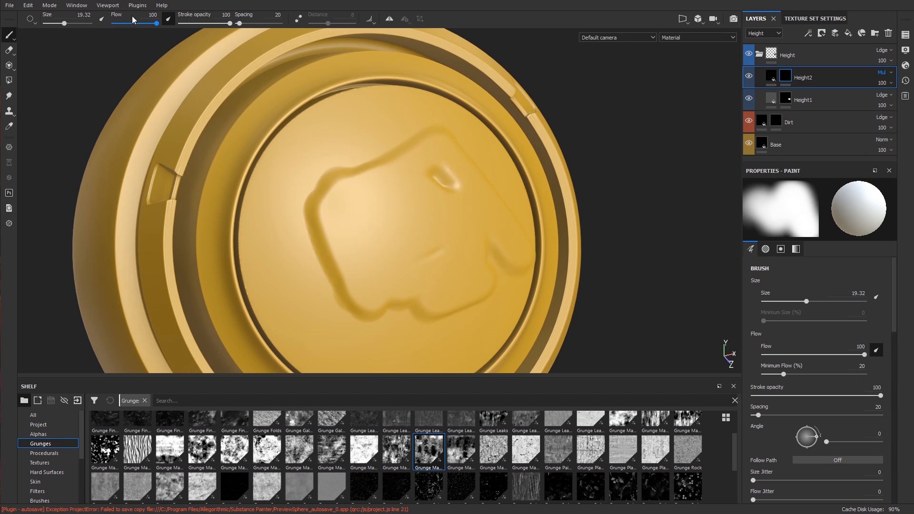
Lower brush flow to 38 and softly paint more of the Height2 shape
drag(154, 22, 135, 22)
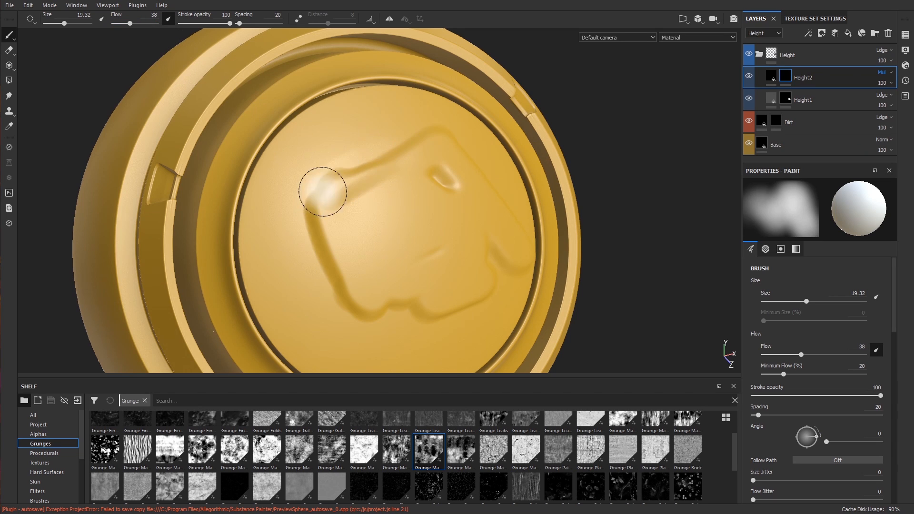
drag(323, 192, 369, 216)
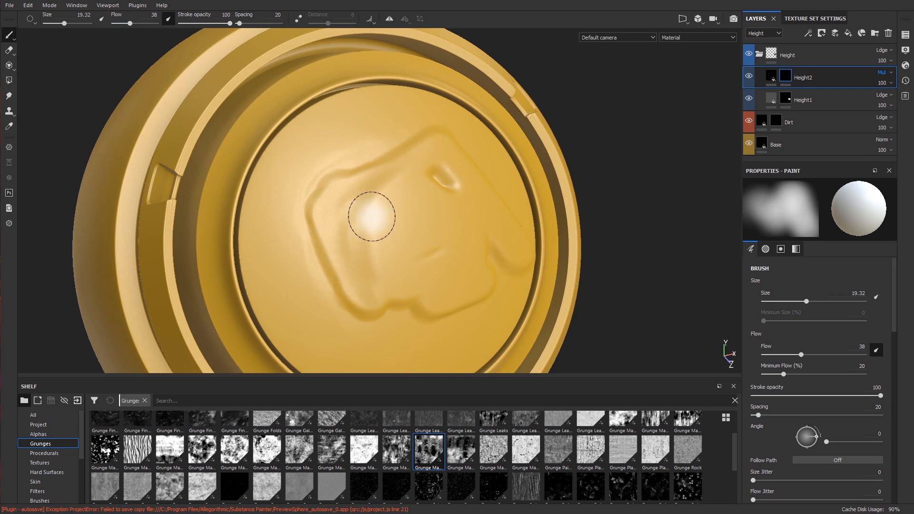
drag(370, 217, 456, 294)
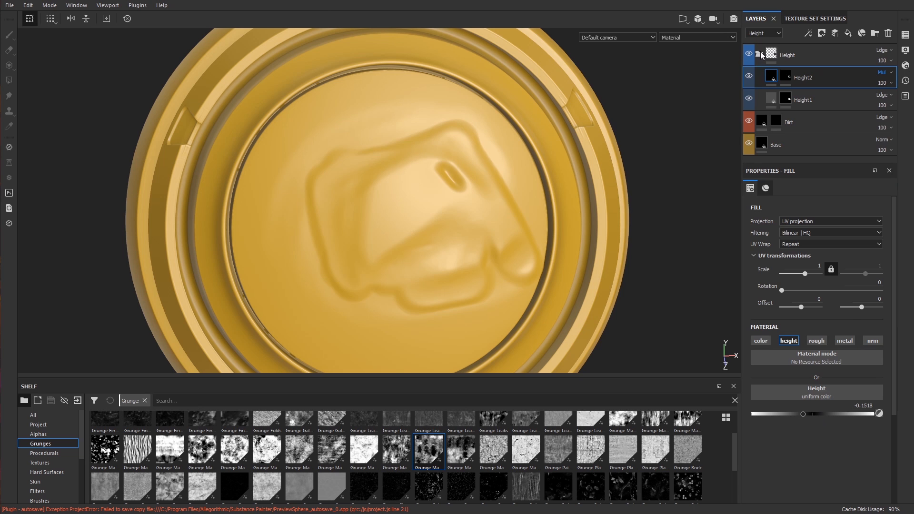
Clear the painted Height2 mask so the disc returns to plain yellow
right_click(770, 76)
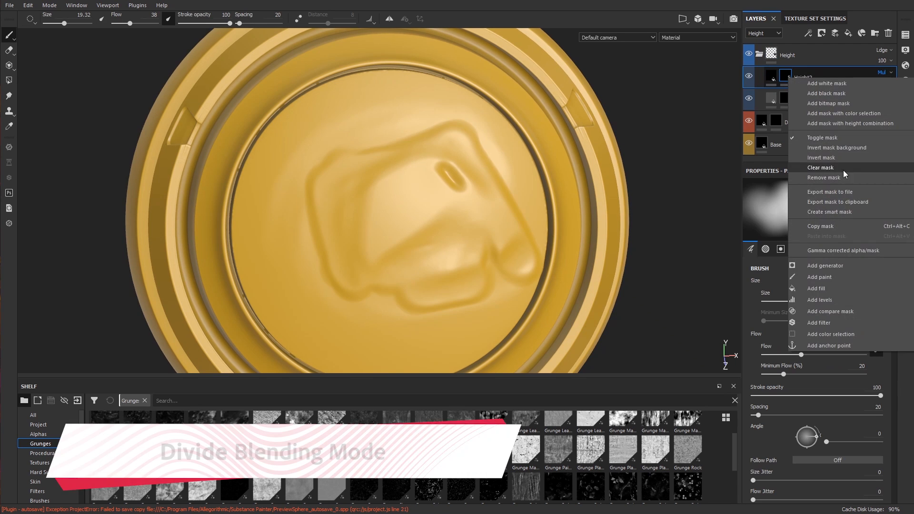
click(820, 168)
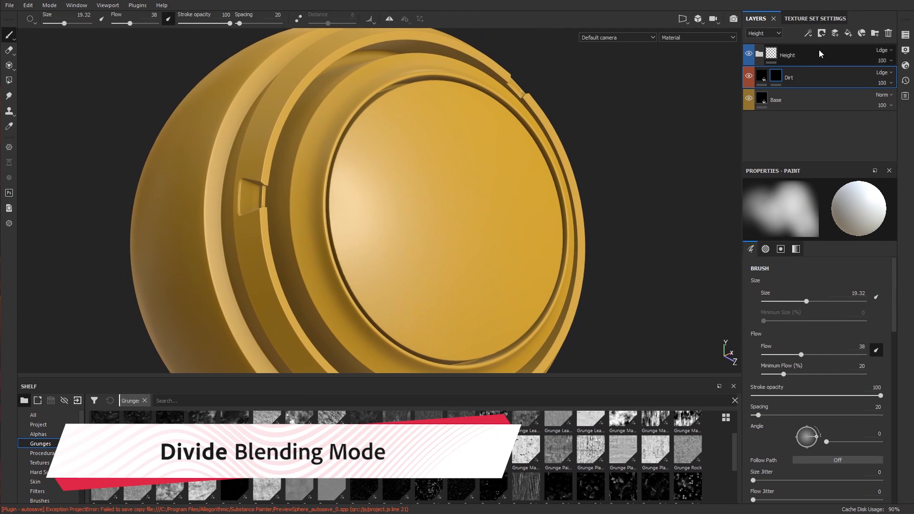
click(816, 77)
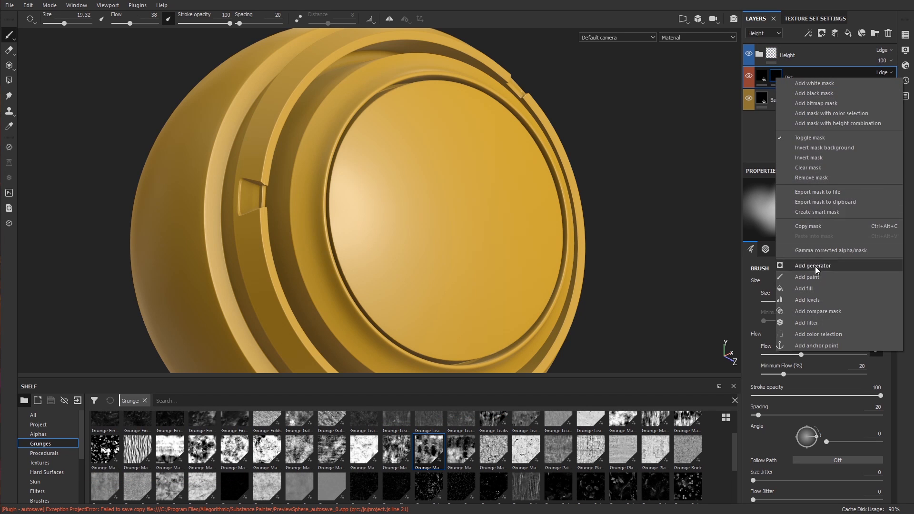
Add two Clouds 2 procedural fills to the Dirt mask
click(804, 287)
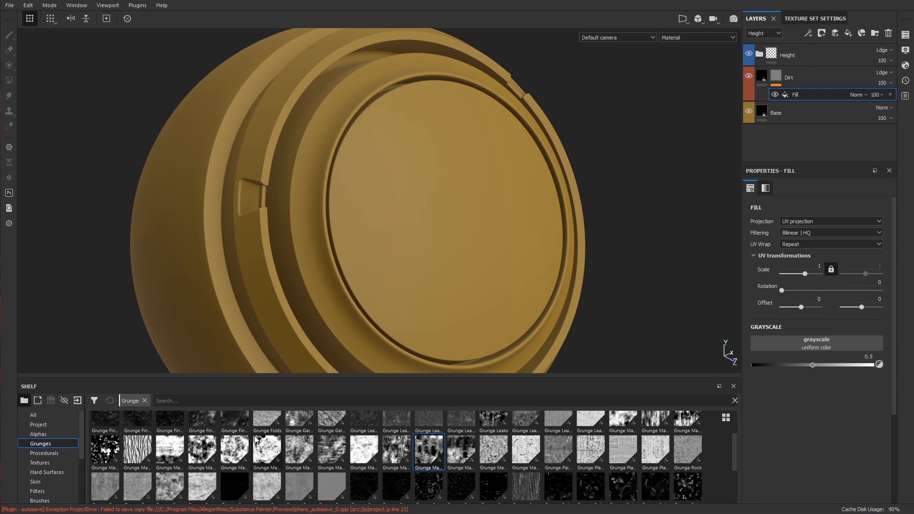
click(44, 455)
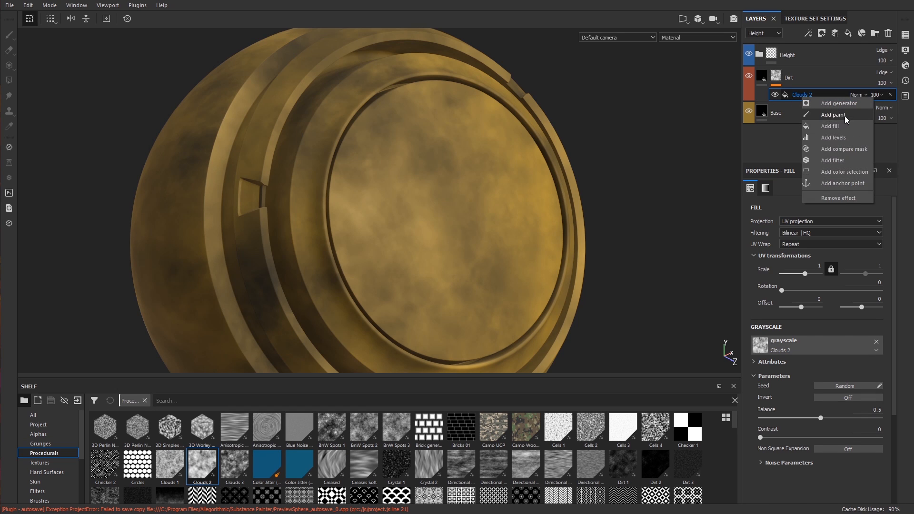
click(830, 126)
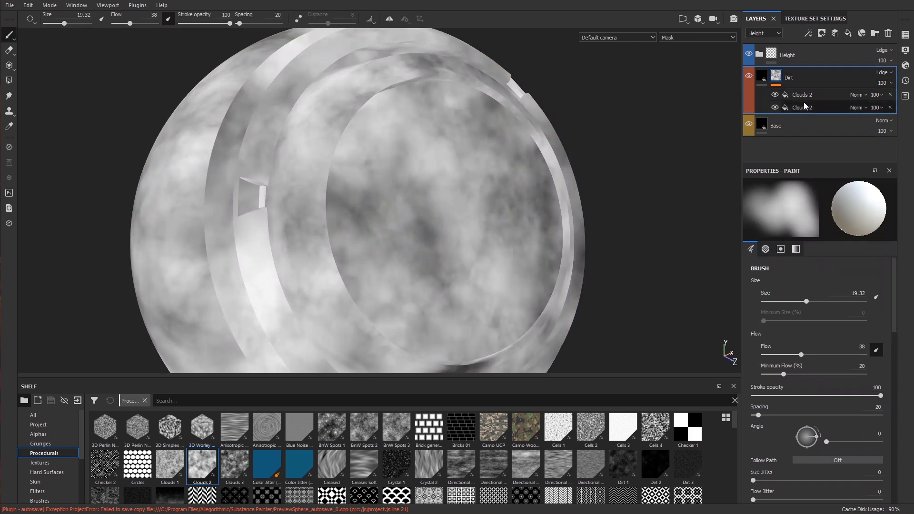
Set the upper Clouds 2 fill's disorder to about 0.02
click(801, 94)
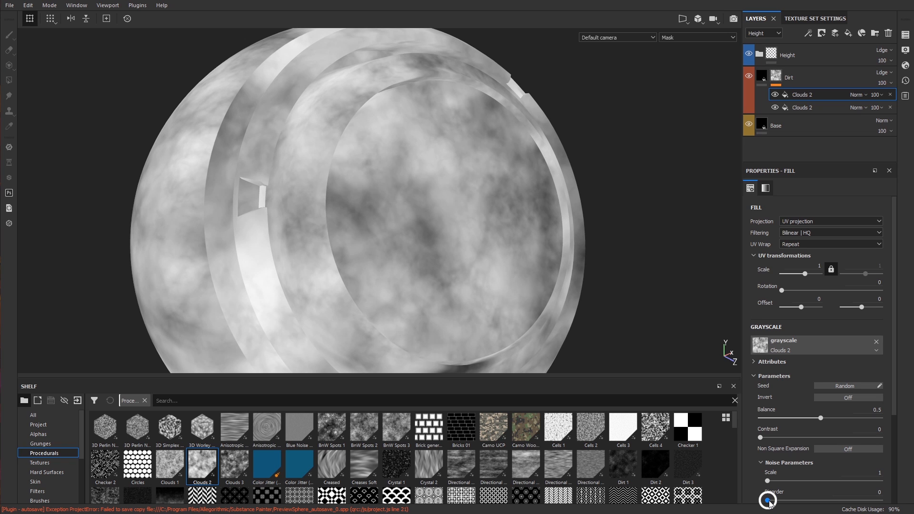
drag(766, 500, 773, 500)
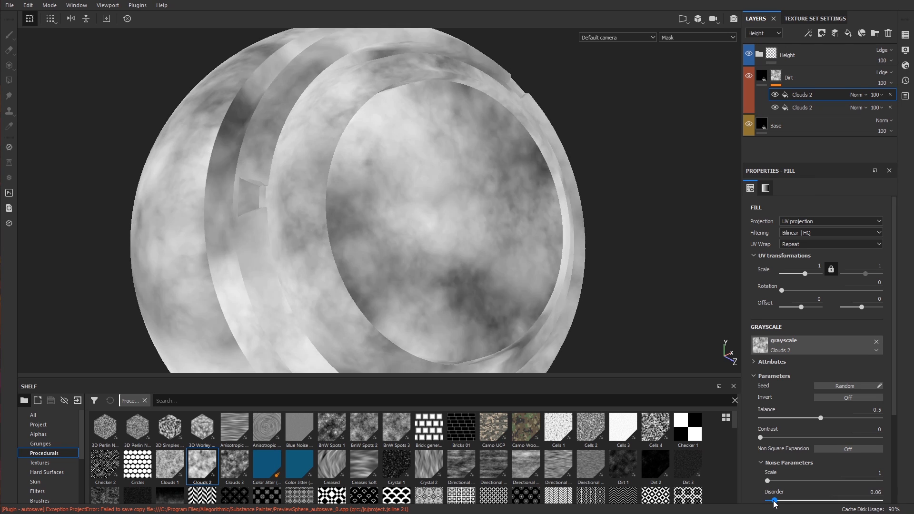
drag(780, 500, 769, 500)
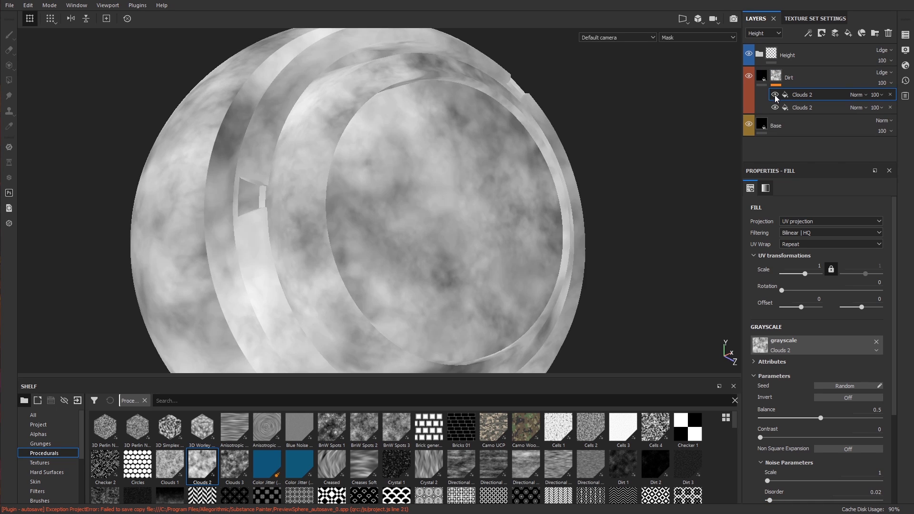
Set the upper Clouds 2 fill to Divide over the Clouds 2 below it in the Dirt mask
click(856, 94)
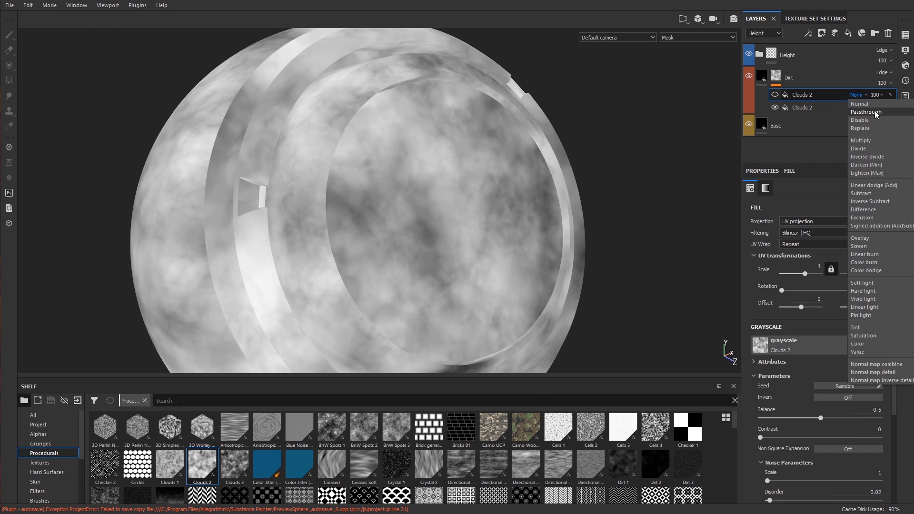
click(858, 148)
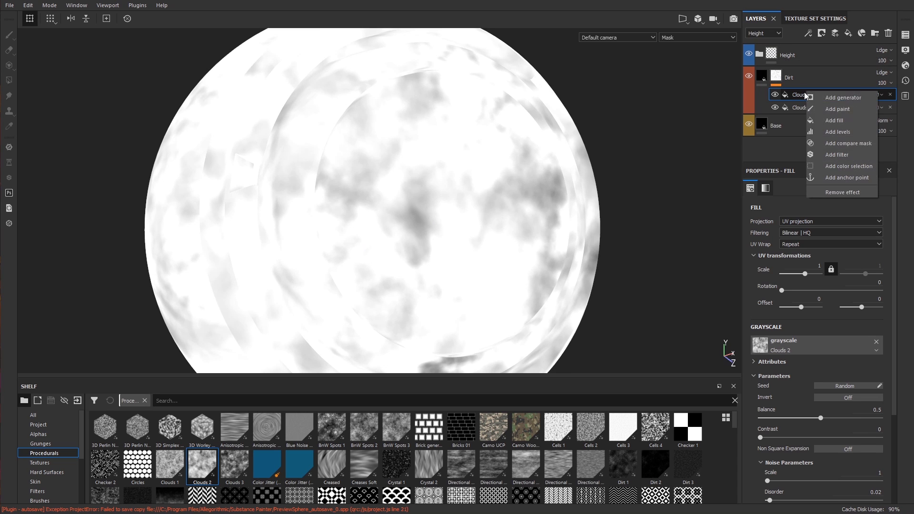
mouse_move(837, 131)
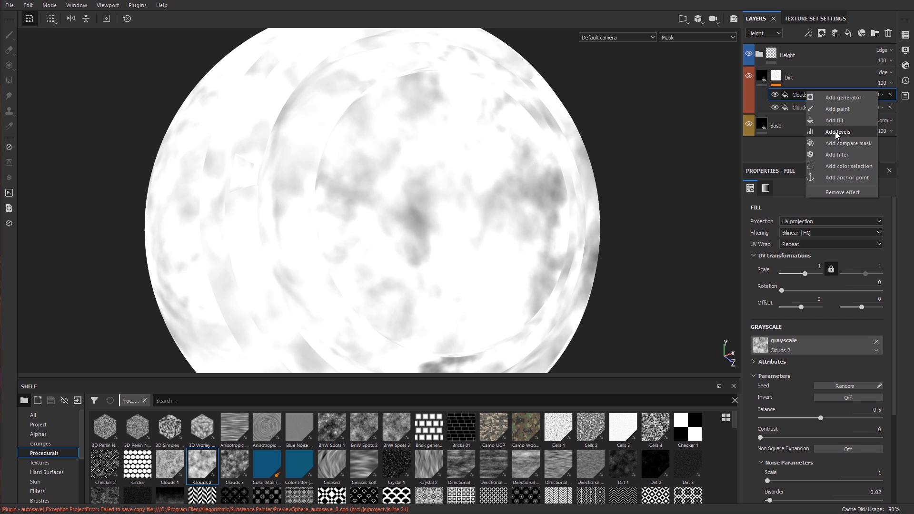
Add a Levels effect crushing the clouds to stark black/white, then lower Clouds 2 Disorder
click(836, 132)
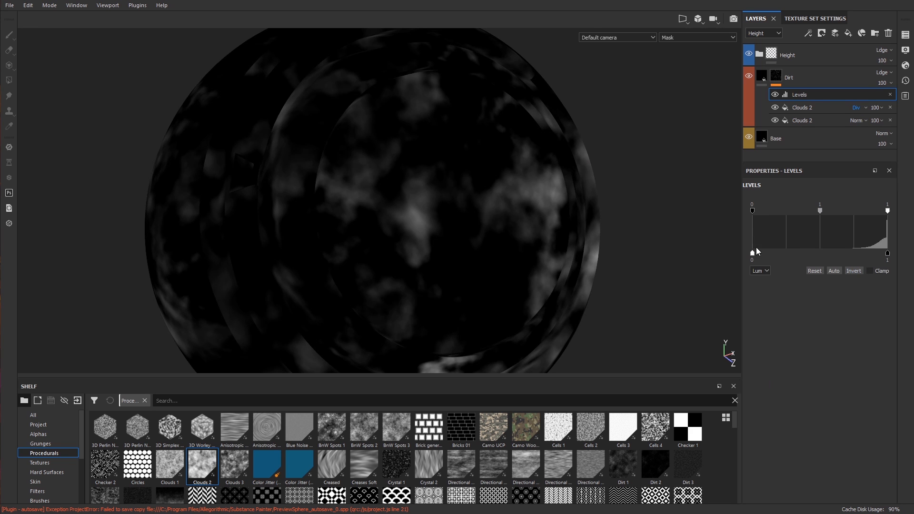
drag(886, 210, 871, 210)
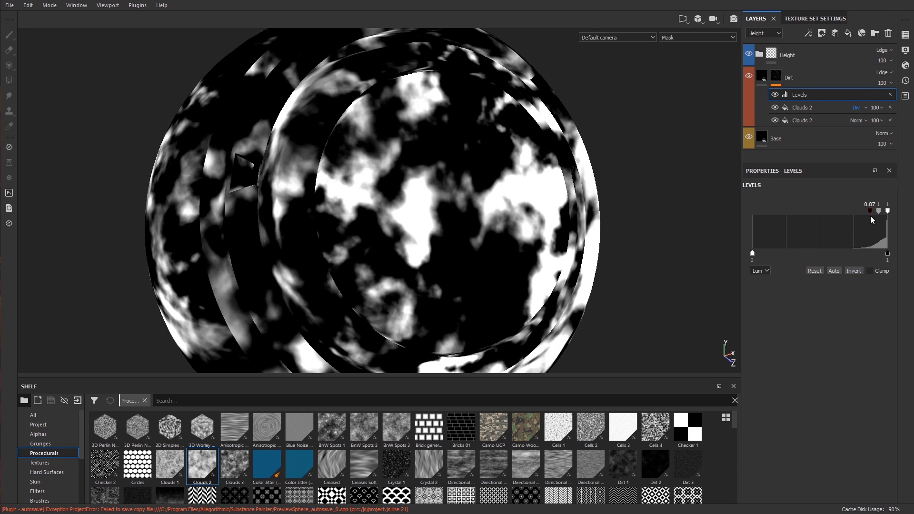
drag(870, 210, 879, 210)
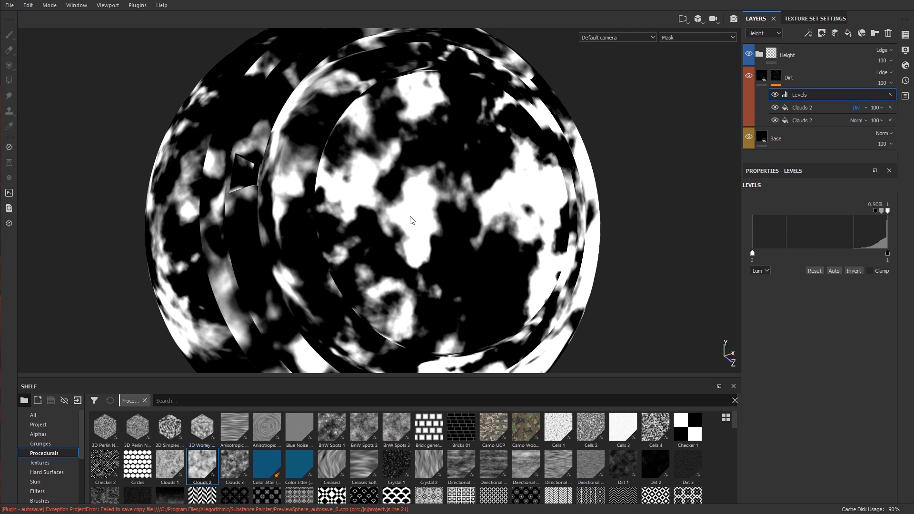
click(801, 107)
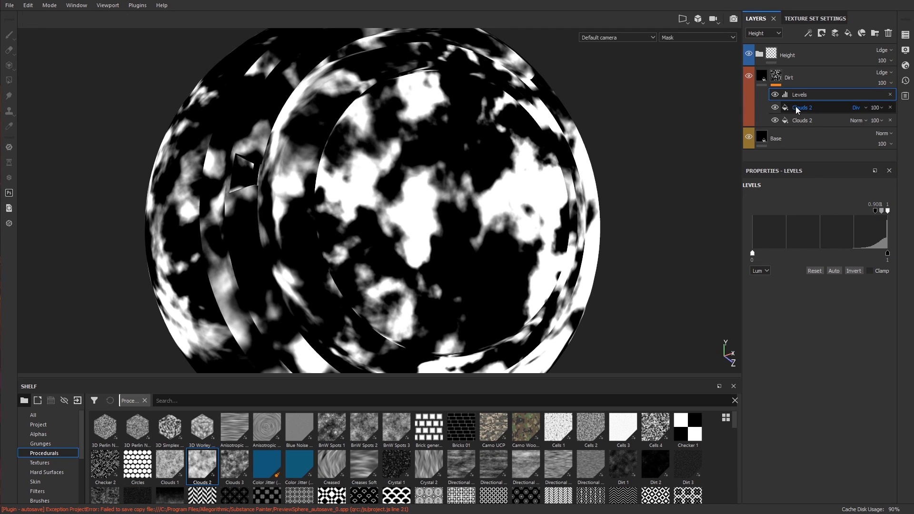
click(803, 107)
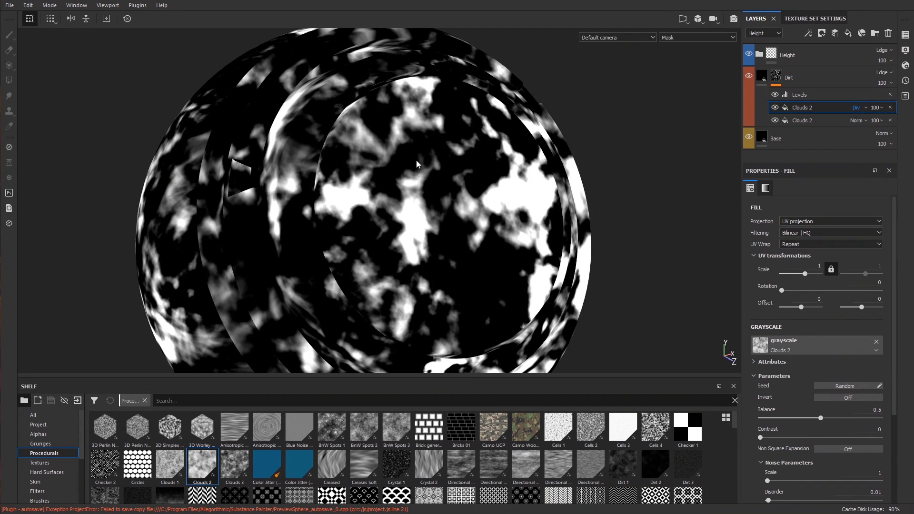
mouse_move(568, 178)
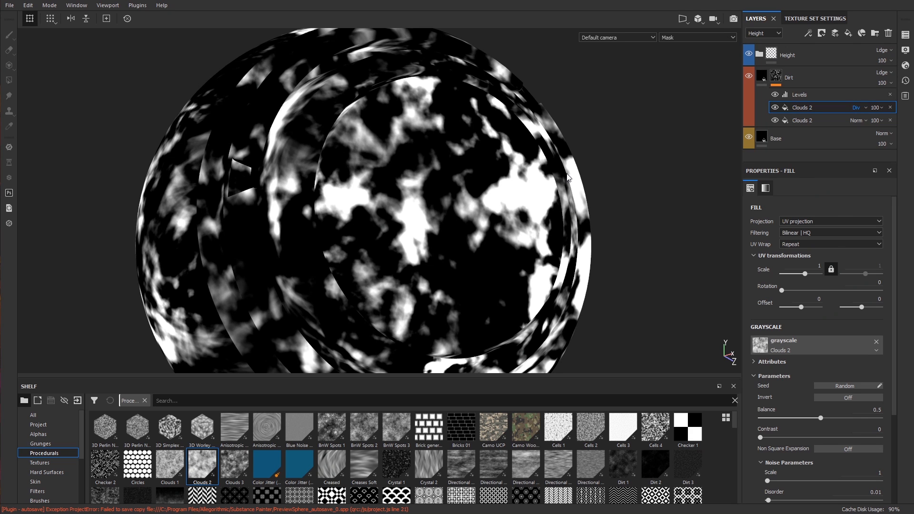
mouse_move(744, 34)
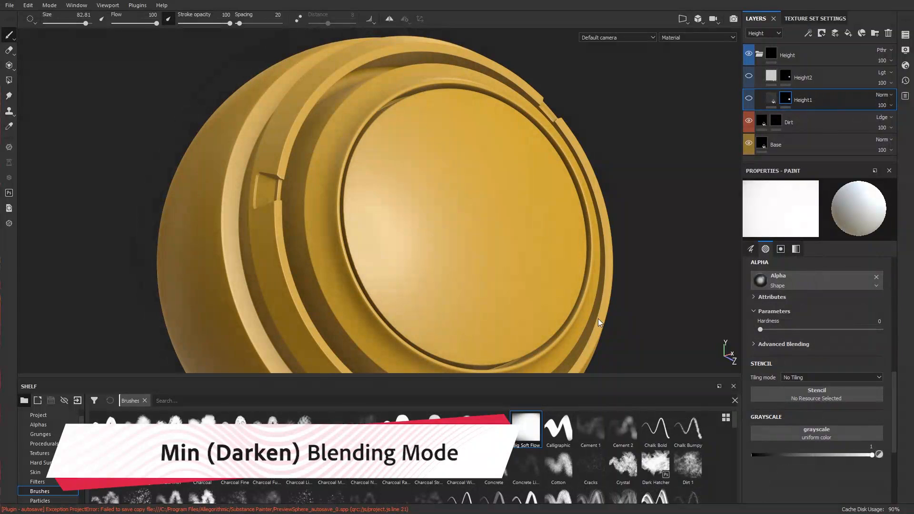
Make the Height1 layer visible so the raised square panel shows on the sphere
click(761, 122)
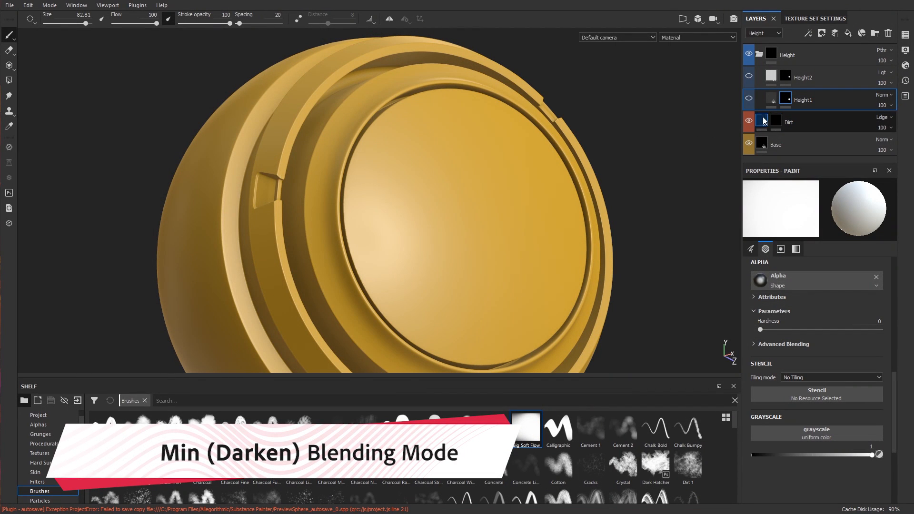
click(749, 121)
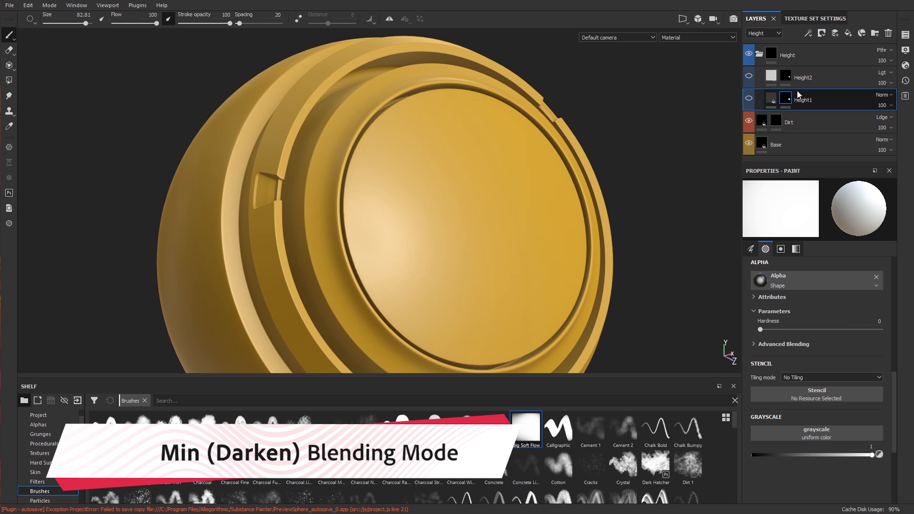
mouse_move(783, 115)
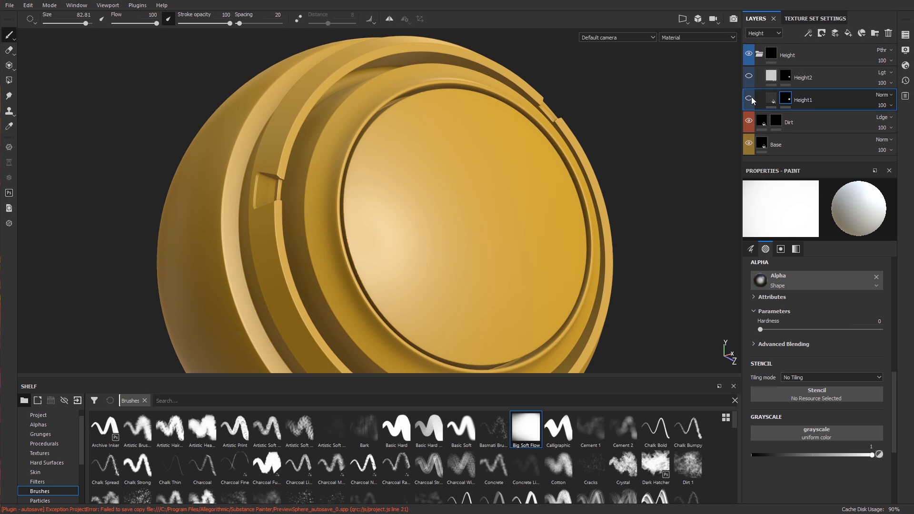
click(749, 99)
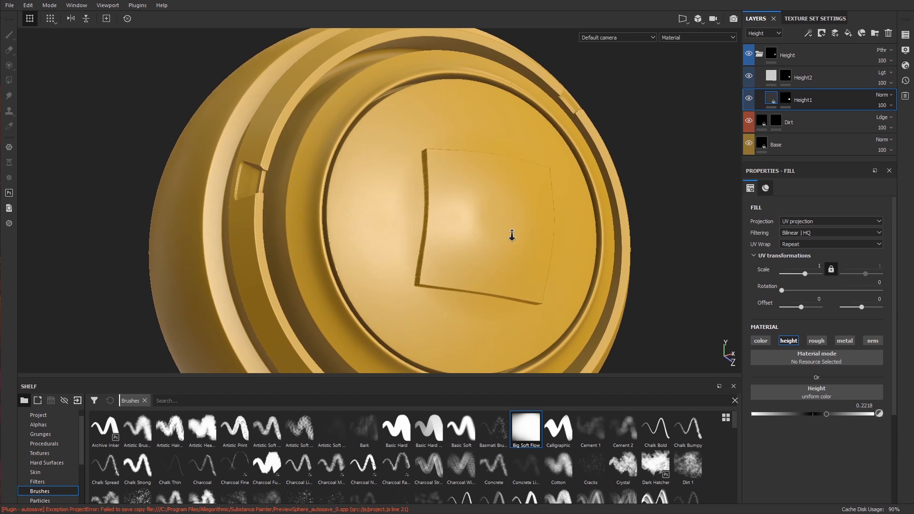
Show Height2, set its blending to Darken (Min) and select its mask
click(802, 77)
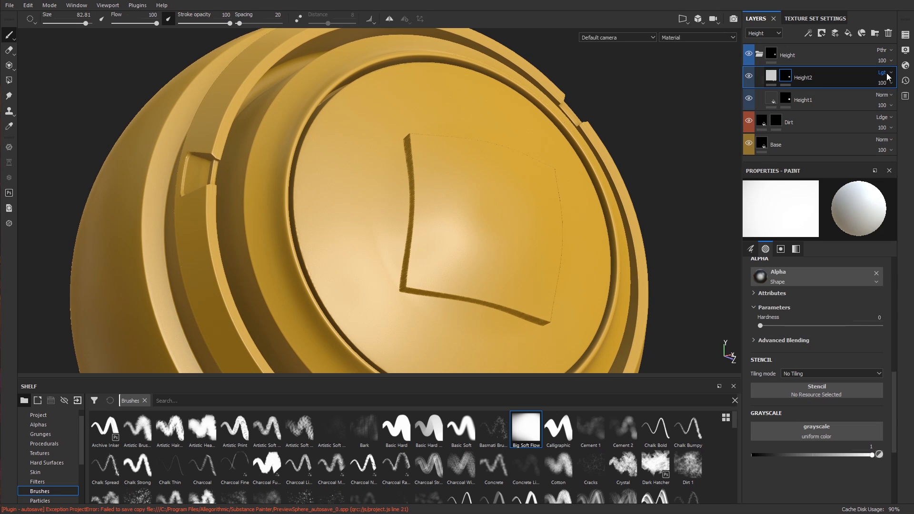
click(882, 73)
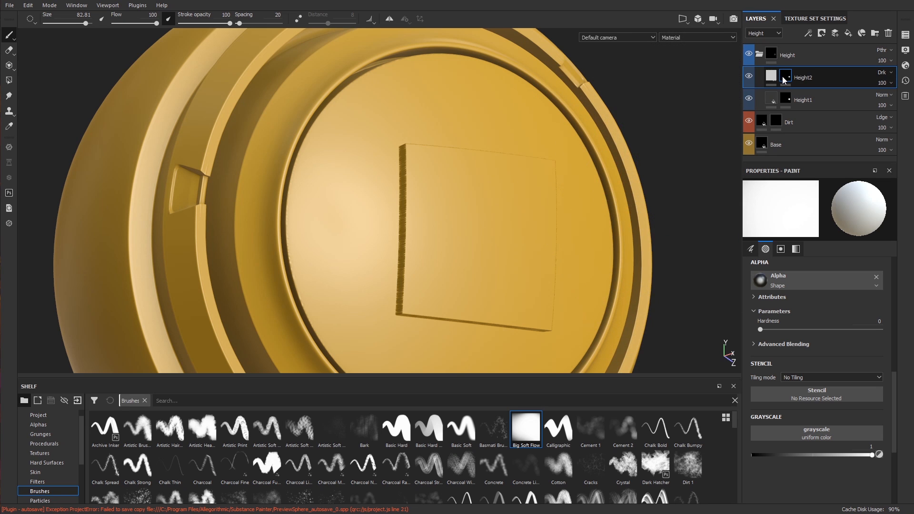
click(785, 77)
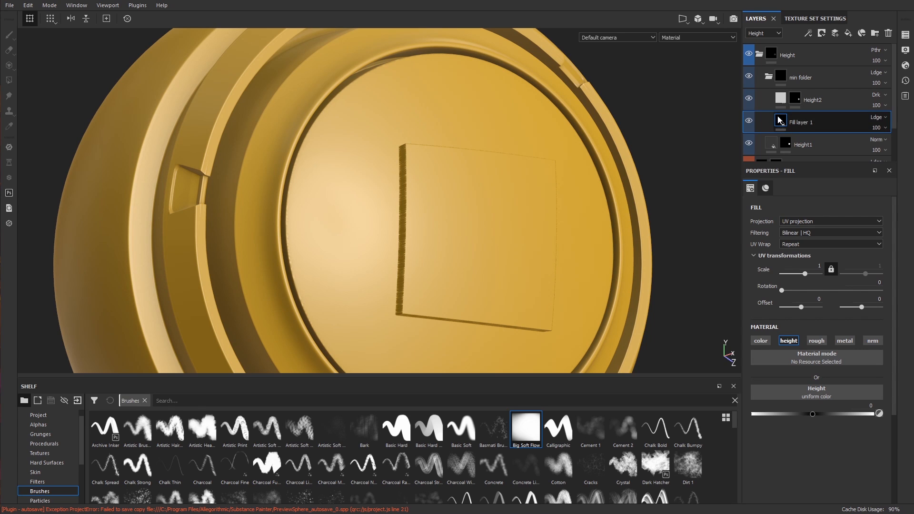
Set the min folder to Darken (Min) and return Height2's blending to Normal
click(795, 100)
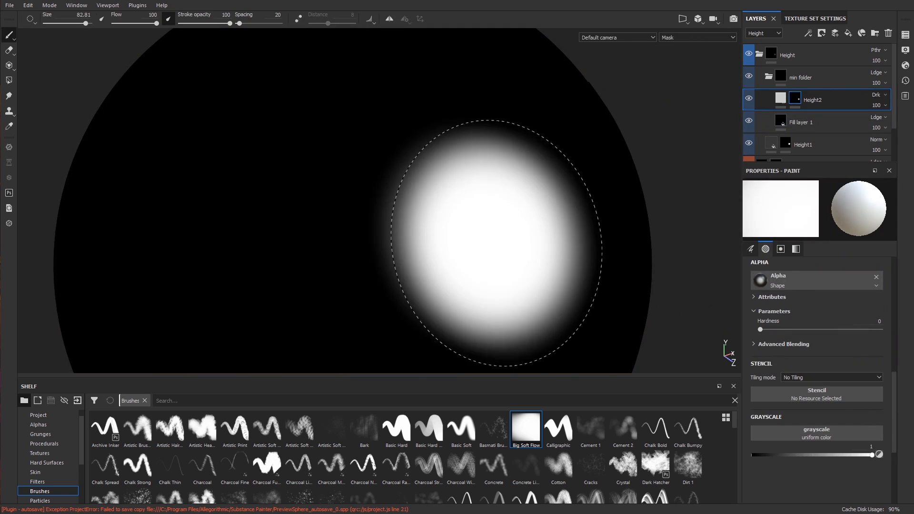
click(799, 76)
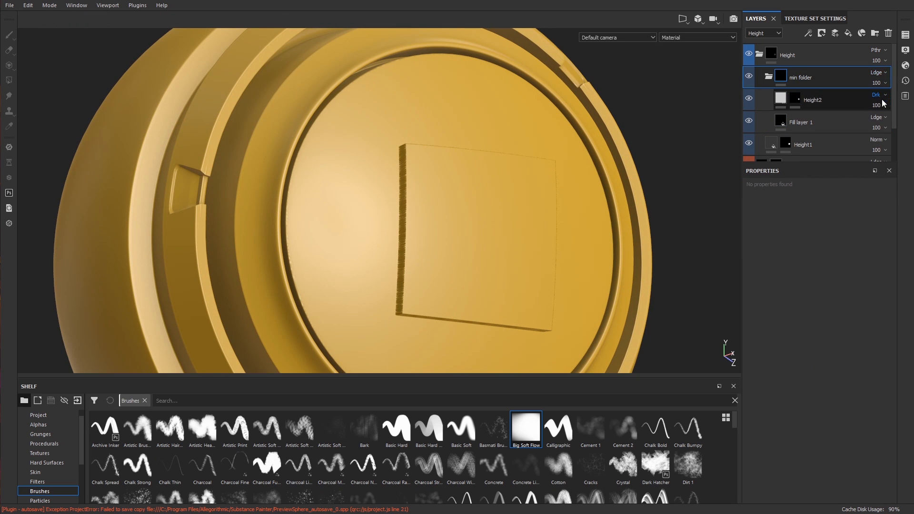
click(877, 94)
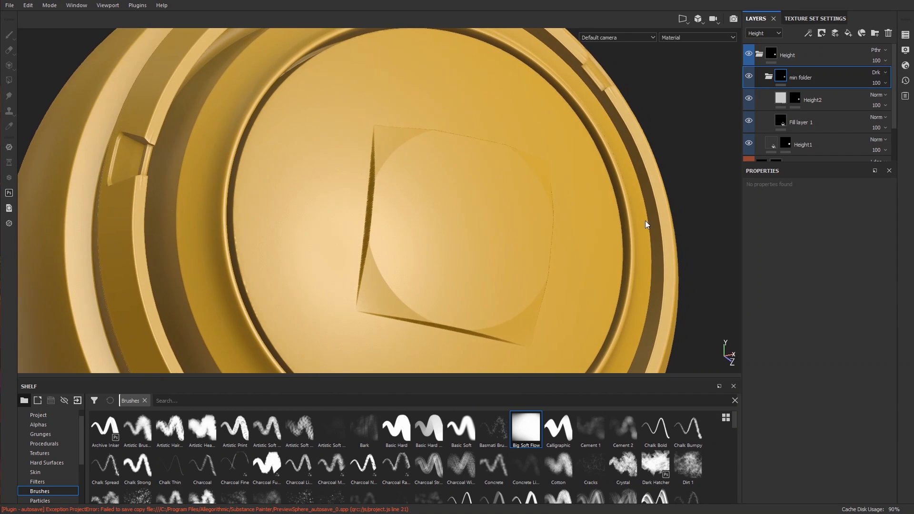
Try Height2's height near 0.46 and Height1's up then back near 0.23
click(812, 99)
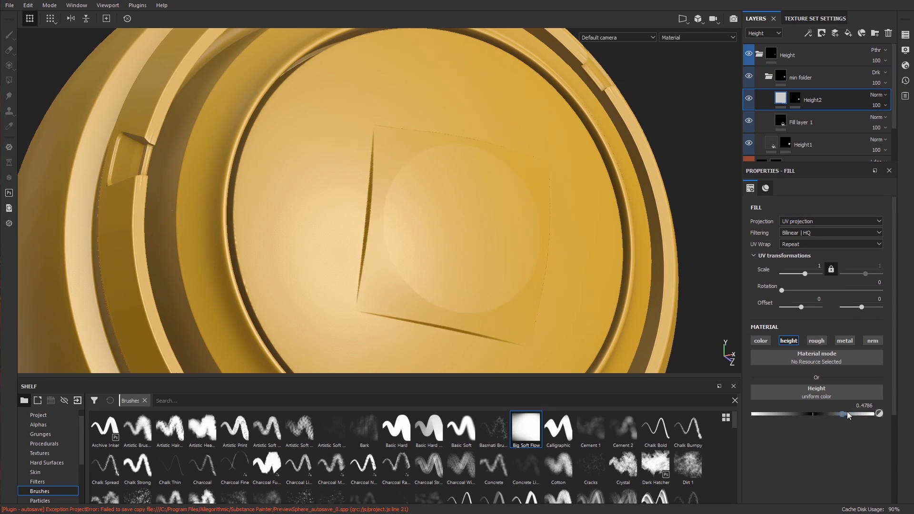
drag(855, 413, 839, 413)
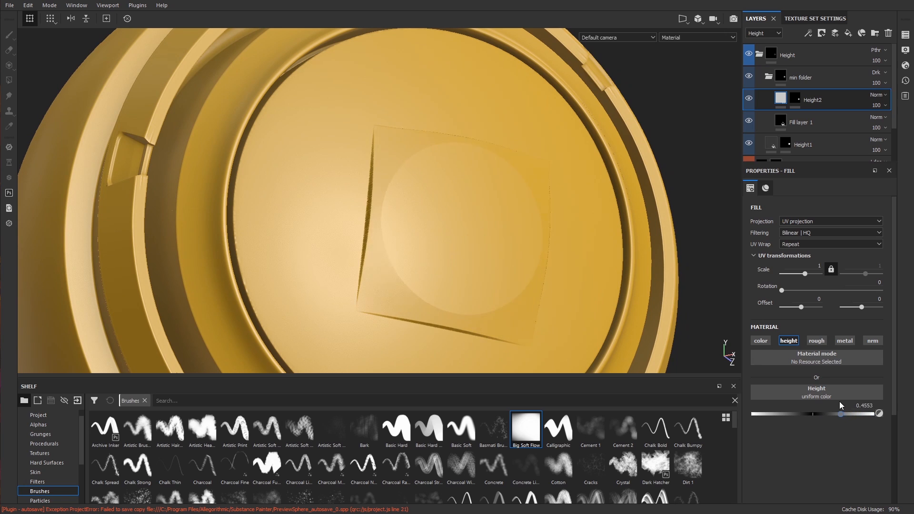
drag(814, 414, 857, 414)
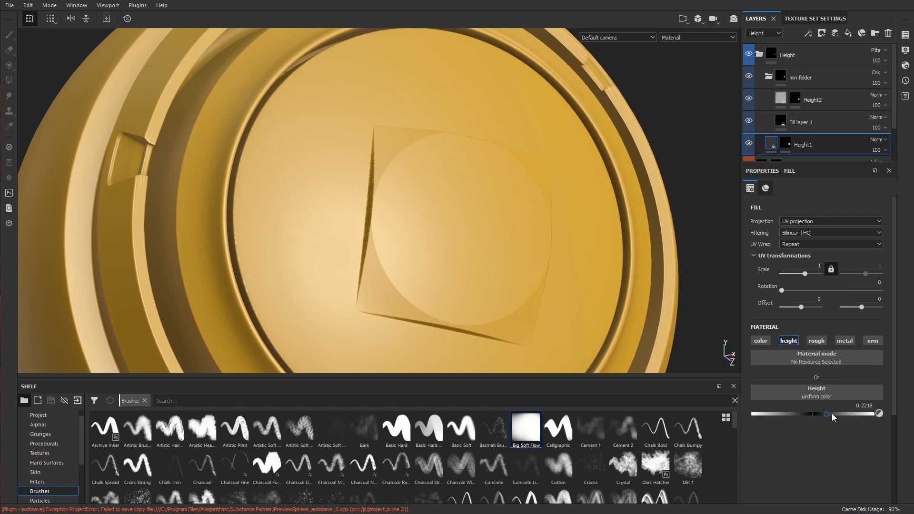
drag(814, 414, 826, 414)
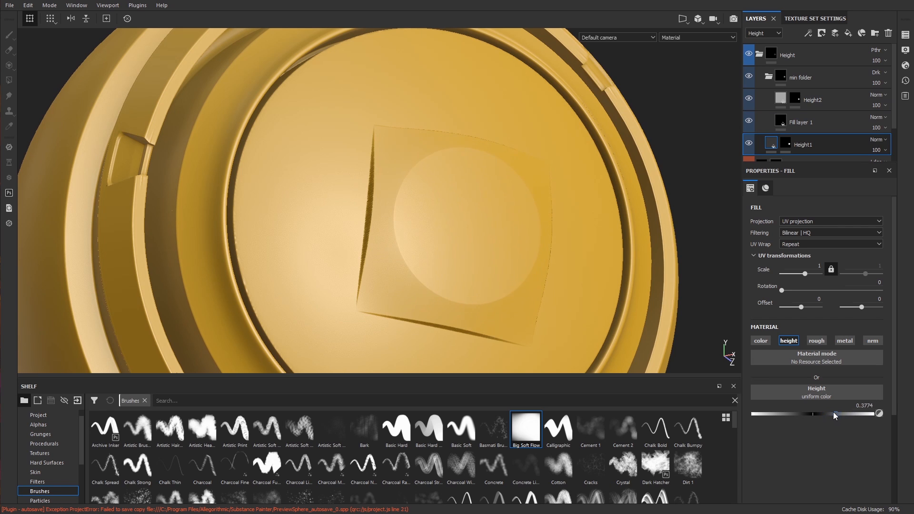
drag(840, 414, 827, 414)
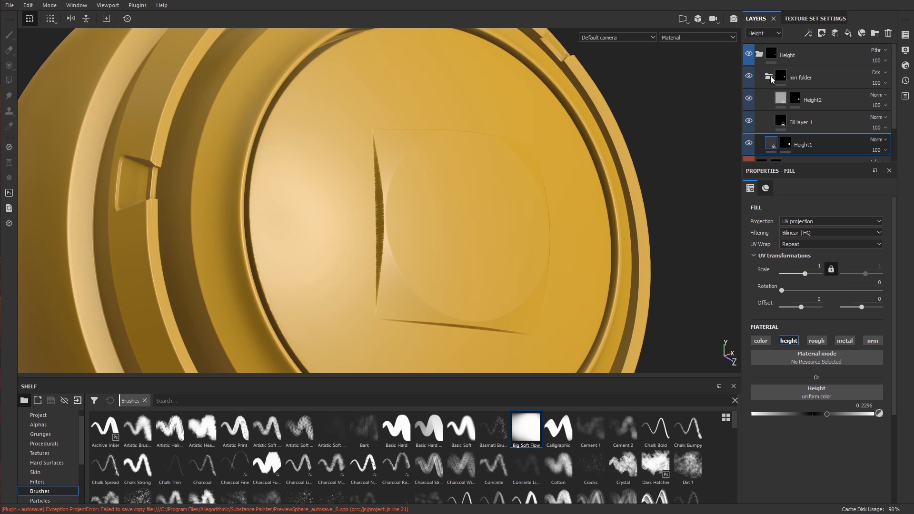
mouse_move(771, 84)
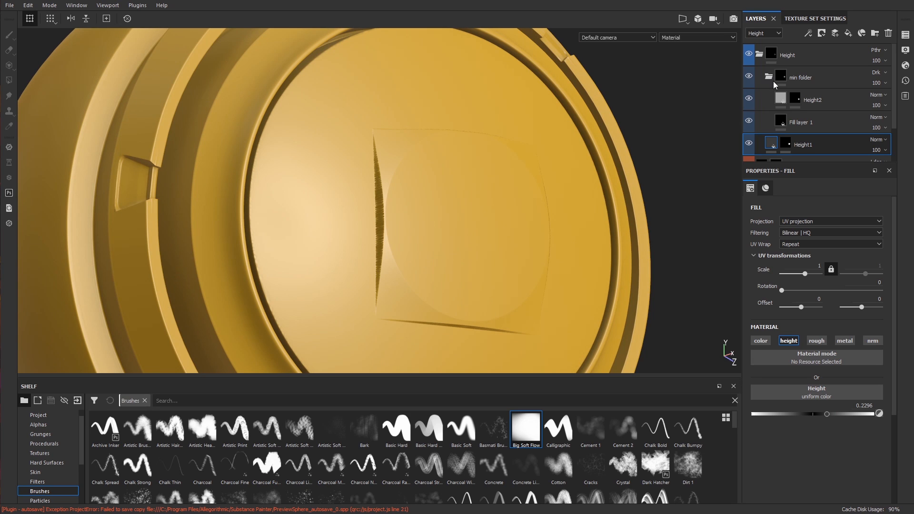
mouse_move(394, 84)
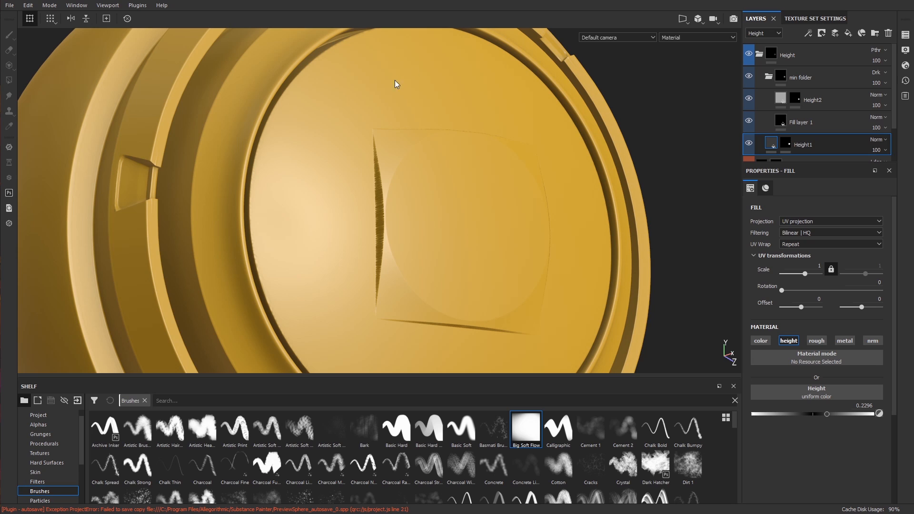
mouse_move(441, 162)
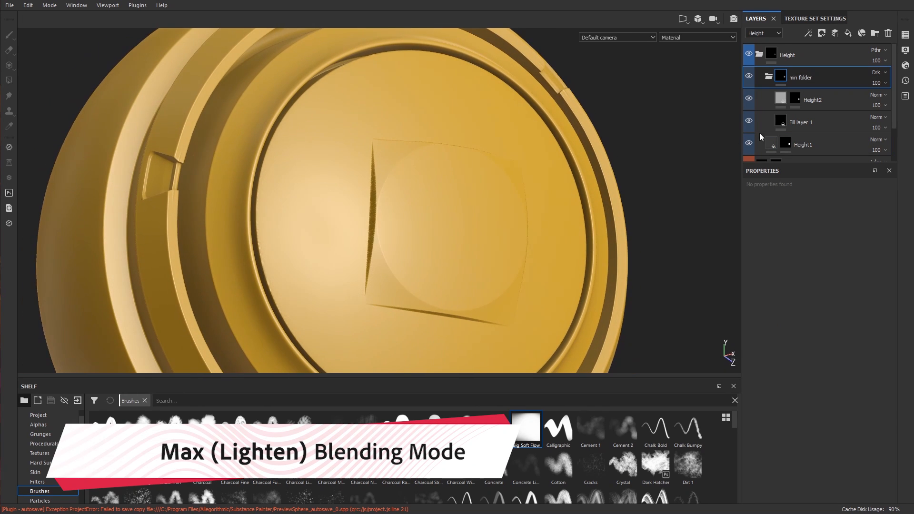
Set the min folder to Lighten (Max) so square and dome both stand raised
click(876, 72)
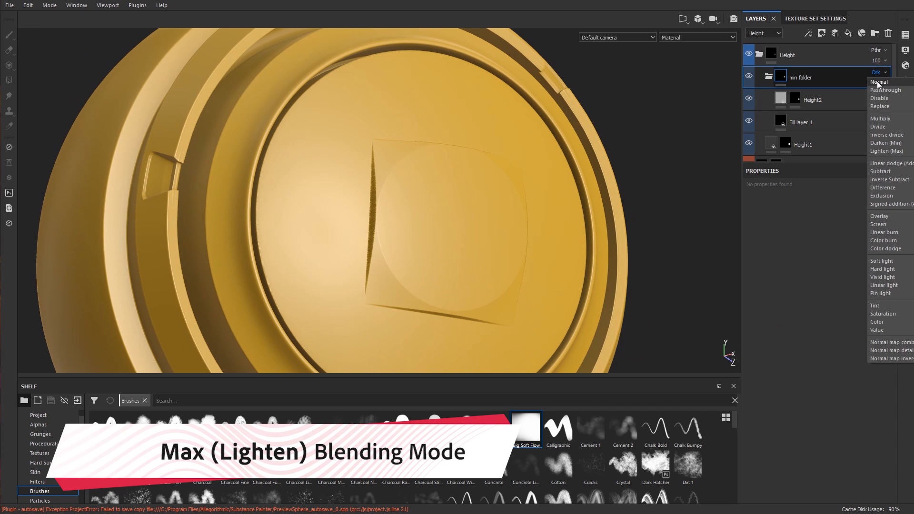
mouse_move(886, 143)
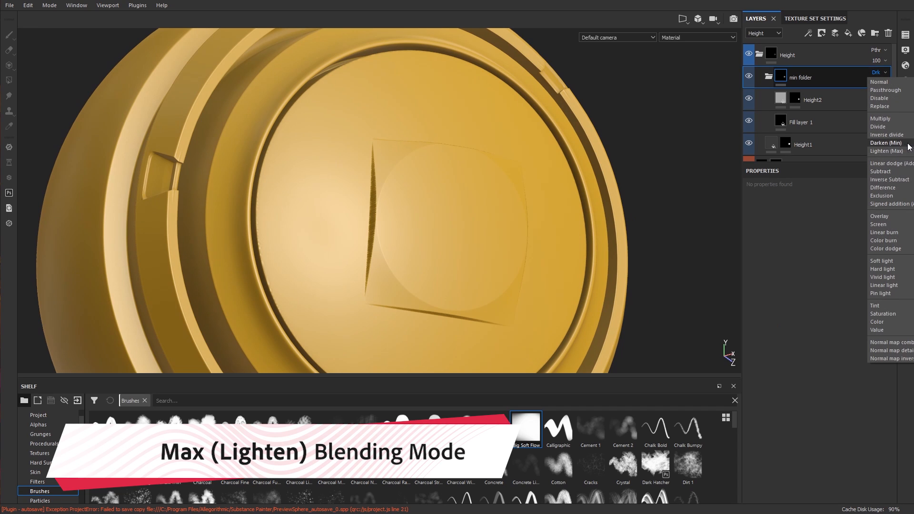
click(886, 151)
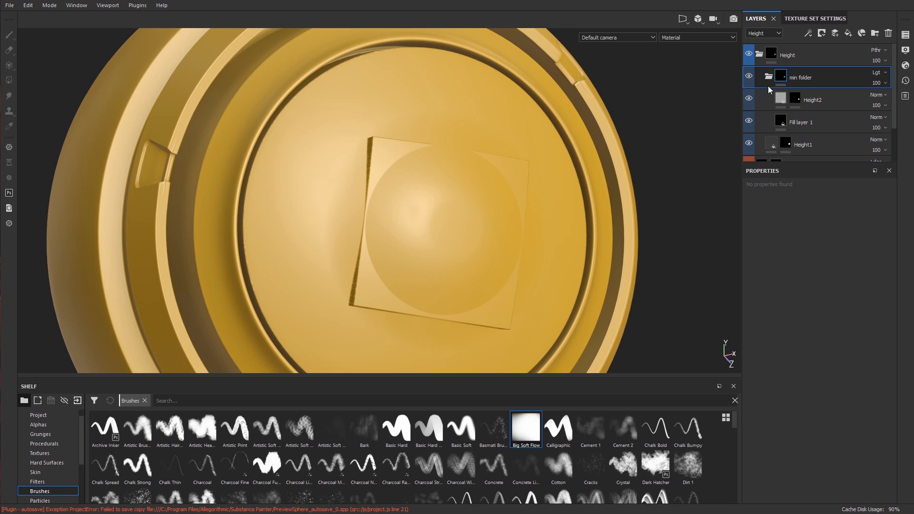
mouse_move(767, 86)
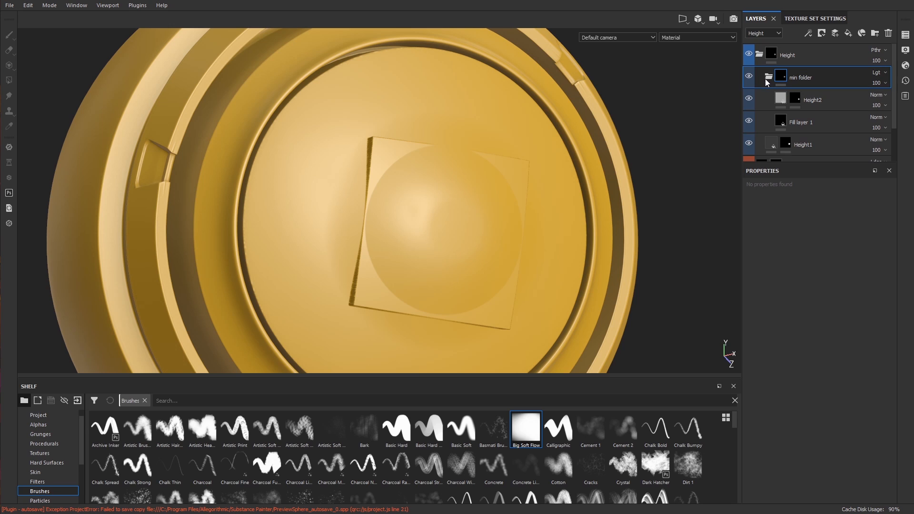
mouse_move(769, 87)
text(shape)
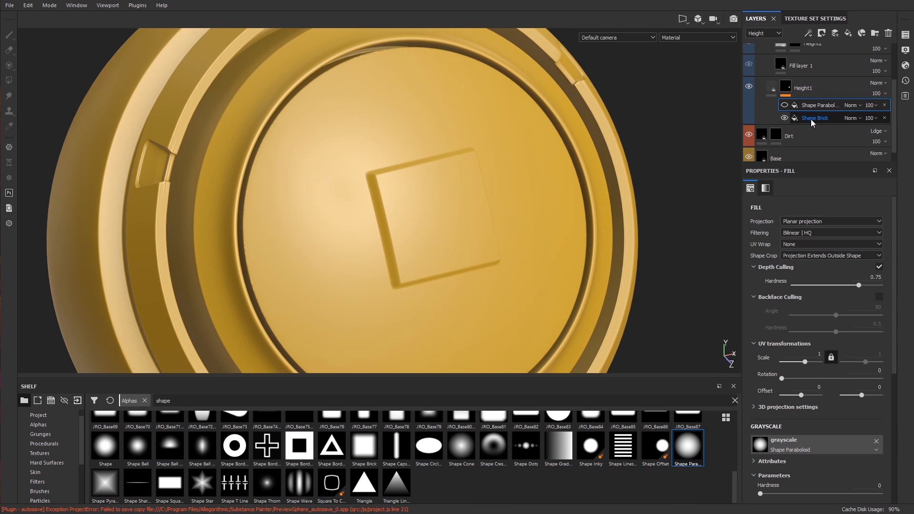
Set Height1's Shape Paraboloid fill to Lighten over Shape Brick, after trying Darken
click(814, 118)
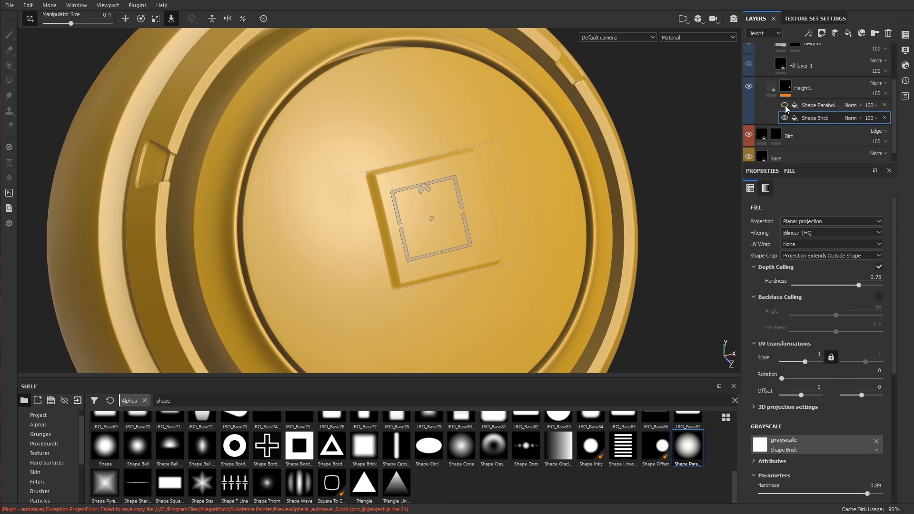
click(819, 105)
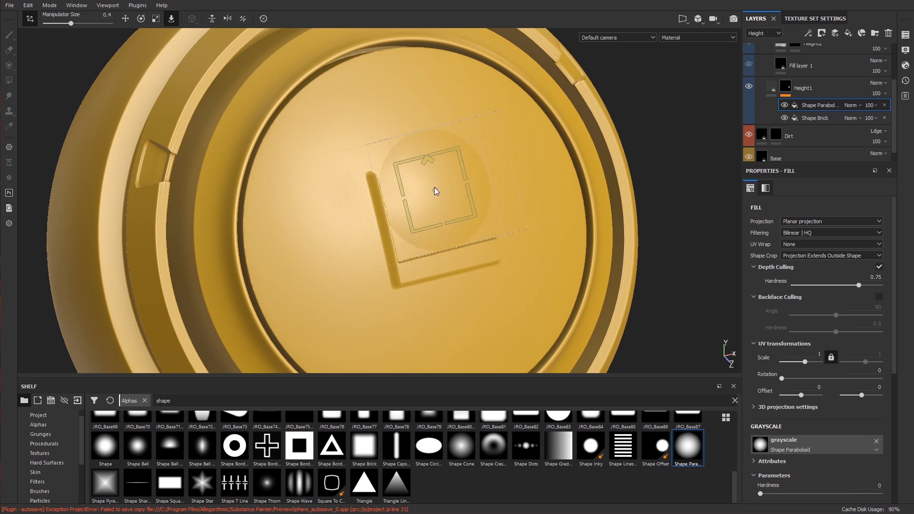
click(850, 105)
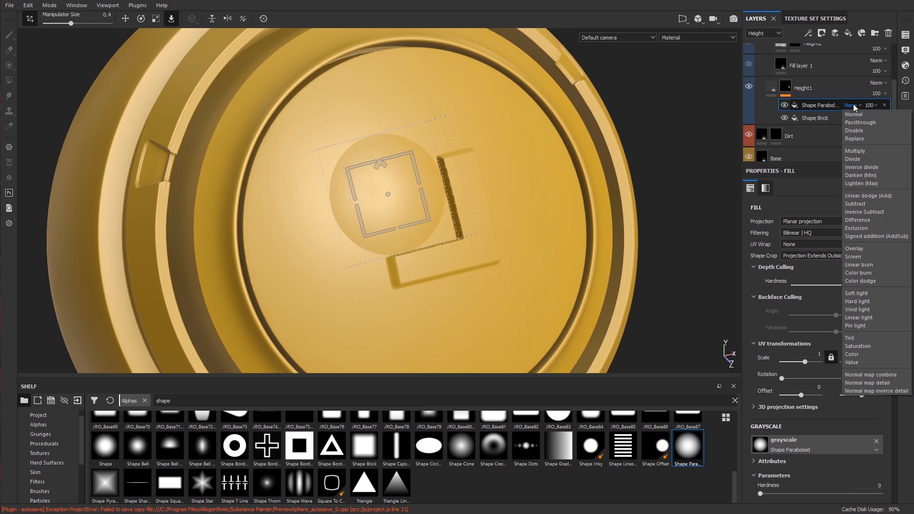
click(860, 175)
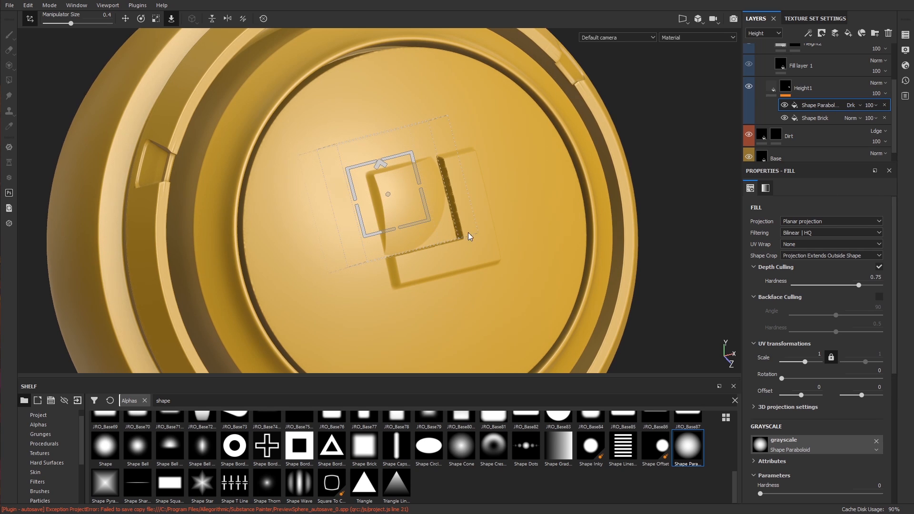
click(853, 105)
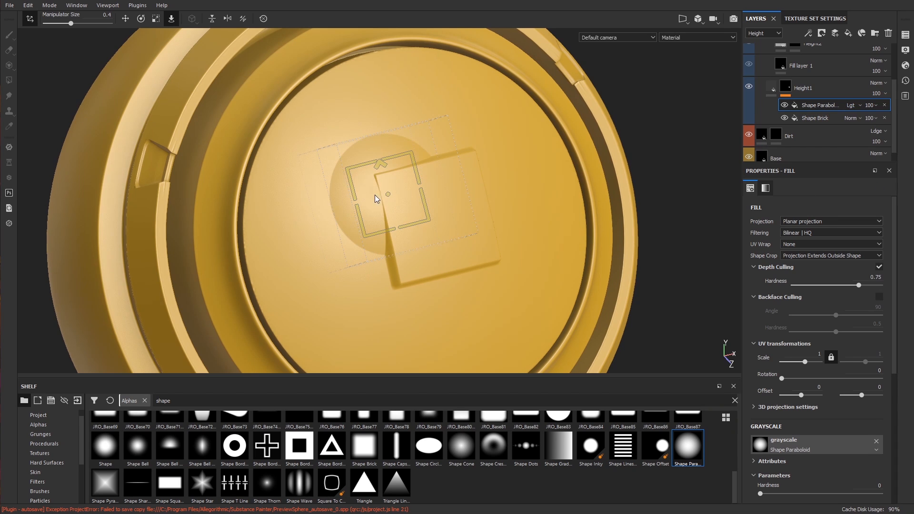
Move the dome with the gizmo so it overlaps above-left of the square
drag(376, 198, 414, 283)
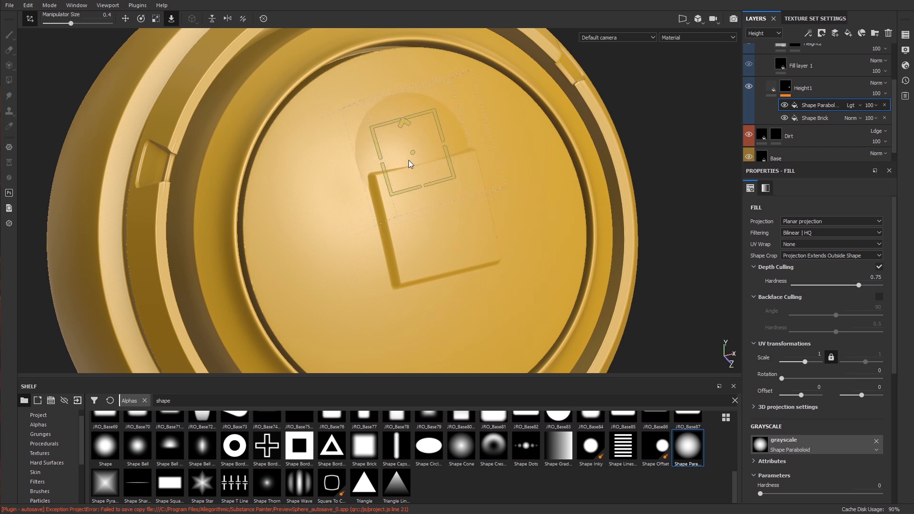
drag(411, 162, 447, 271)
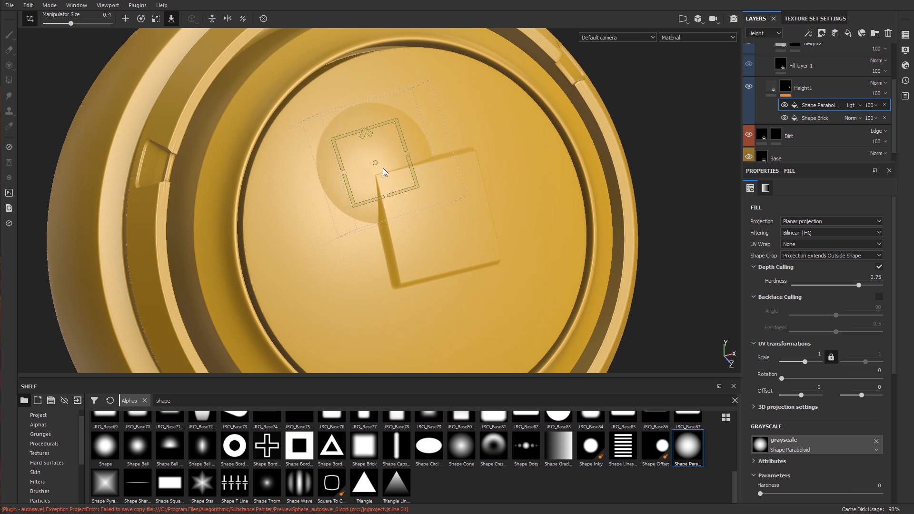
drag(384, 172, 406, 264)
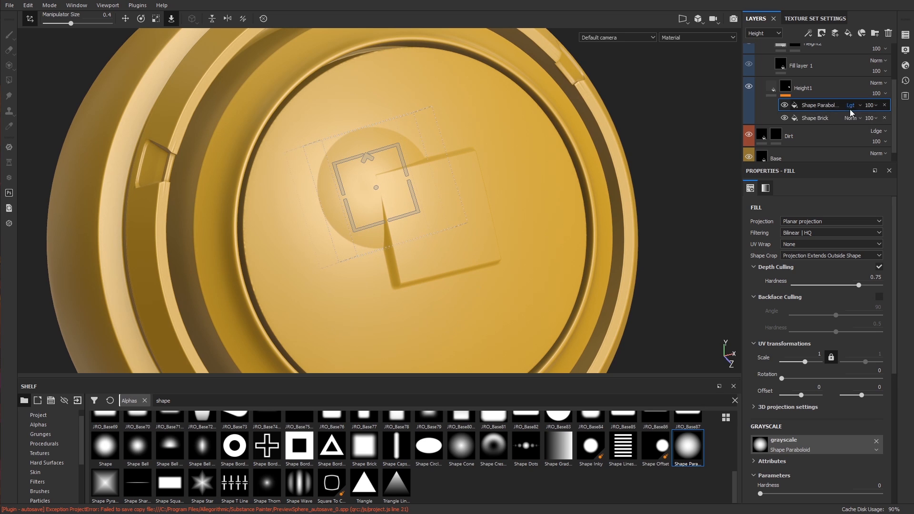
mouse_move(650, 247)
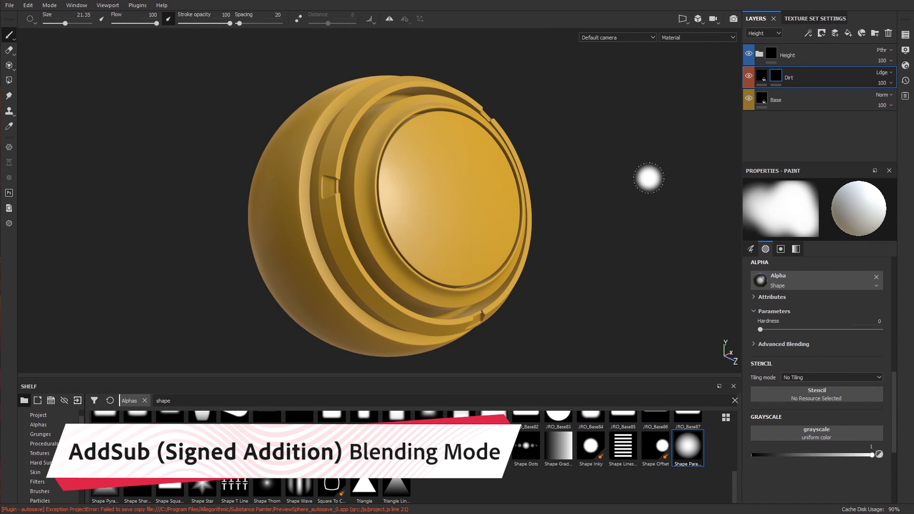
mouse_move(663, 146)
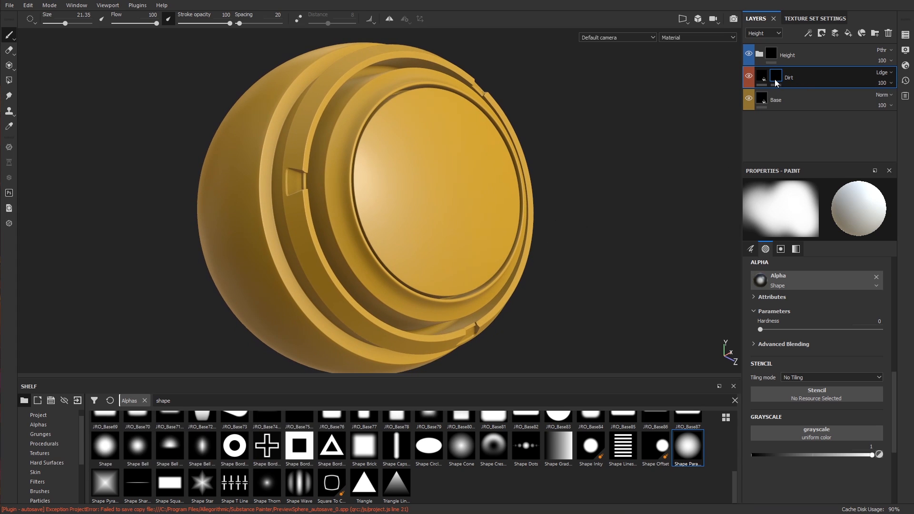
Add a Position generator to the Dirt mask and raise Global Contrast to 0.68, balance 0.41
right_click(774, 77)
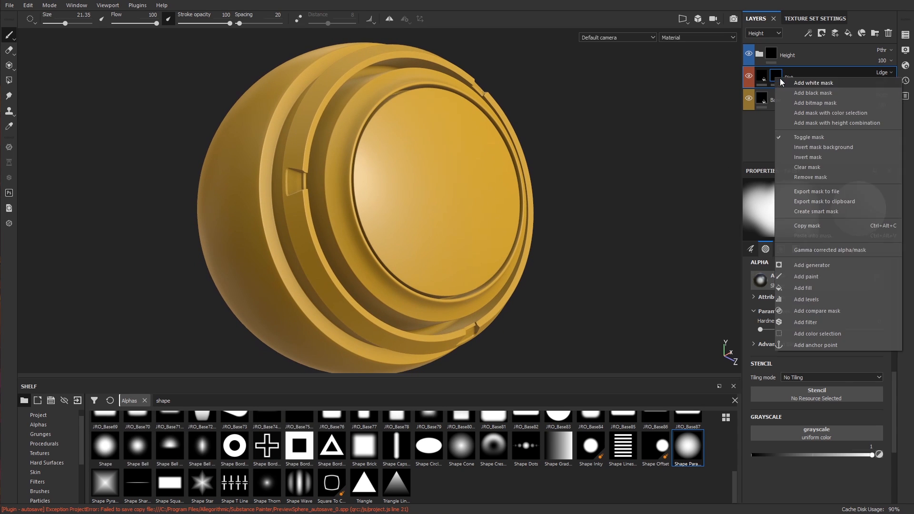
click(812, 265)
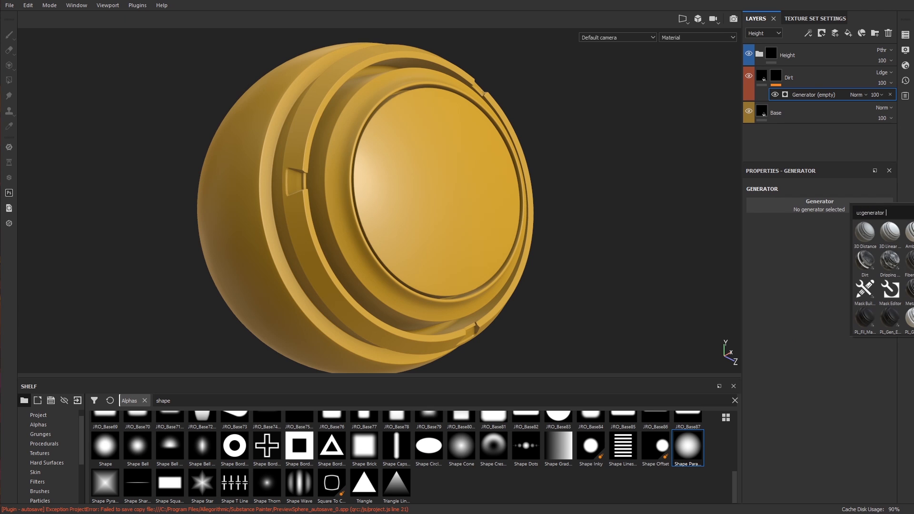
click(890, 246)
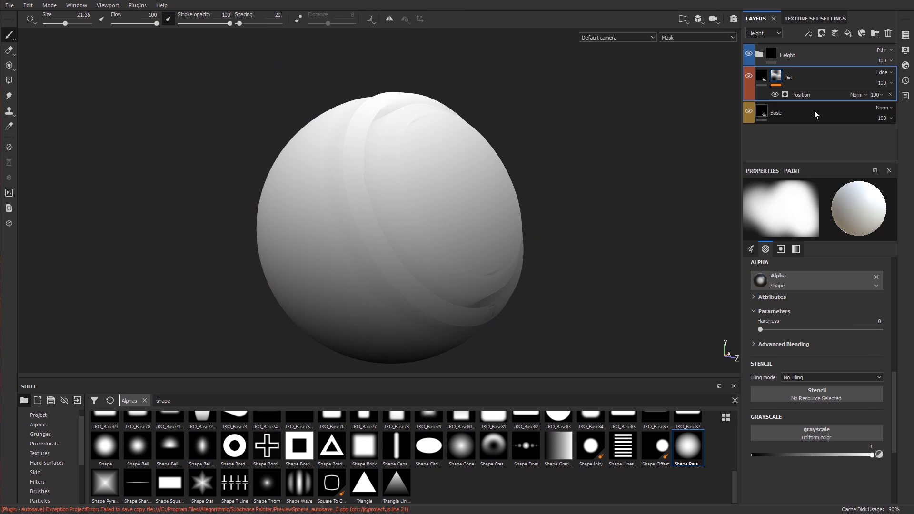
click(800, 95)
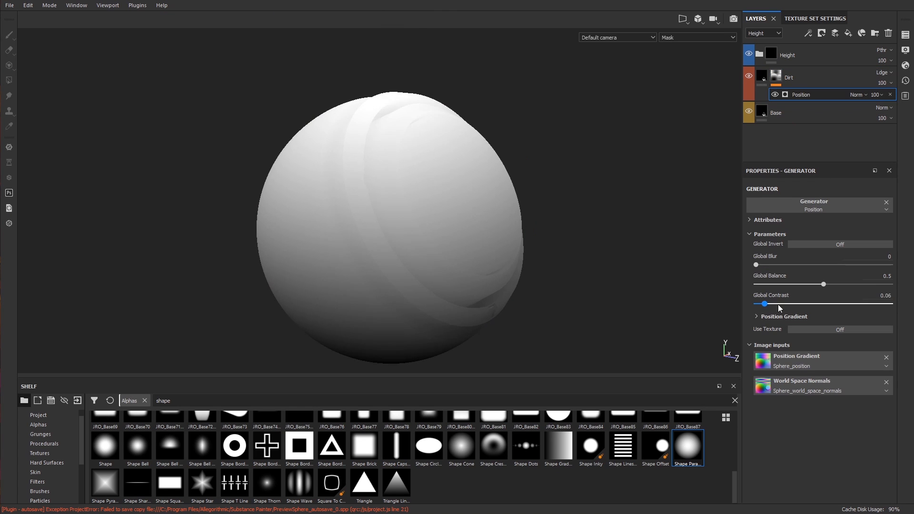
drag(764, 303, 847, 303)
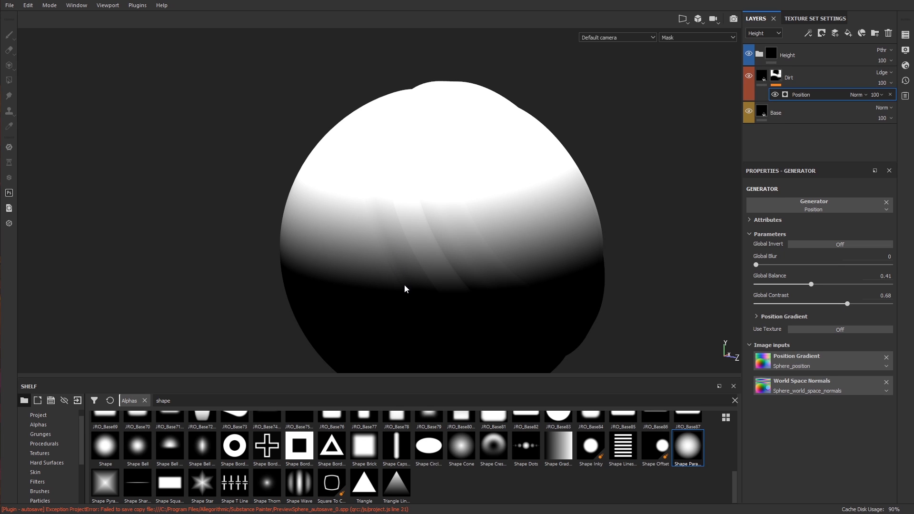
click(785, 94)
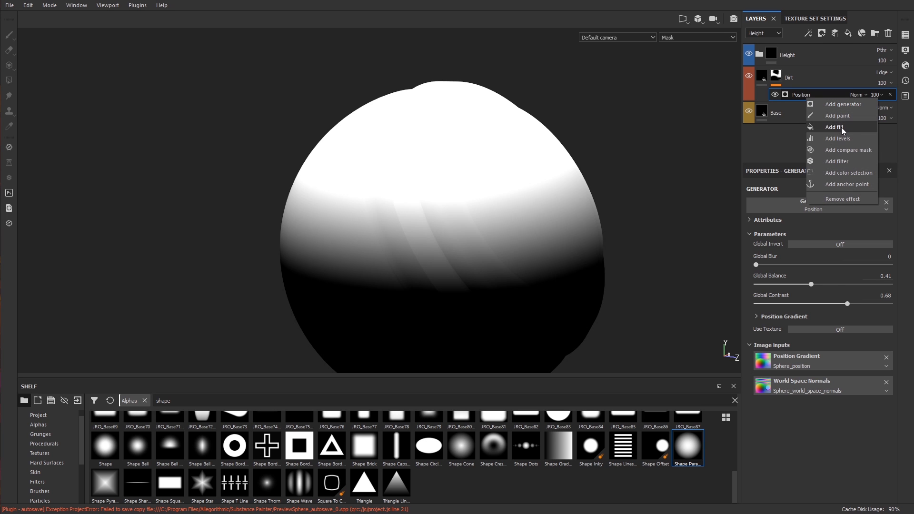
Add a Grunge Map 015 fill to the Dirt mask with scale 2
click(834, 127)
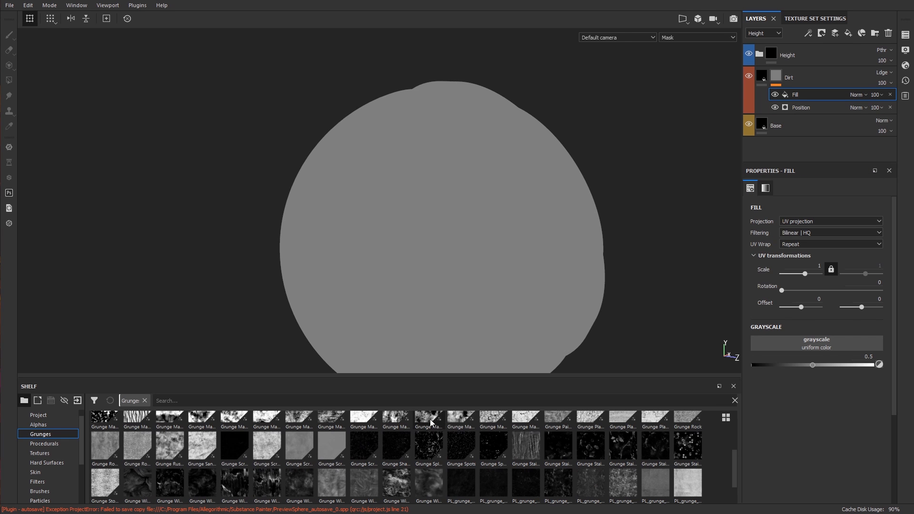
double_click(460, 419)
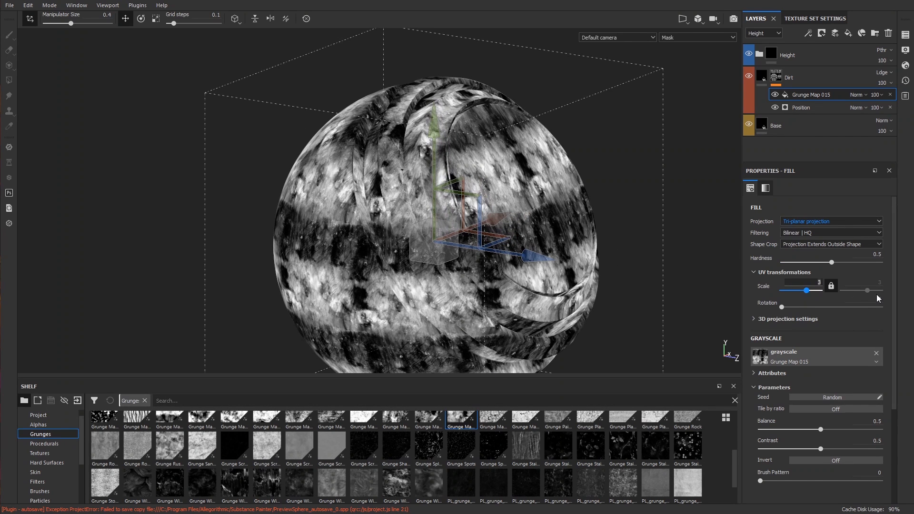
drag(820, 289, 806, 290)
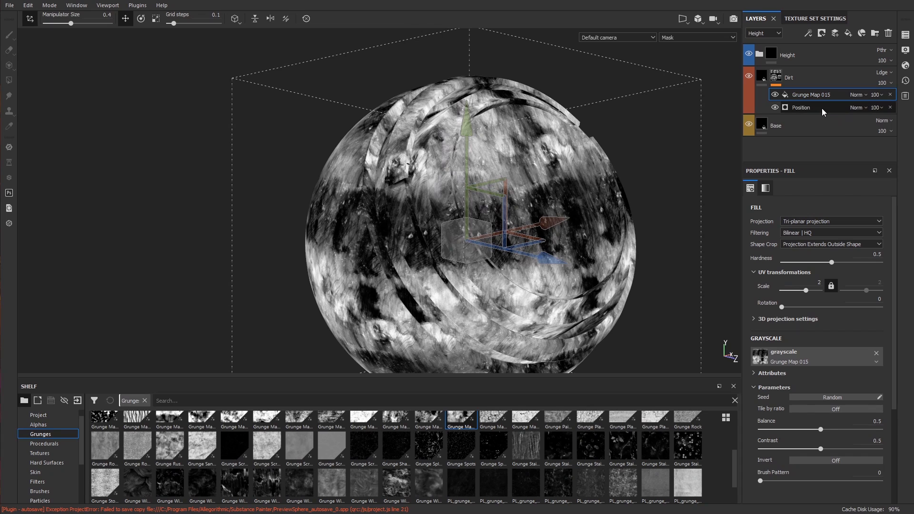
Try signed addition on the grunge fill, then return it to Normal blending
click(857, 94)
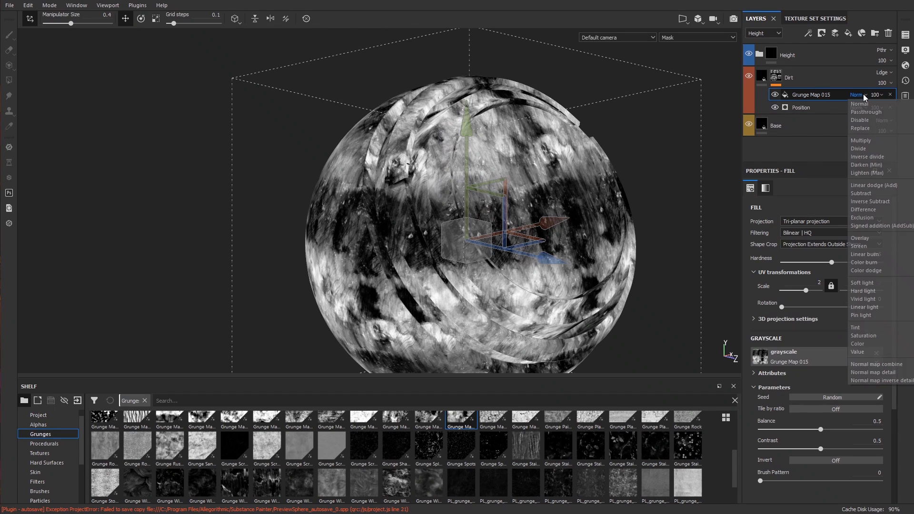
mouse_move(880, 226)
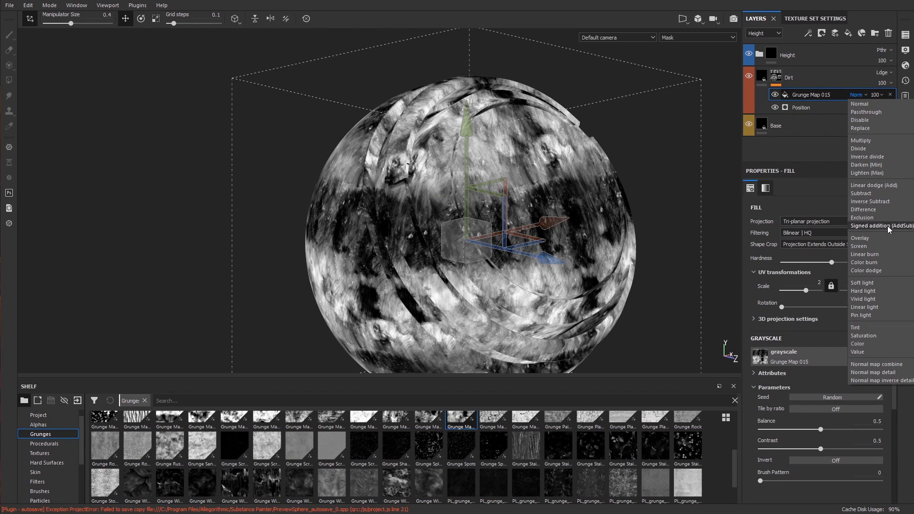
click(880, 226)
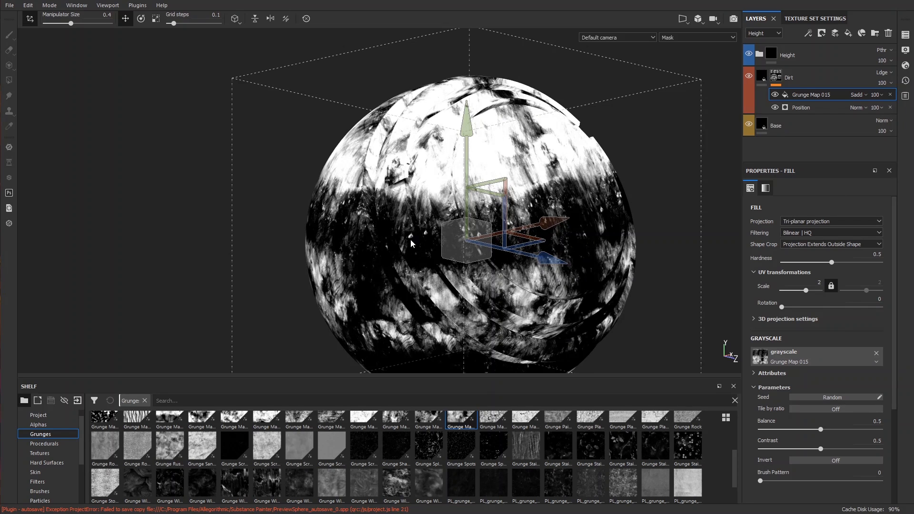
click(858, 94)
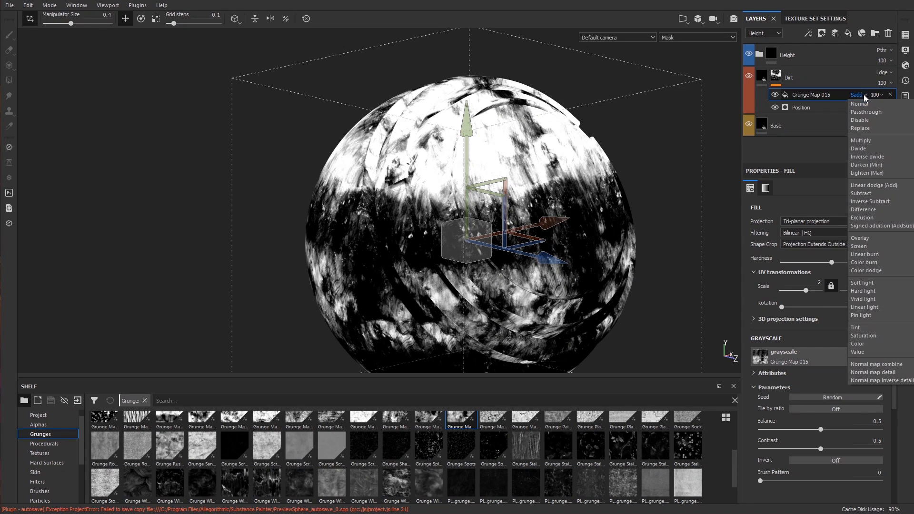
click(859, 103)
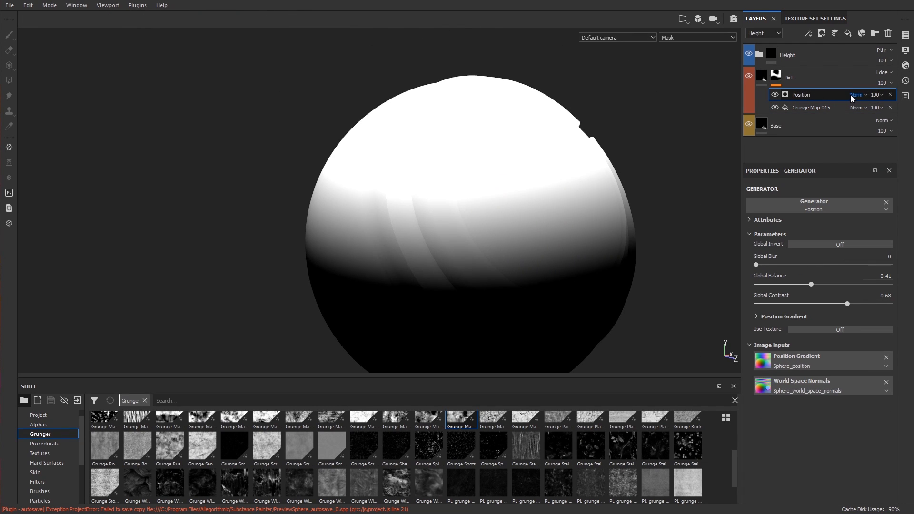
Set the Position generator to signed addition (AddSub) over the grunge fill
click(859, 94)
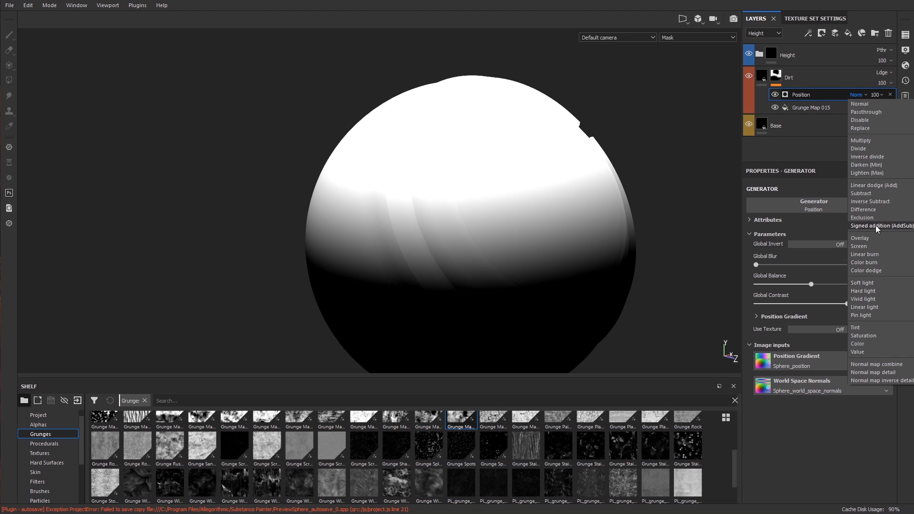
click(878, 226)
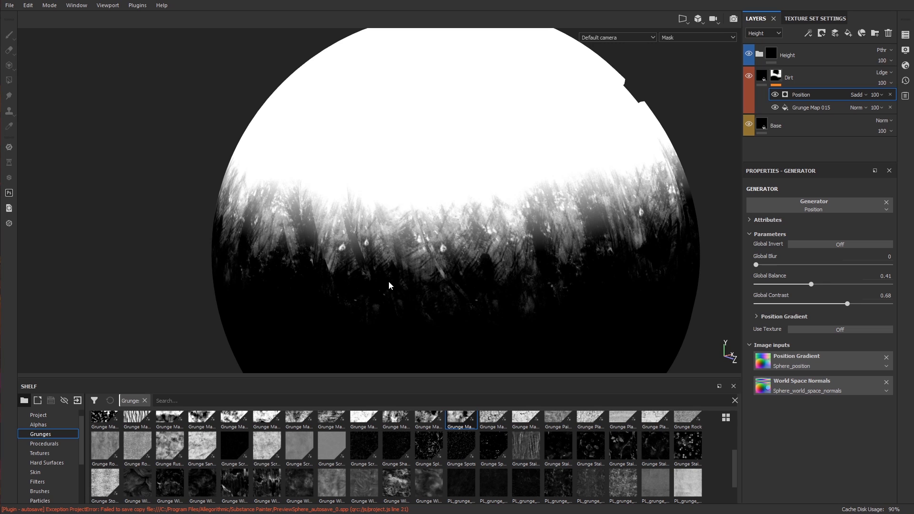
click(810, 107)
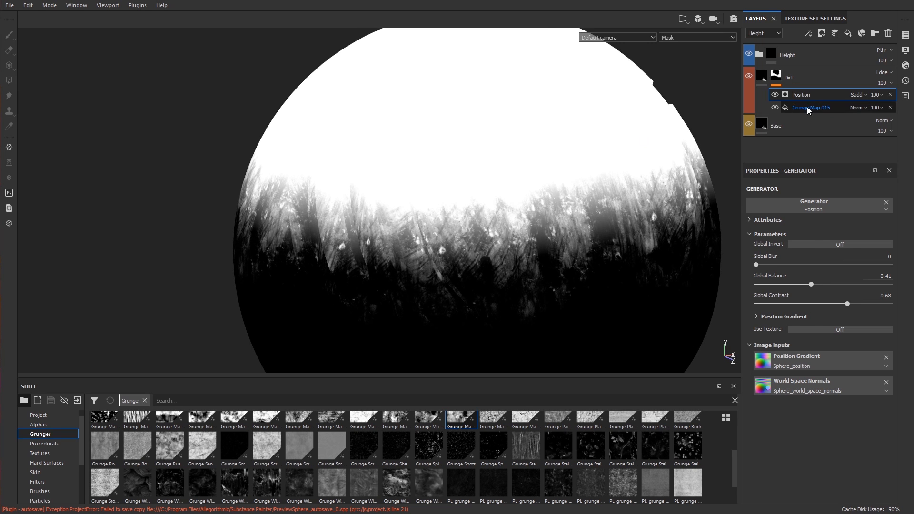
click(809, 108)
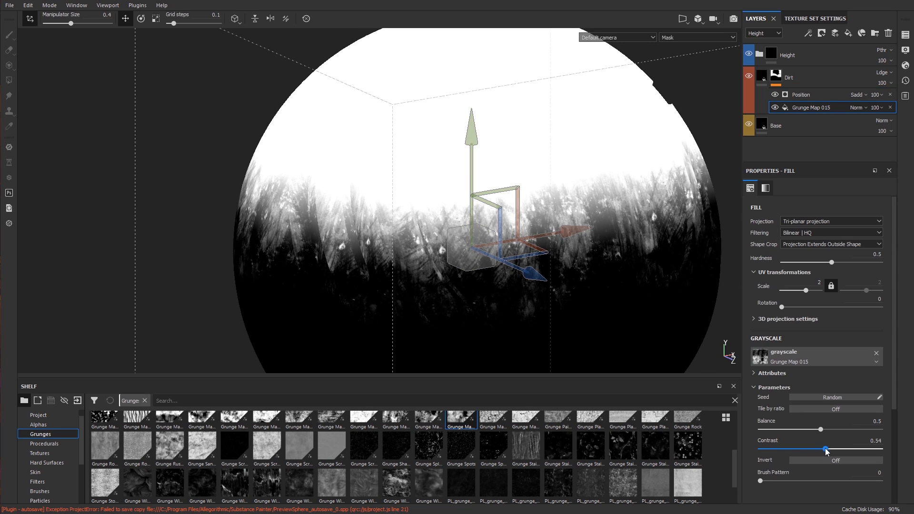
Tweak the grunge Contrast and Balance and swap in Grunge Map 014, then view the Dirt material
drag(827, 448, 841, 448)
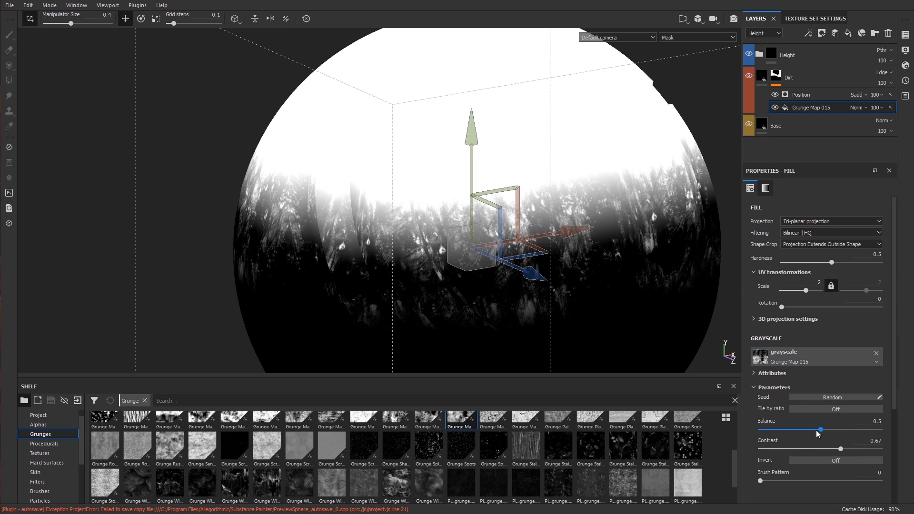
drag(830, 429, 812, 429)
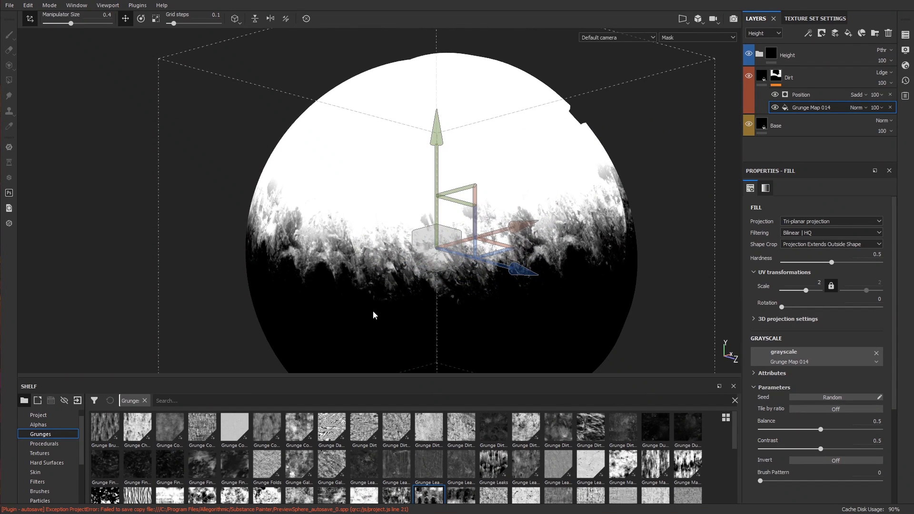
click(780, 76)
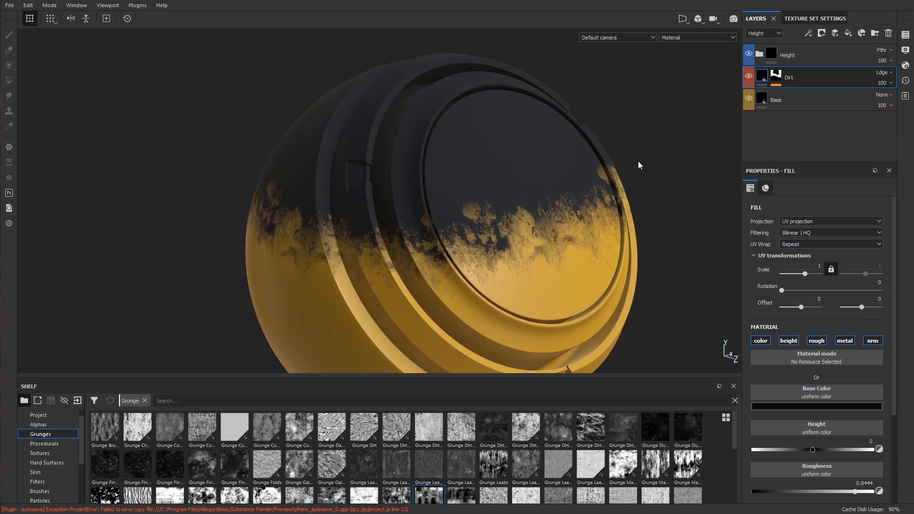
Clear the Dirt mask's Position and Grunge Map effects so the sphere shows plain yellow
drag(638, 164, 622, 225)
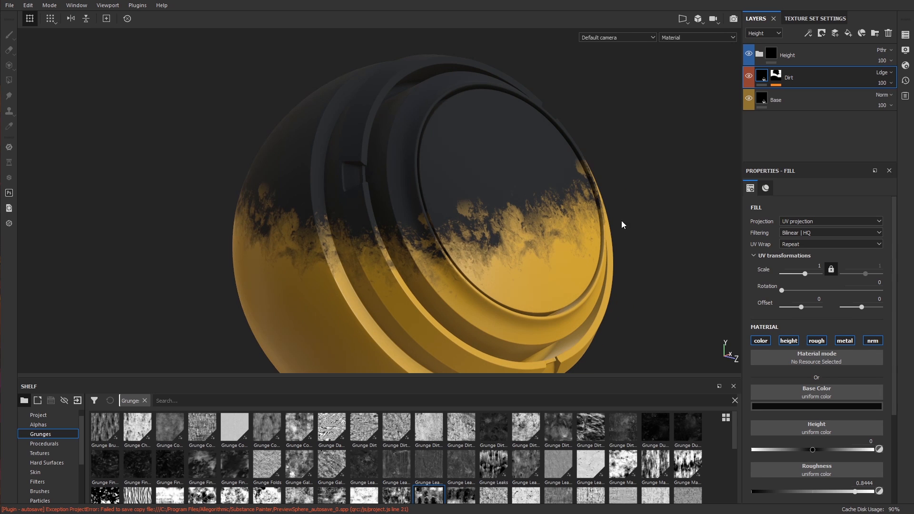
mouse_move(764, 63)
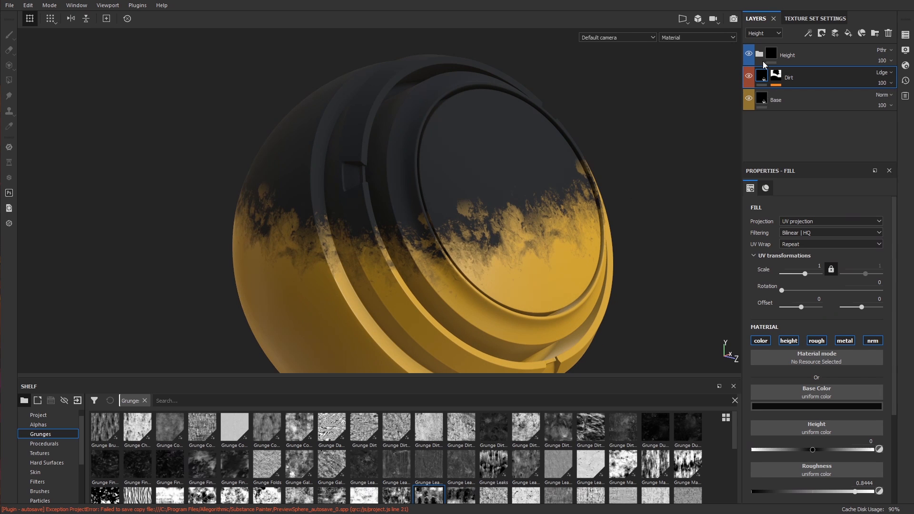
click(749, 55)
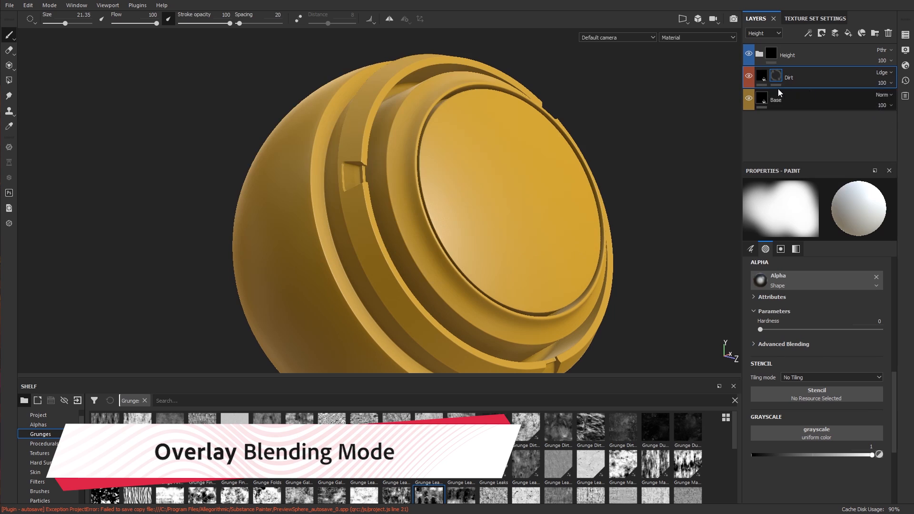
Add a Mask Editor generator to the Dirt mask with Global Balance raised to 0.74
right_click(777, 76)
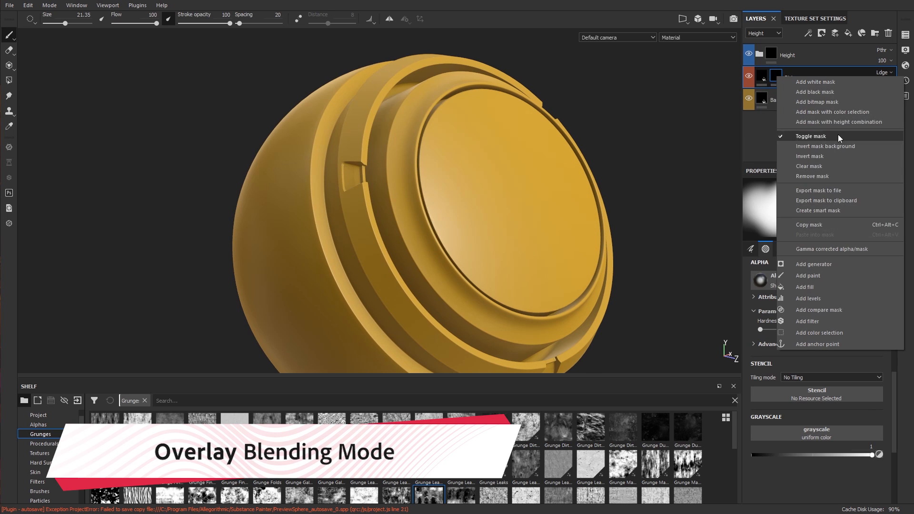
click(811, 263)
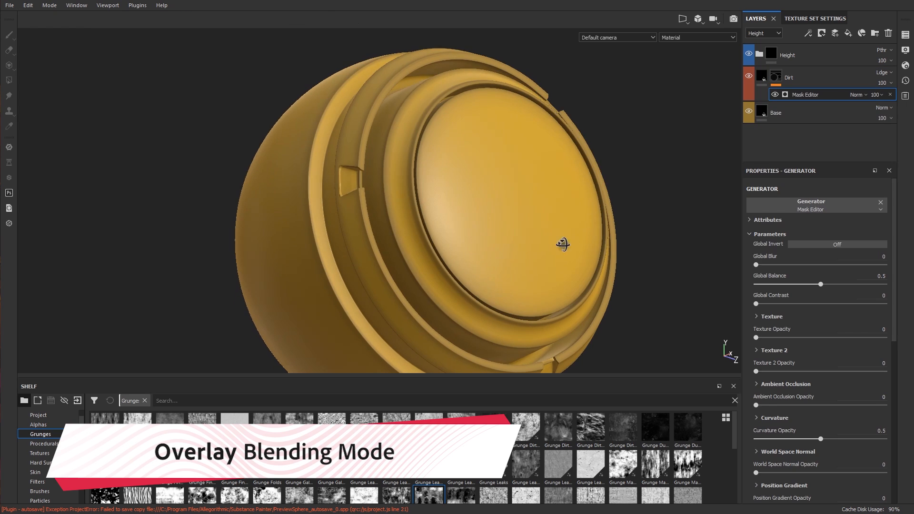
drag(820, 284, 851, 285)
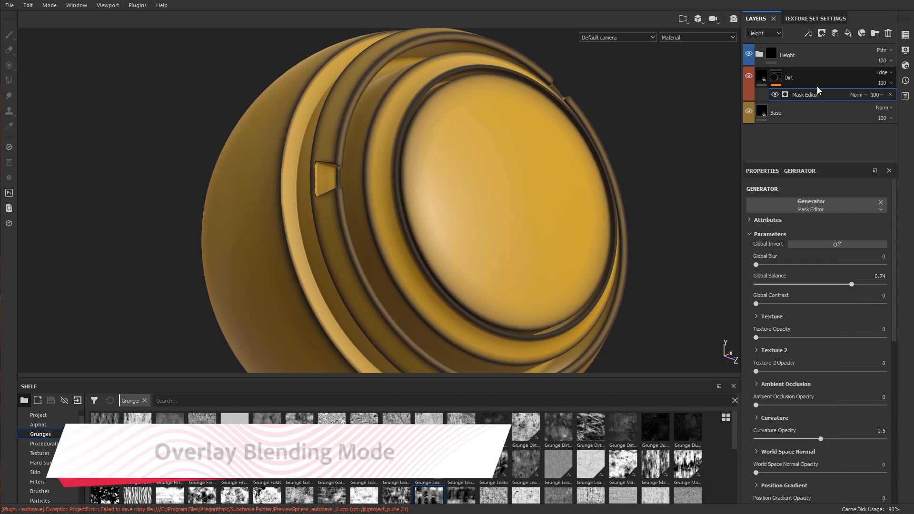
right_click(807, 94)
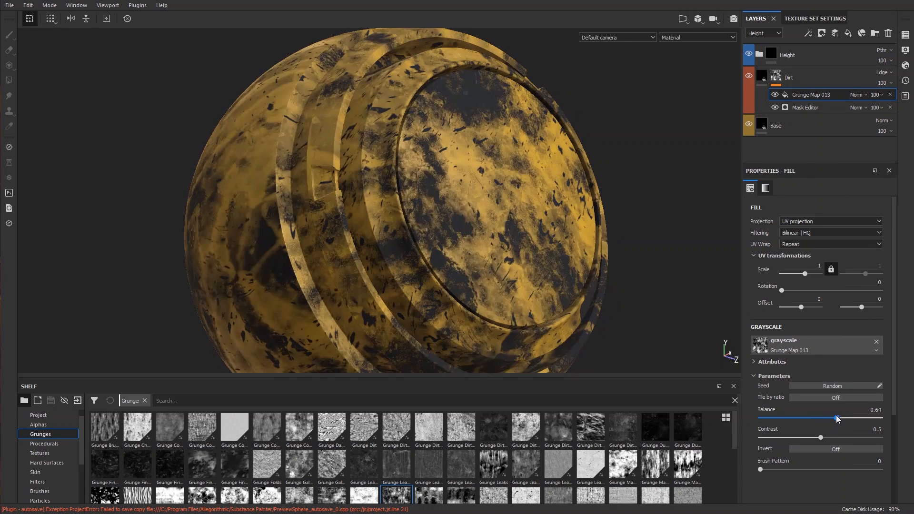
Try Grunge Map 013 in Overlay blending, inspect the edge wear, then return to Normal
click(856, 94)
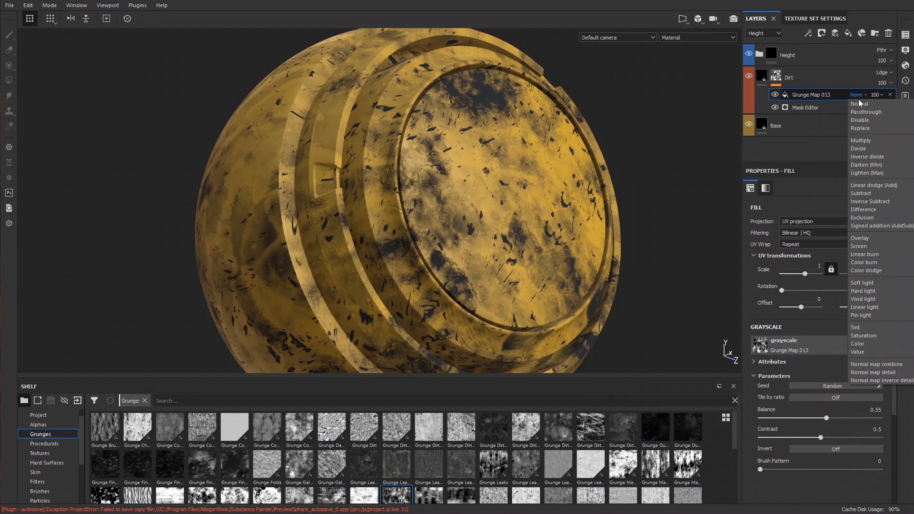
mouse_move(868, 238)
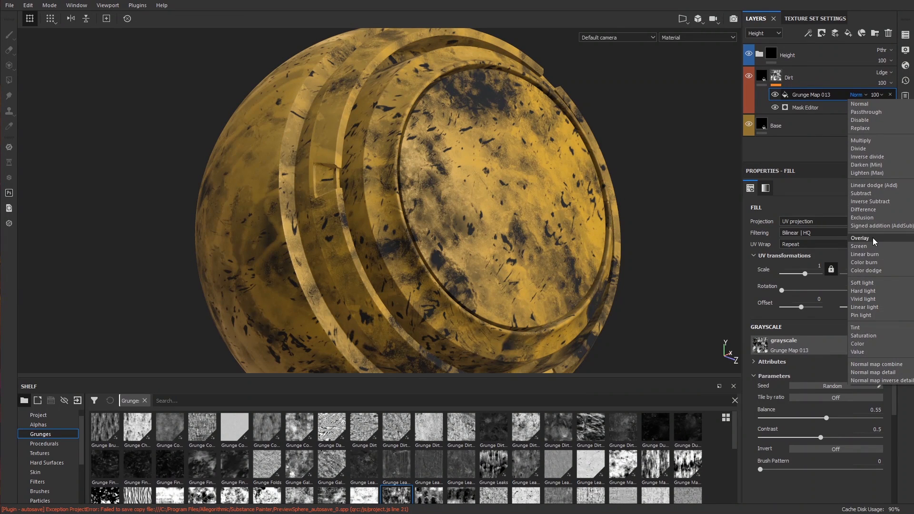
click(860, 238)
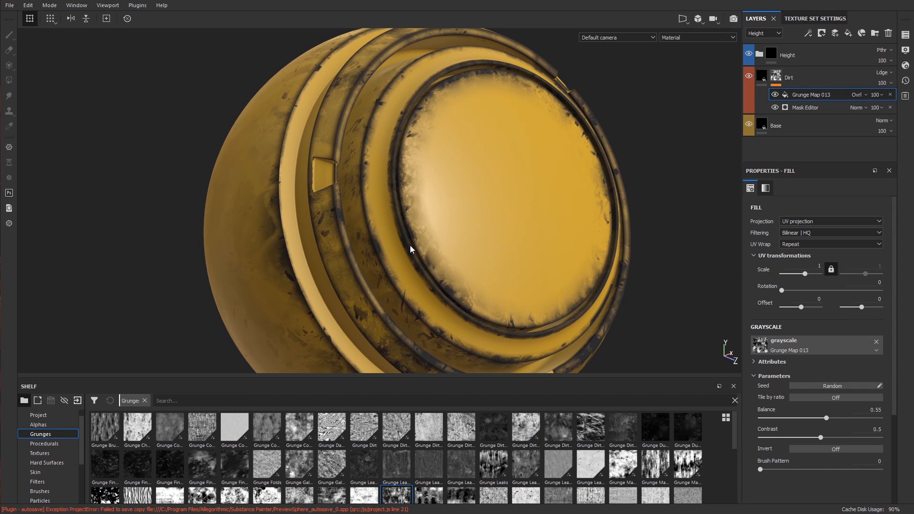
mouse_move(427, 235)
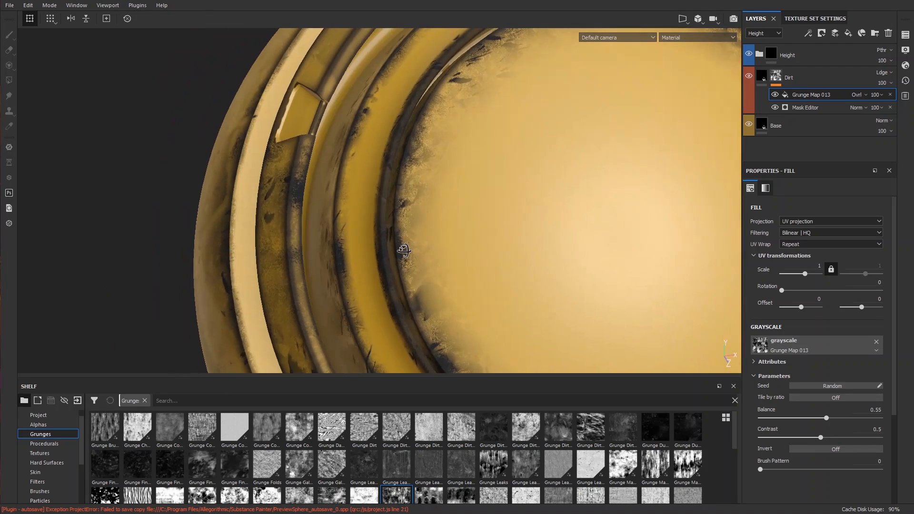
drag(402, 251, 496, 233)
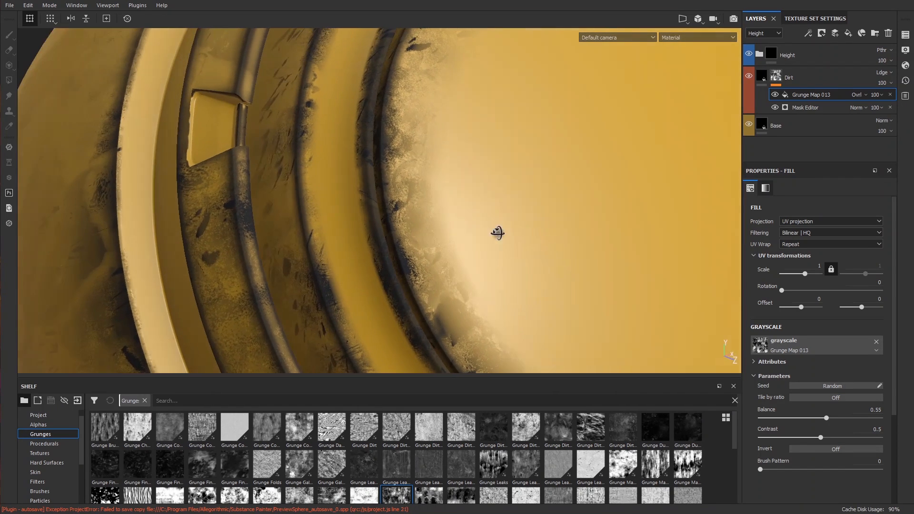
drag(497, 233, 425, 257)
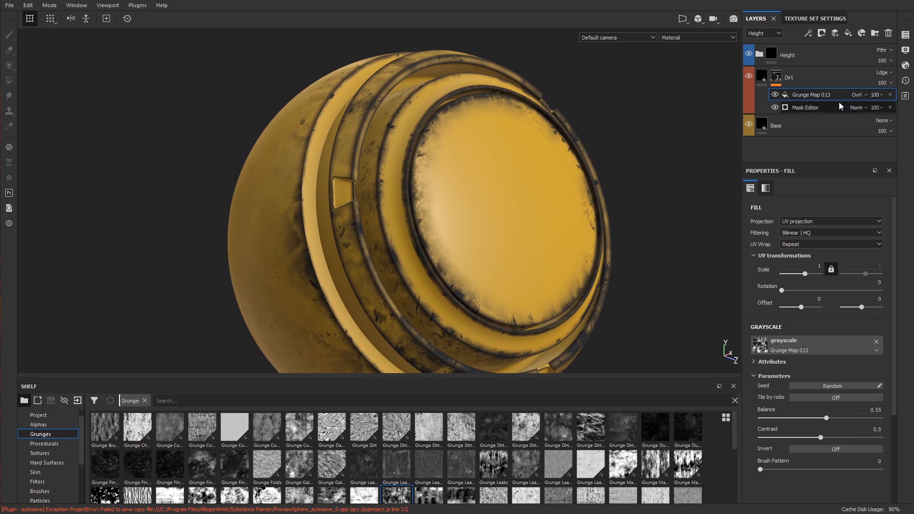
click(857, 94)
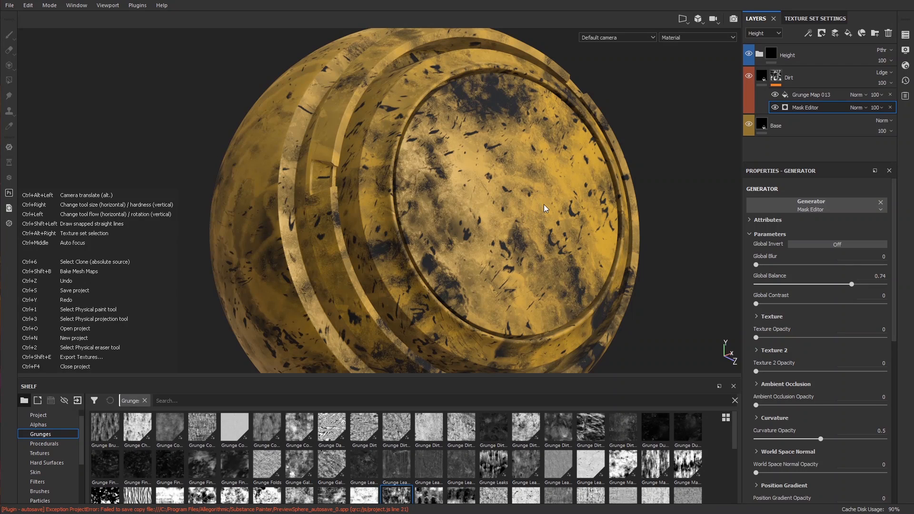
Set Grunge Map 013 to Overlay so grime stays along the sphere's rims and edges
click(857, 94)
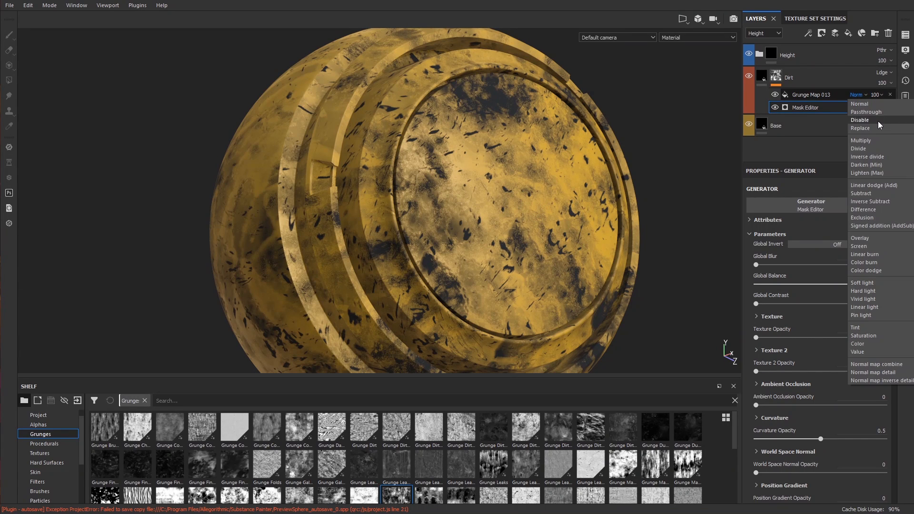
click(858, 238)
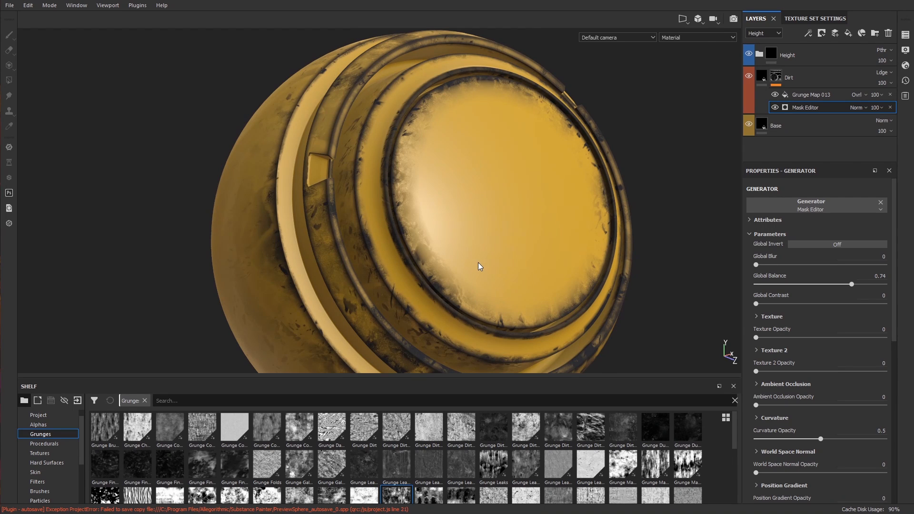
mouse_move(492, 287)
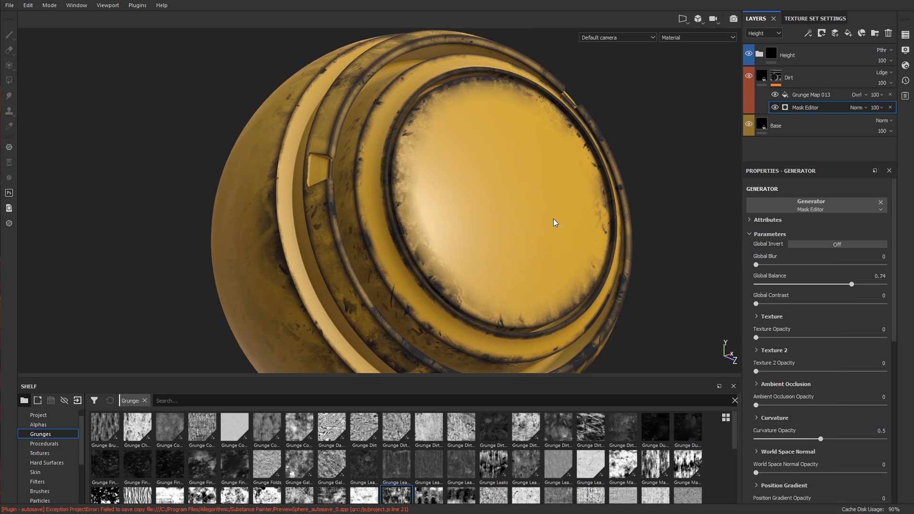
mouse_move(740, 108)
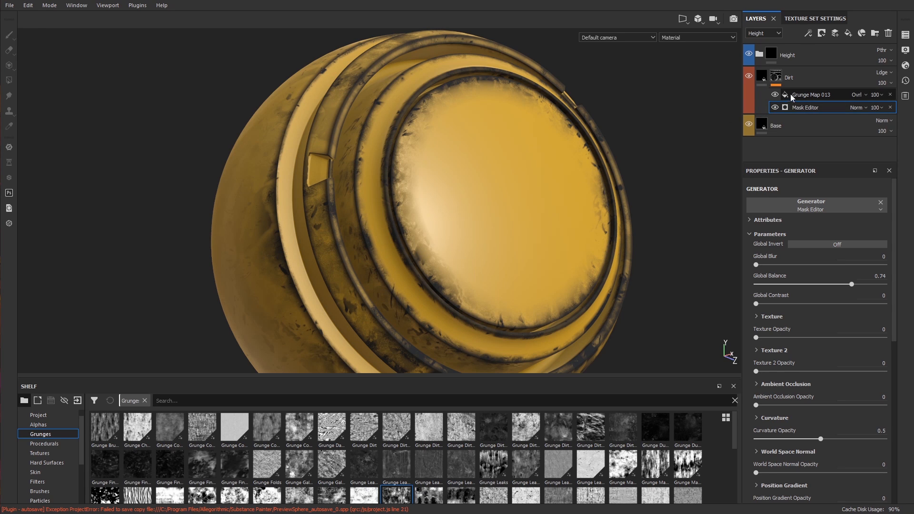
Add Grunge Map 014 above Grunge Map 013 at balance 0.63 and blend it with Multiply
click(813, 94)
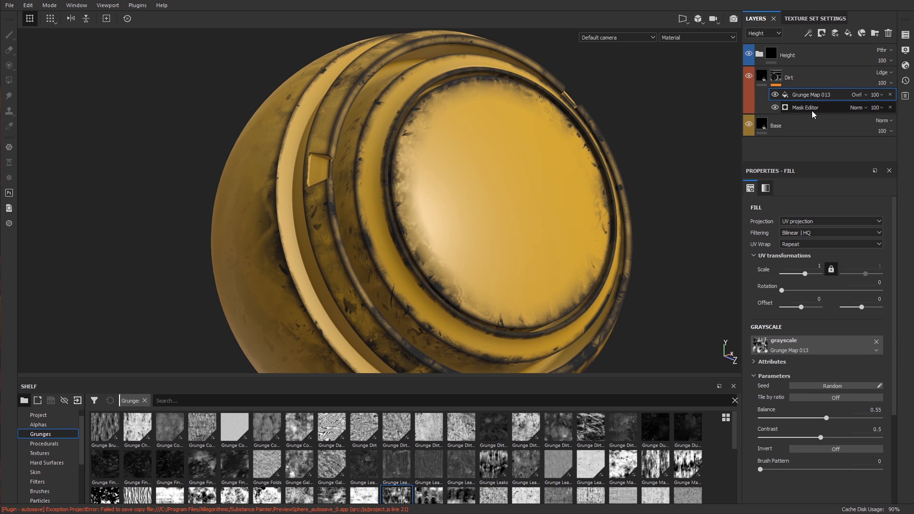
right_click(810, 94)
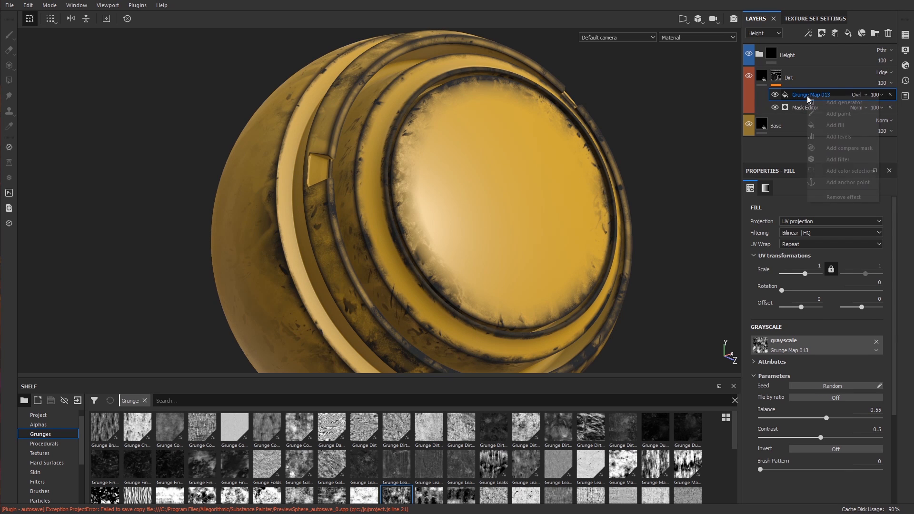
click(836, 124)
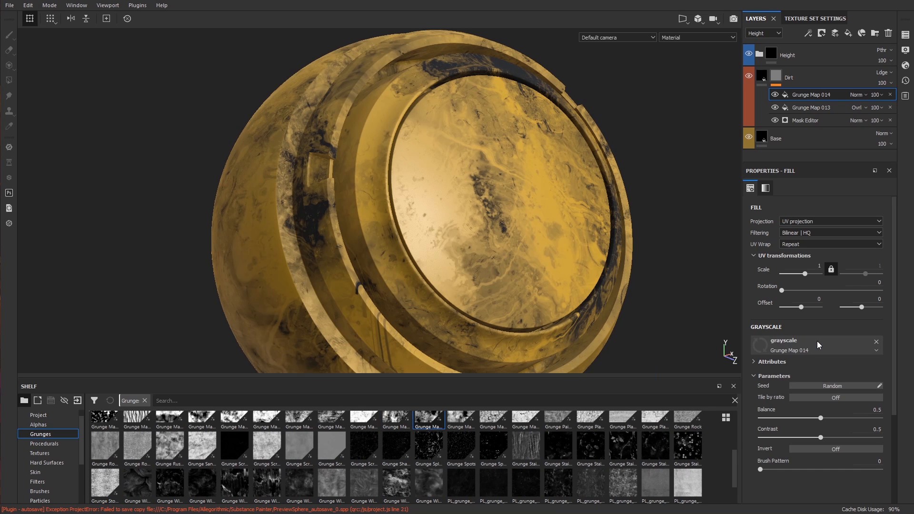
drag(819, 418, 837, 417)
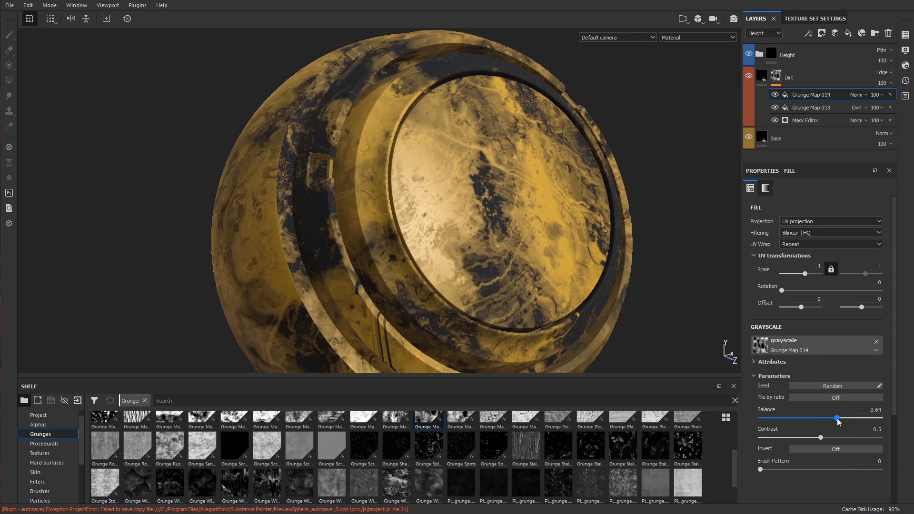
drag(836, 419, 835, 419)
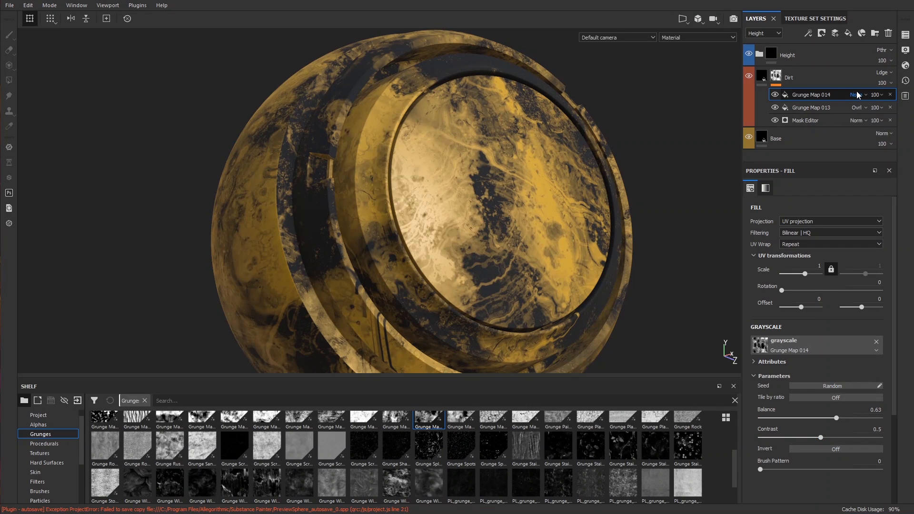
click(858, 95)
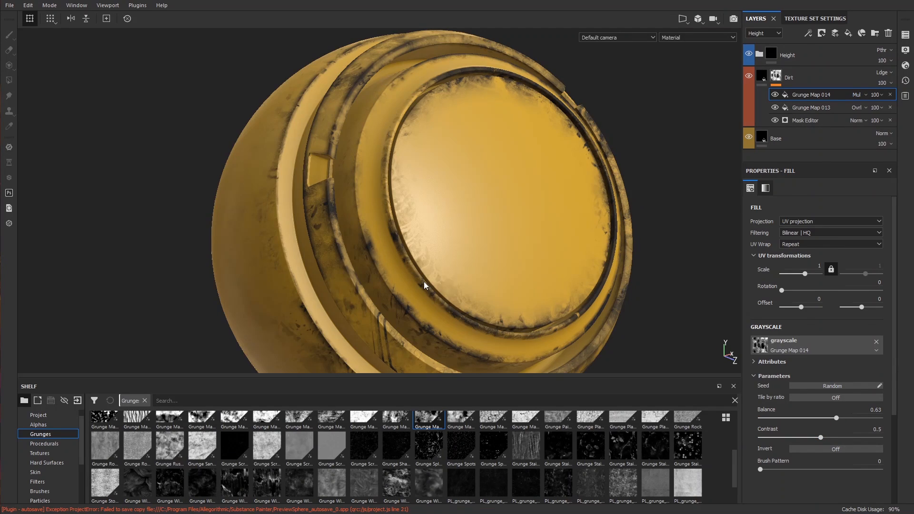